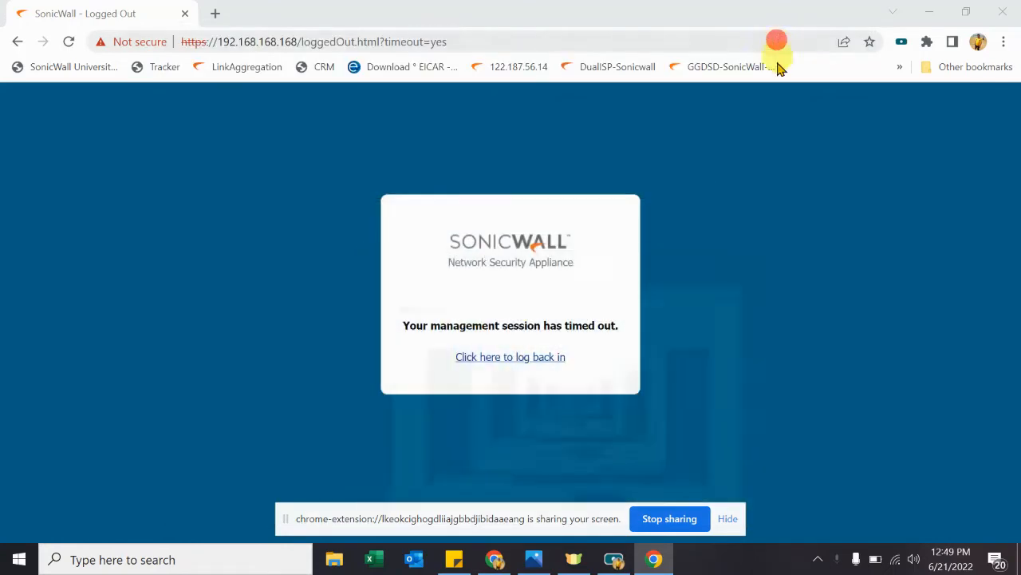
pyautogui.moveTo(463, 134)
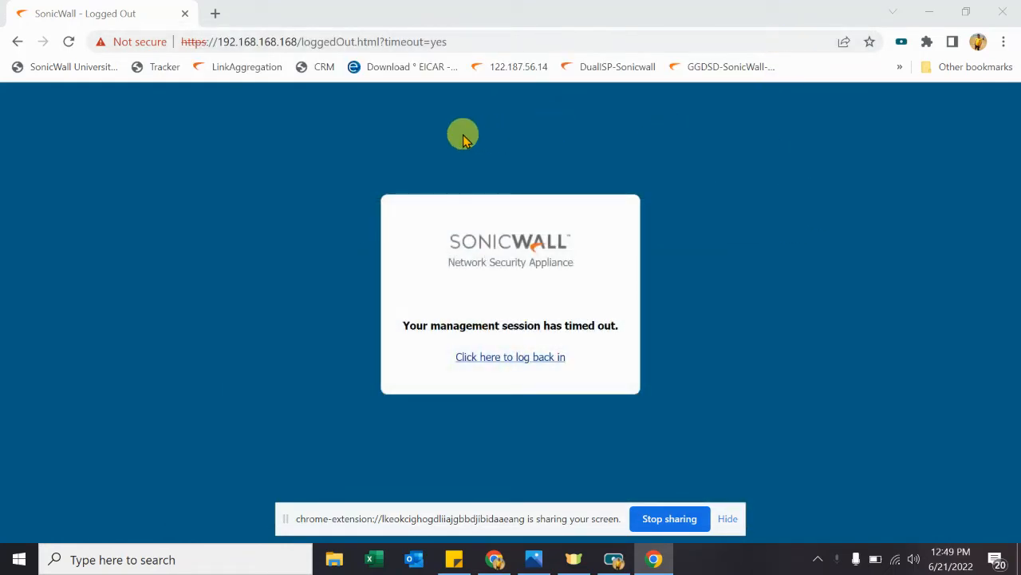
pyautogui.moveTo(510, 357)
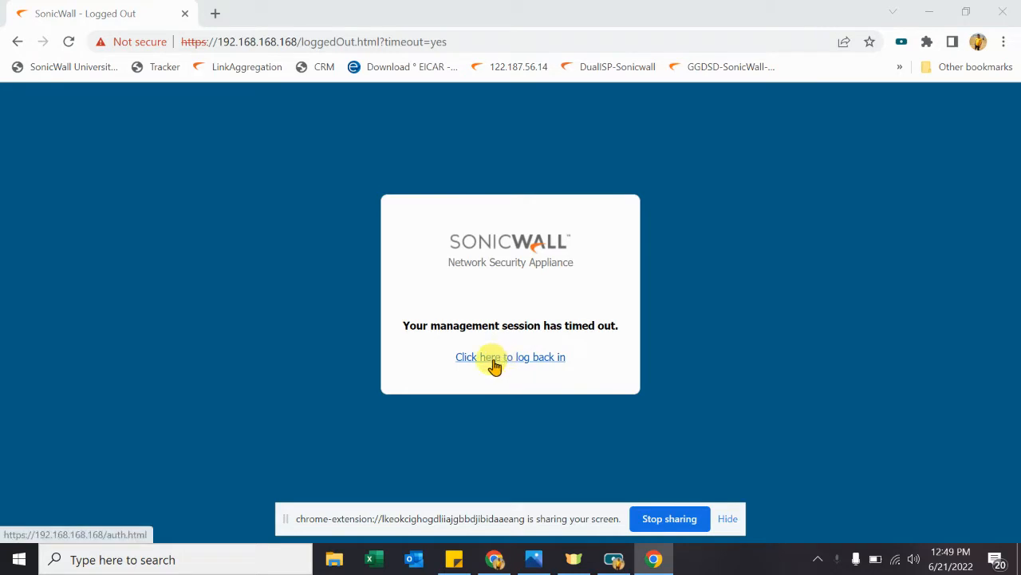
pyautogui.moveTo(704, 366)
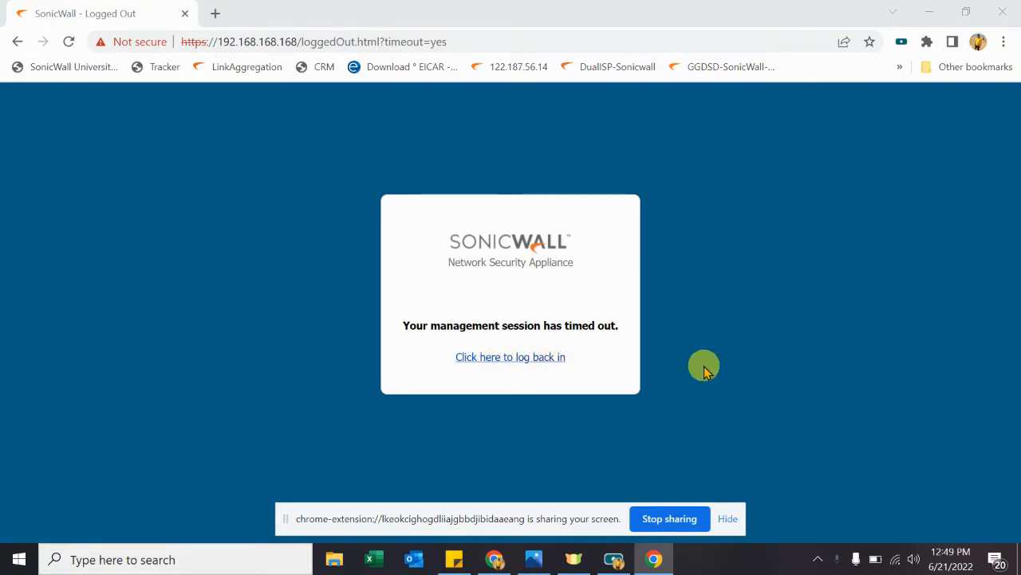
pyautogui.moveTo(510, 357)
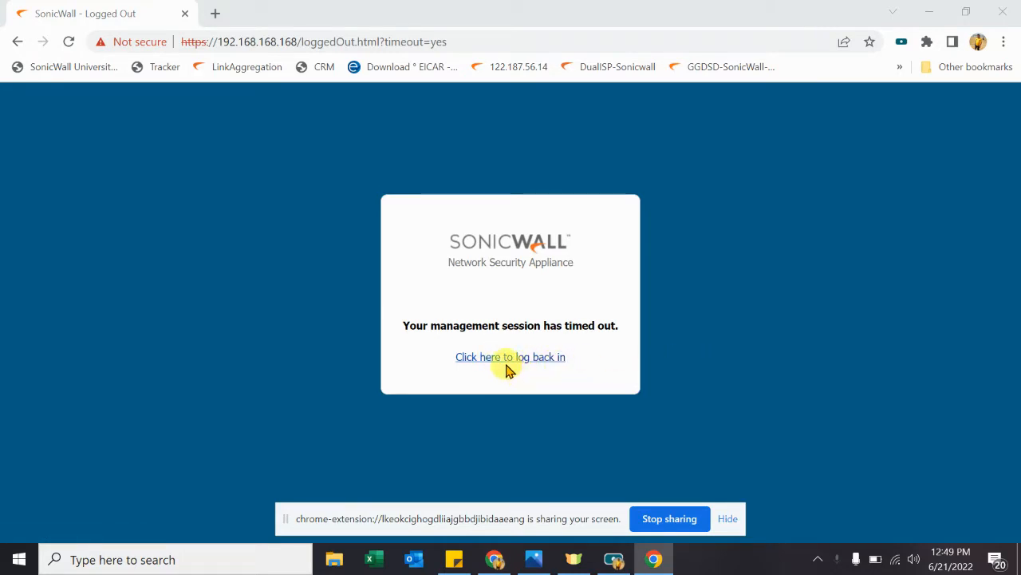
pyautogui.moveTo(533, 559)
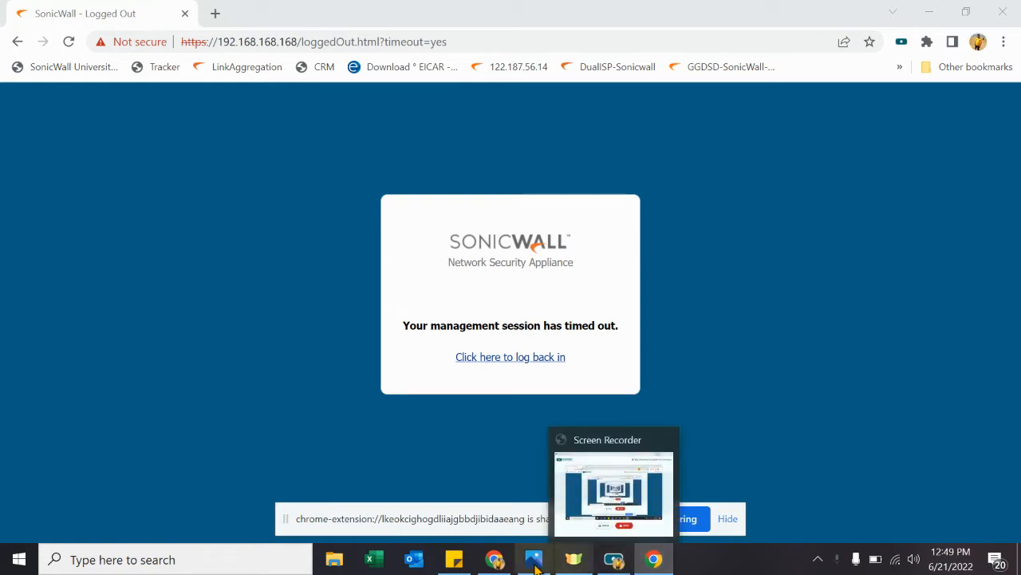
# - Show the network diagram with subnets 1.1.1.0/24, 2.2.2.0/24, 3.3.3.0/24 and 192.168.168.0/24
pyautogui.click(533, 558)
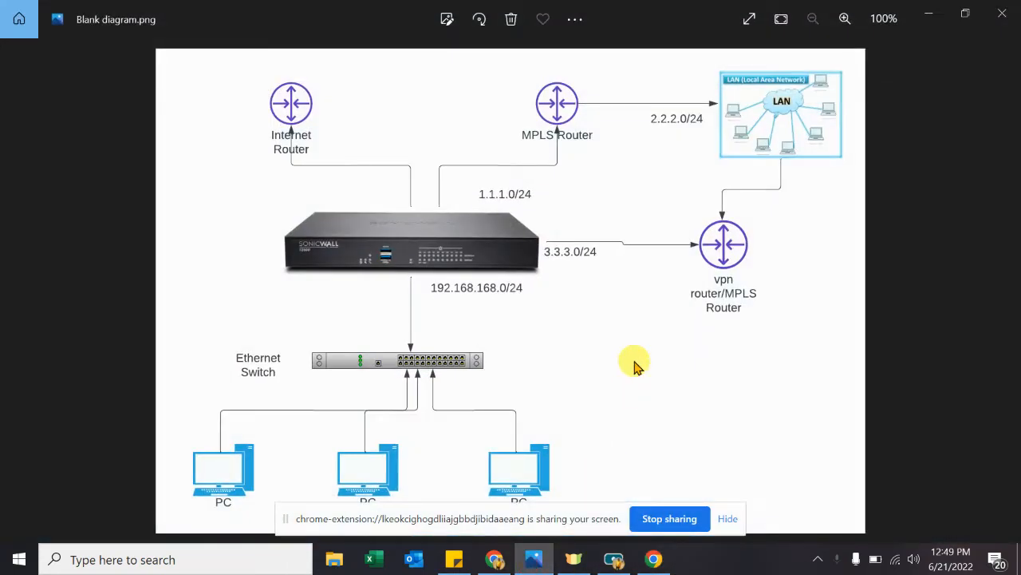
pyautogui.moveTo(491, 239)
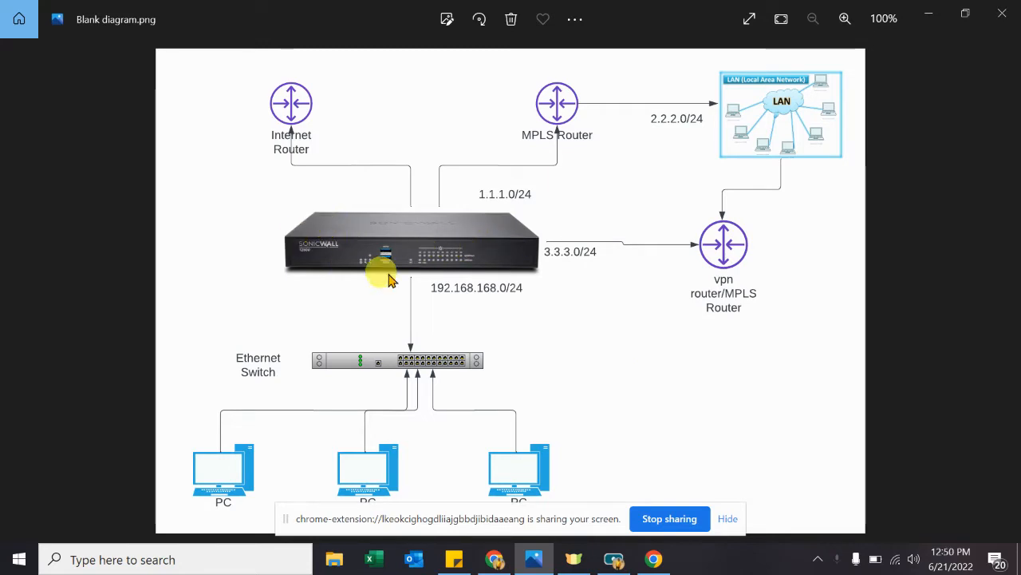
pyautogui.moveTo(375, 231)
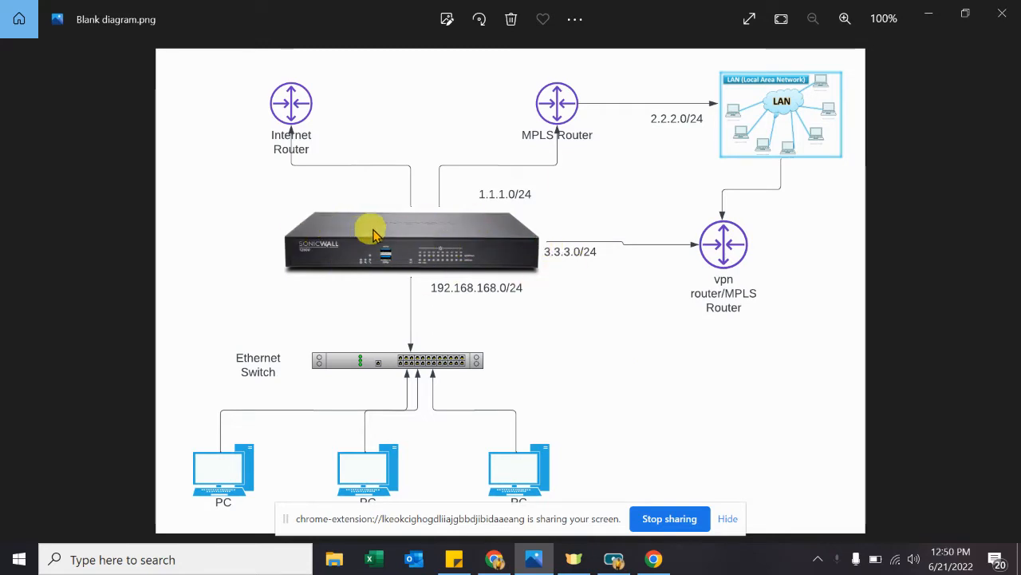
pyautogui.moveTo(443, 232)
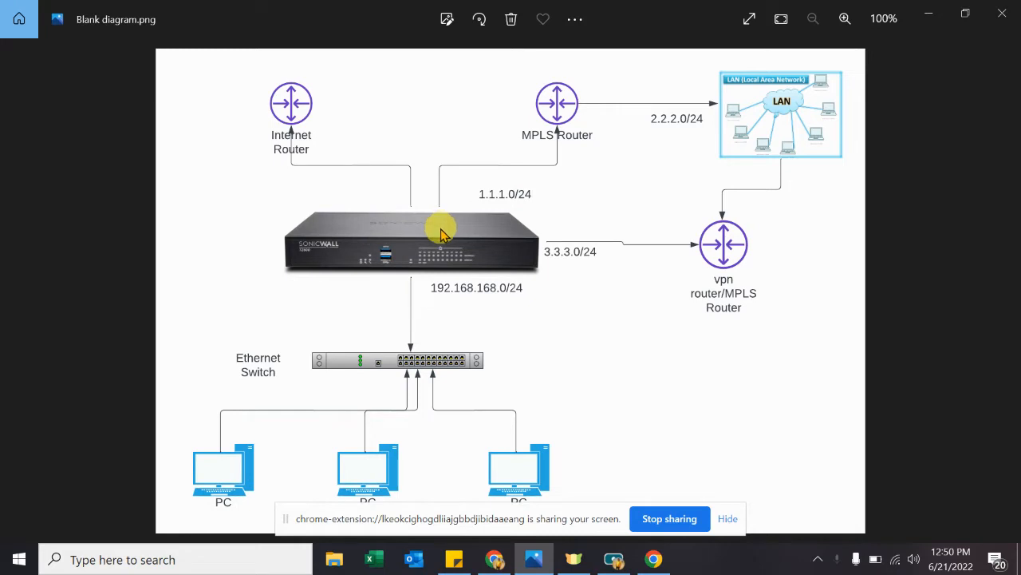
pyautogui.moveTo(749, 104)
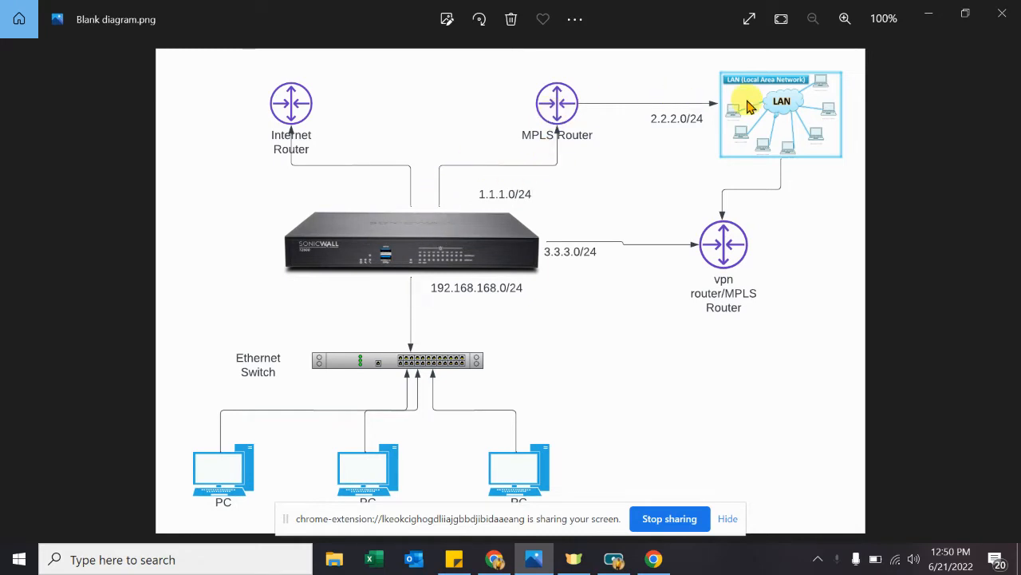
pyautogui.moveTo(758, 96)
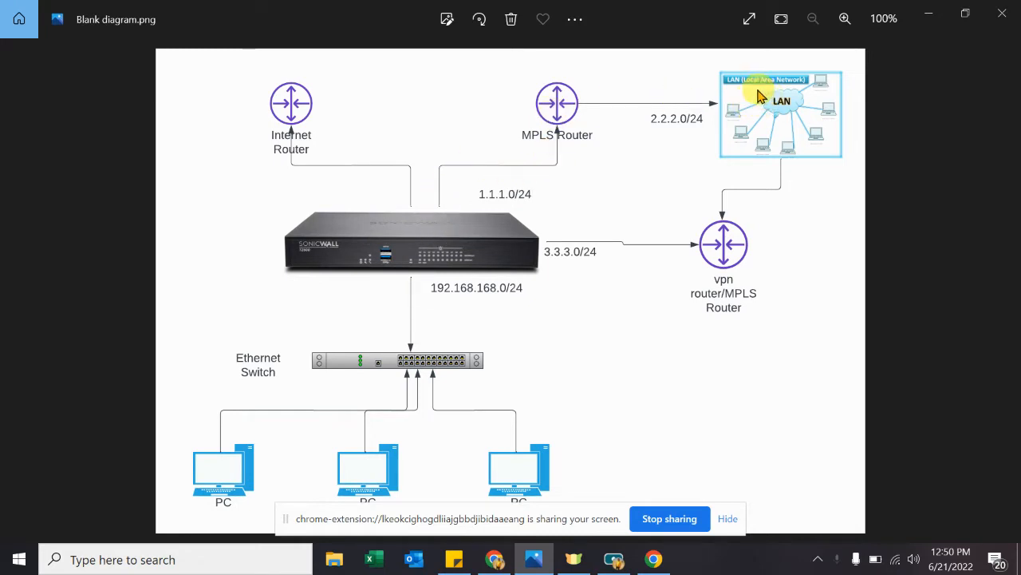
pyautogui.moveTo(755, 72)
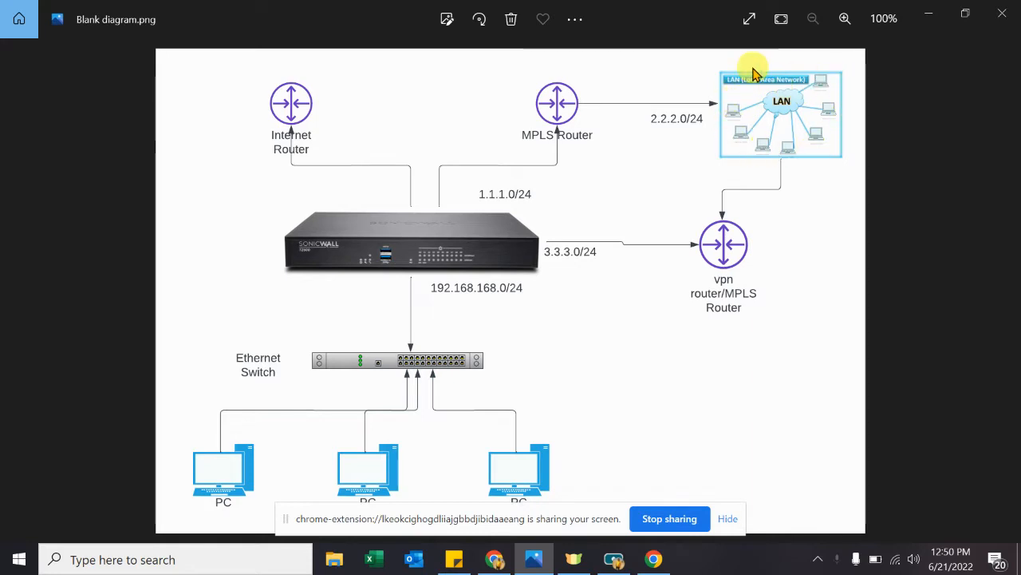
pyautogui.moveTo(734, 109)
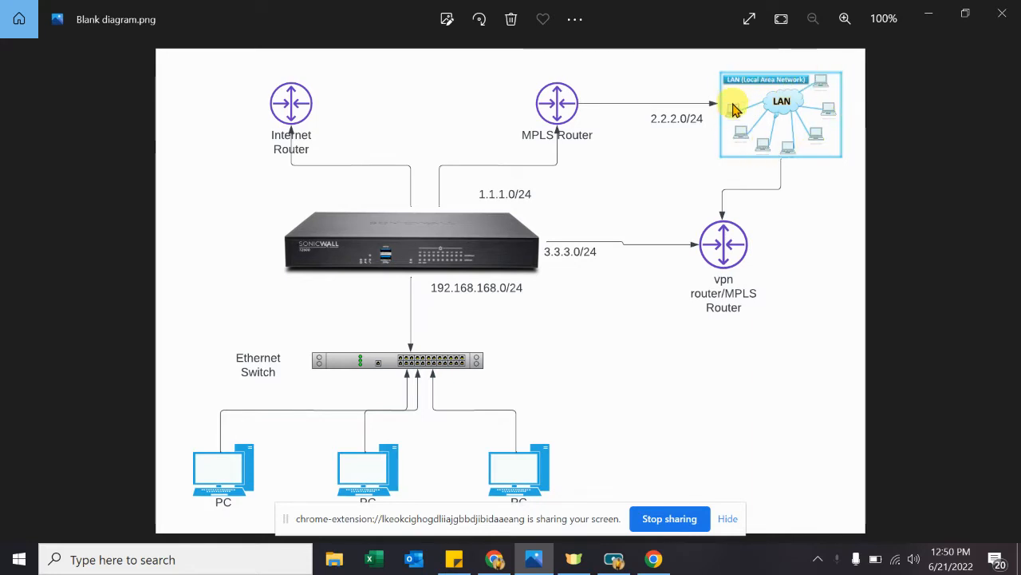
pyautogui.moveTo(658, 126)
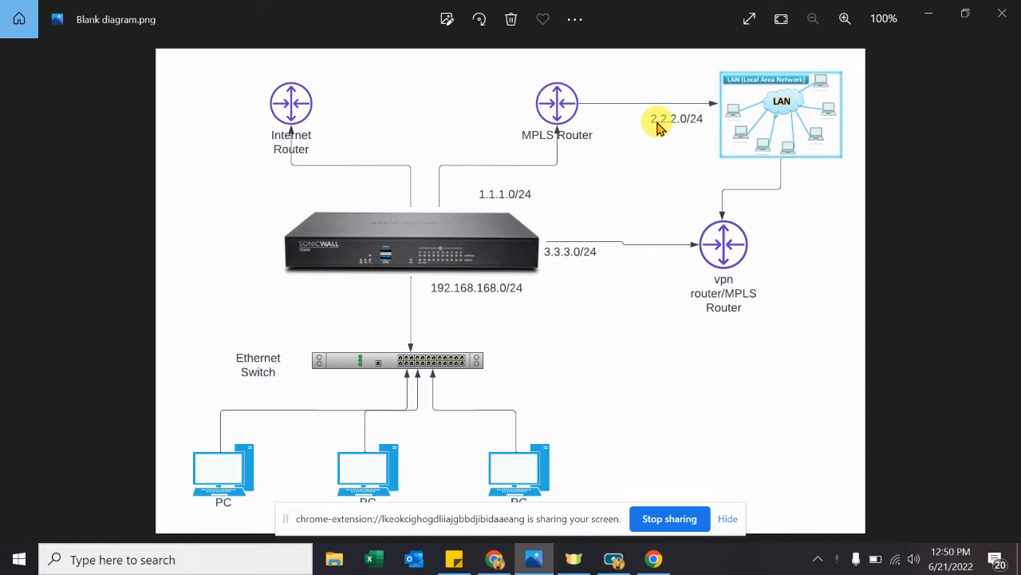
pyautogui.moveTo(726, 128)
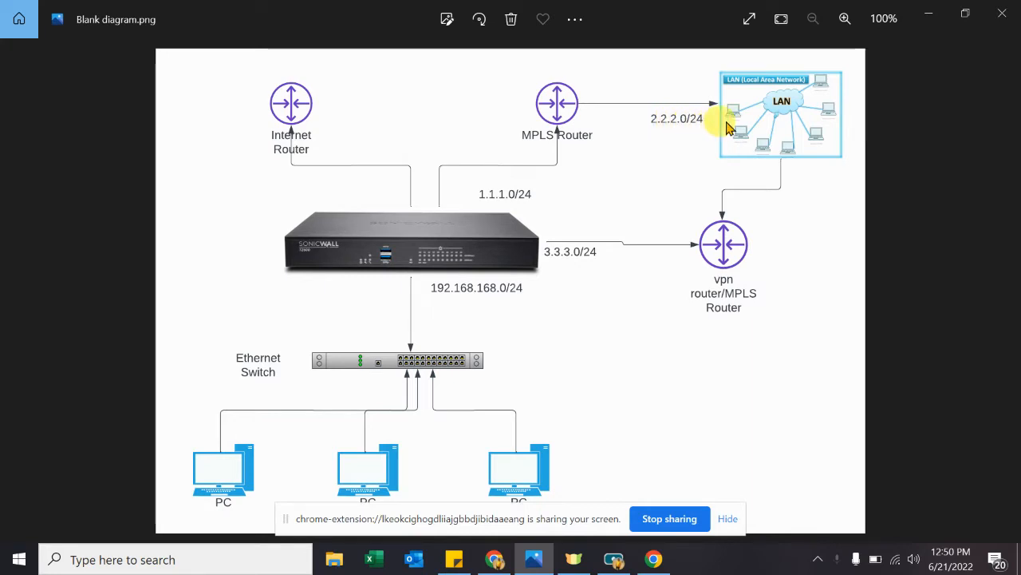
pyautogui.moveTo(510, 221)
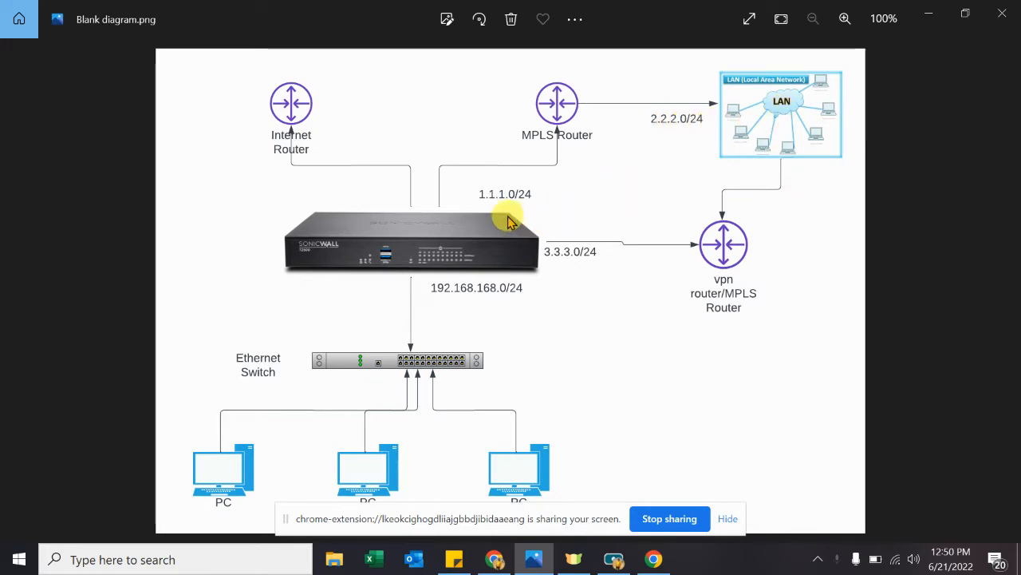
pyautogui.moveTo(503, 206)
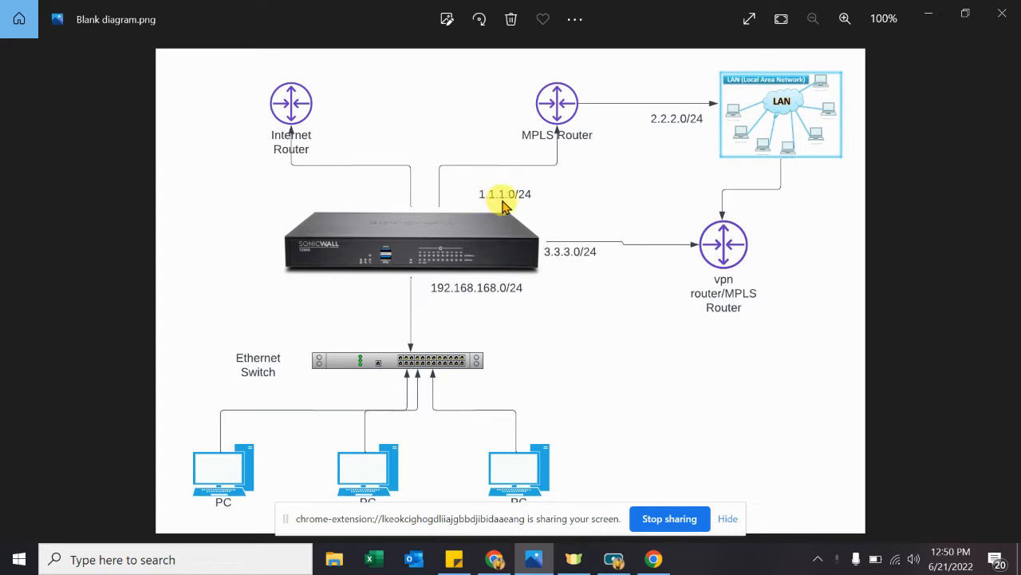
pyautogui.moveTo(453, 174)
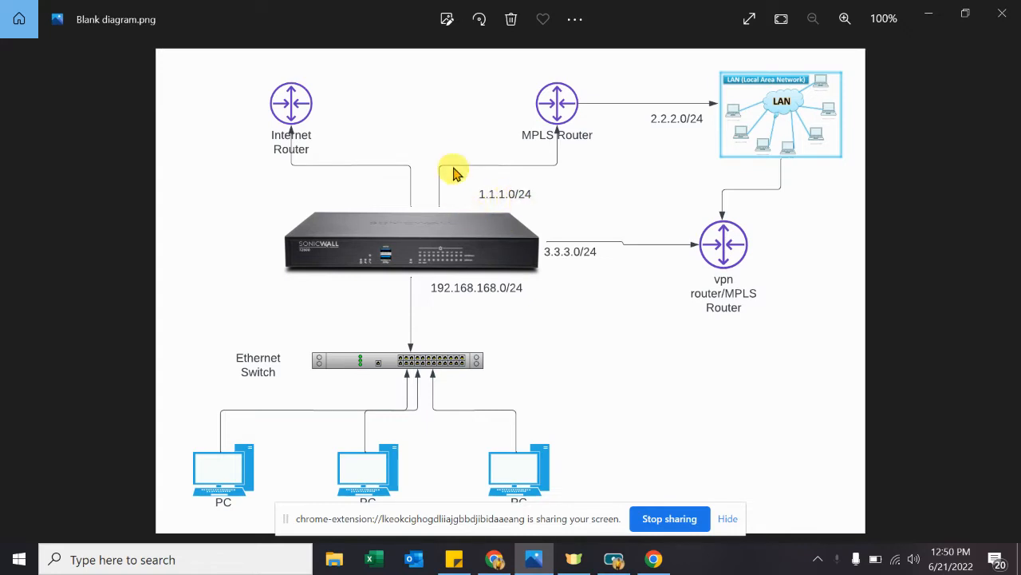
pyautogui.moveTo(531, 263)
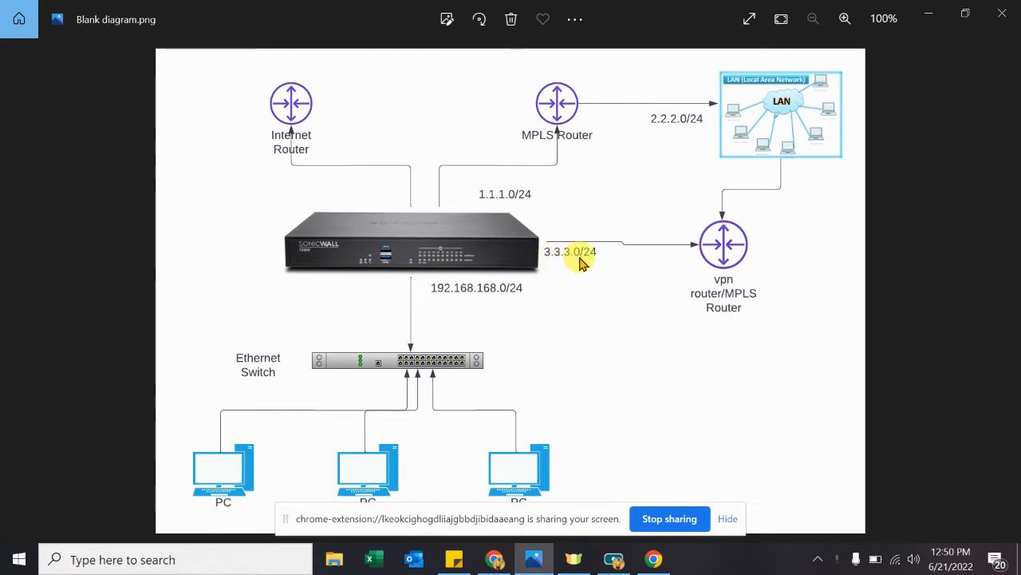
pyautogui.moveTo(663, 304)
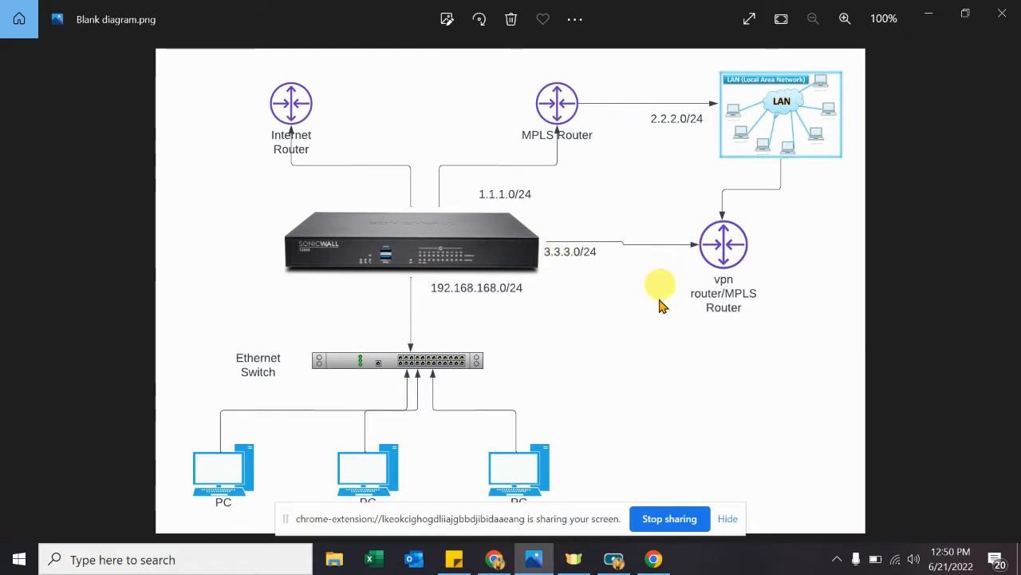
pyautogui.moveTo(722, 307)
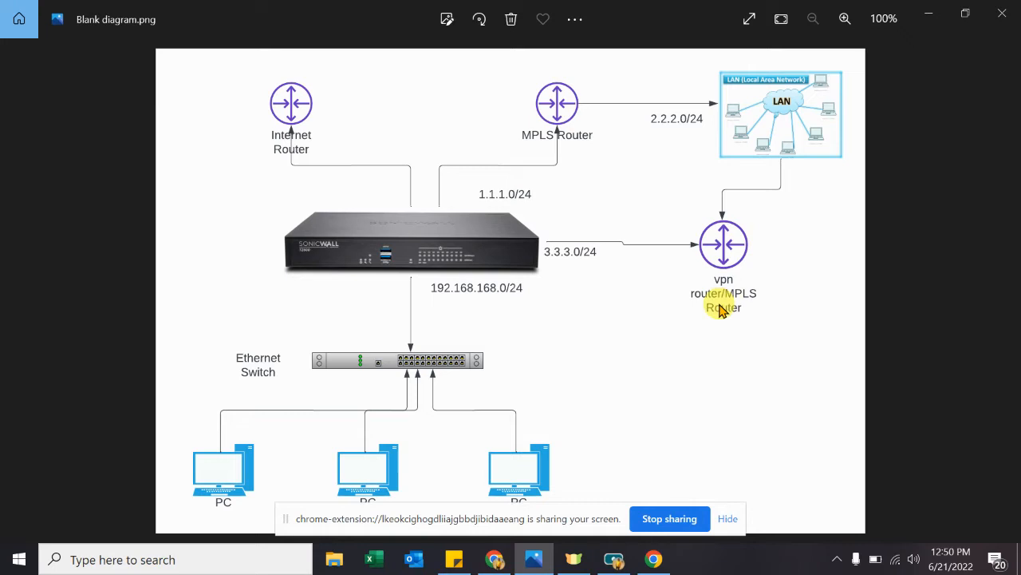
pyautogui.moveTo(761, 268)
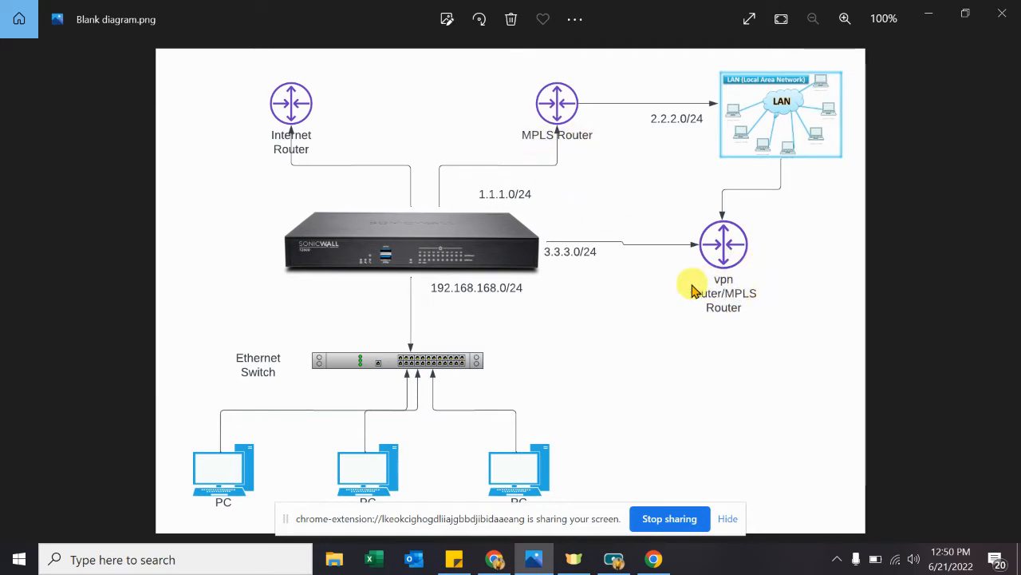
pyautogui.moveTo(712, 311)
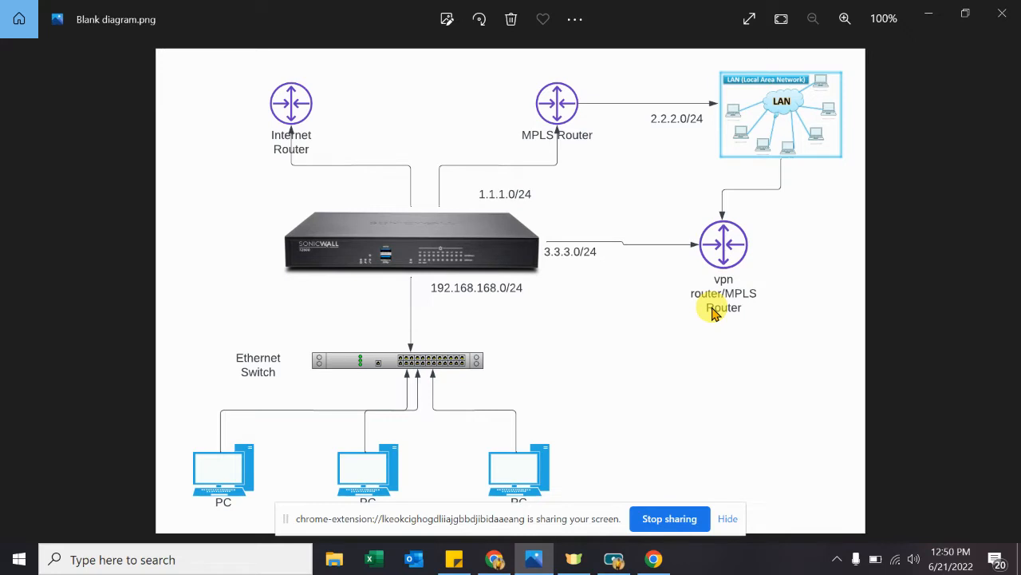
pyautogui.moveTo(754, 311)
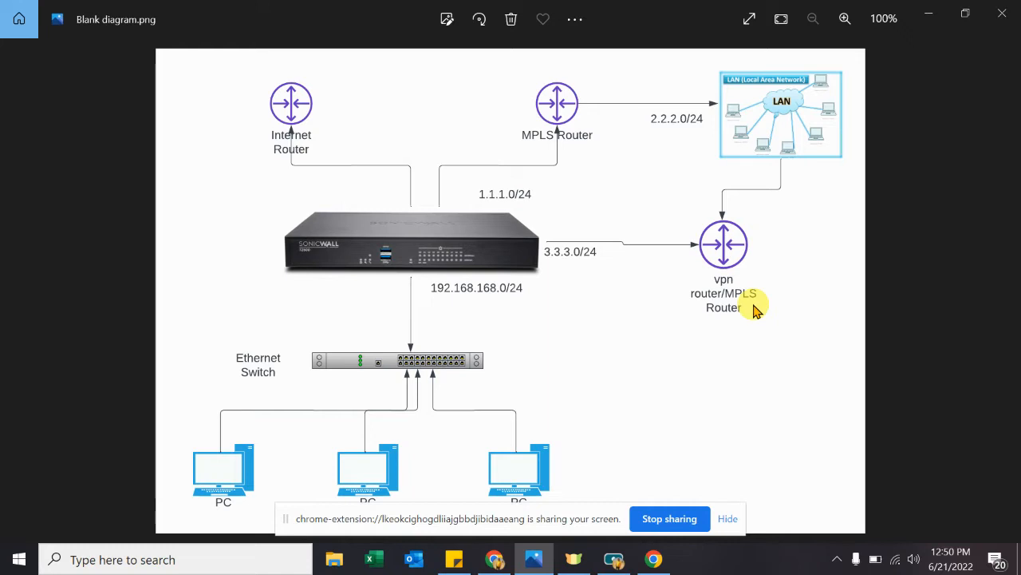
pyautogui.moveTo(399, 442)
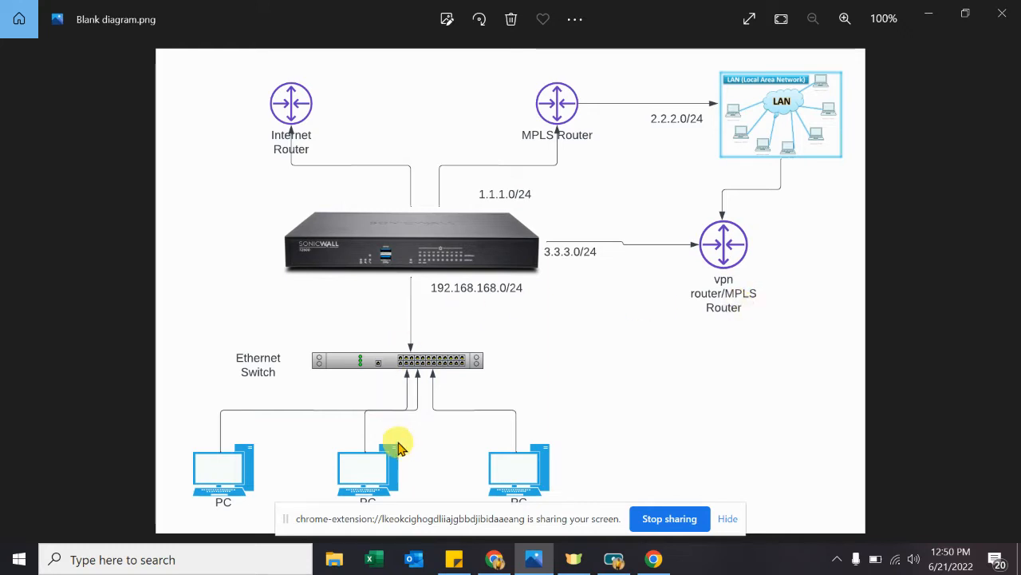
pyautogui.moveTo(922, 28)
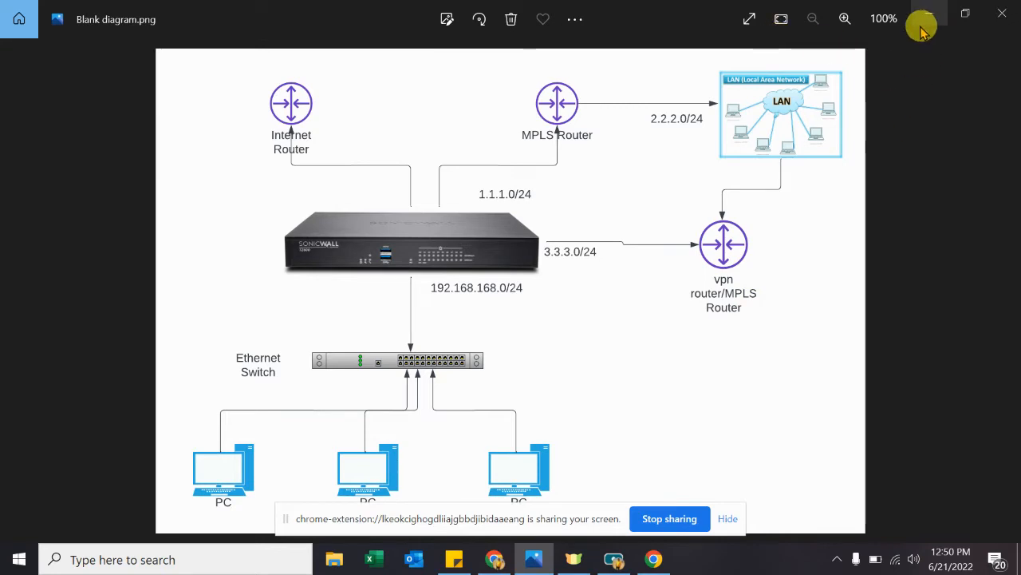
pyautogui.moveTo(934, 18)
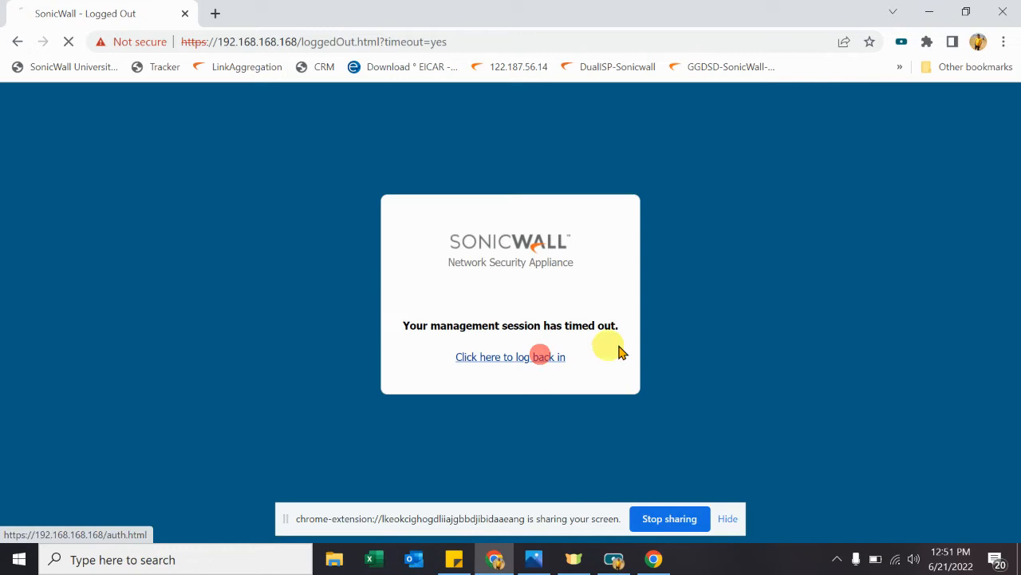
# - Return to the login form and sign back into the SonicWall as admin
pyautogui.click(510, 357)
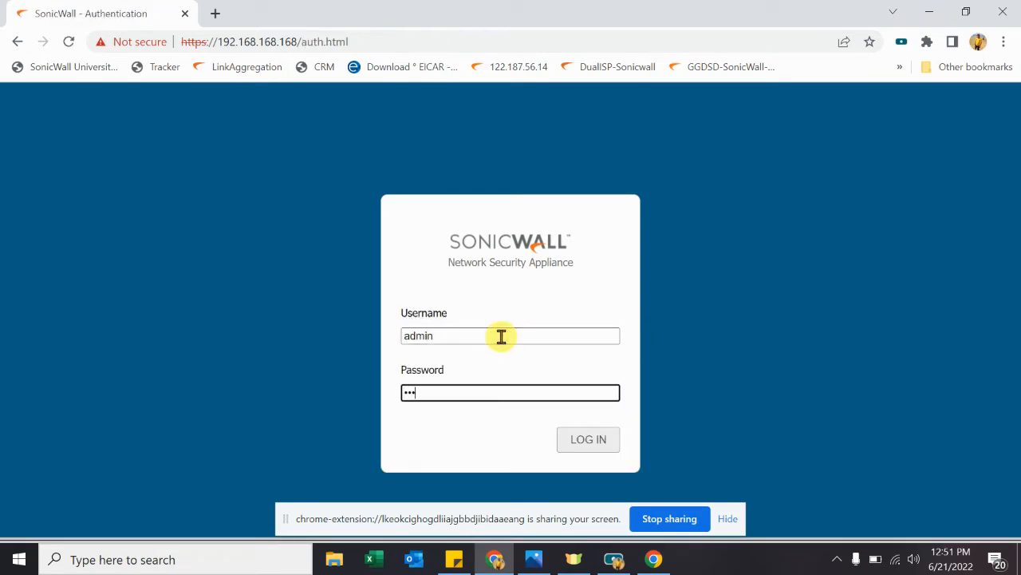
pyautogui.click(588, 439)
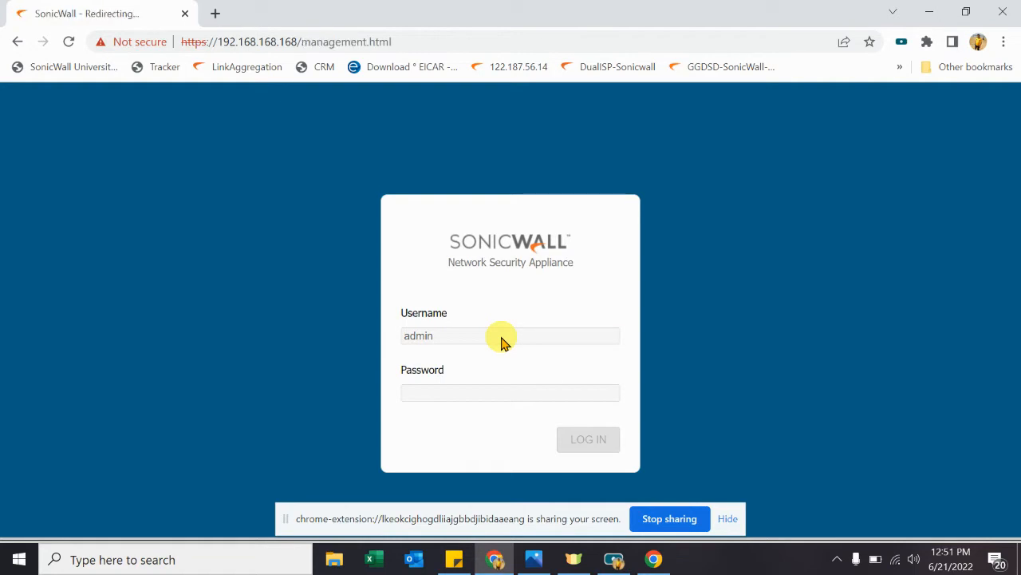
pyautogui.click(588, 439)
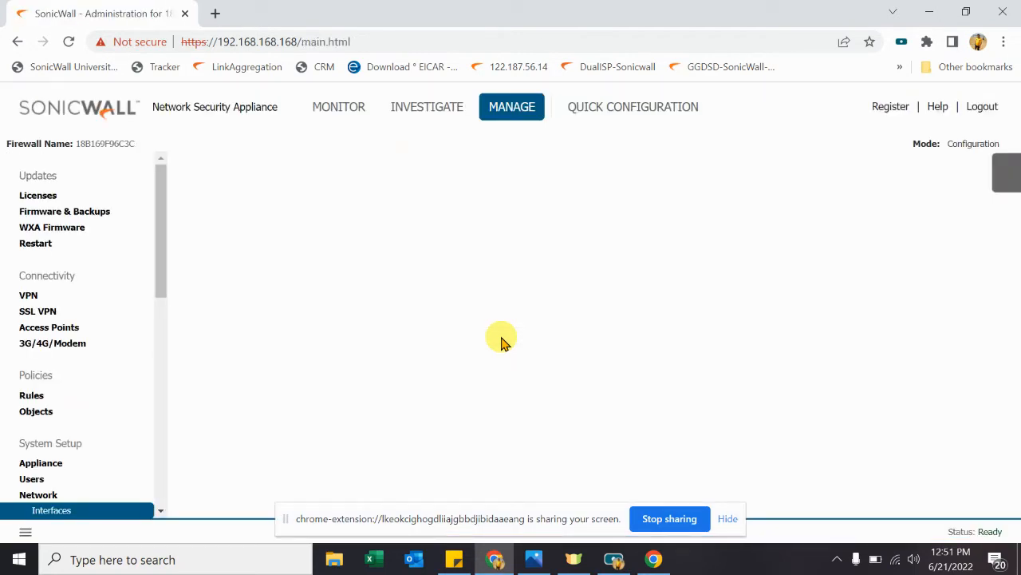
pyautogui.click(52, 510)
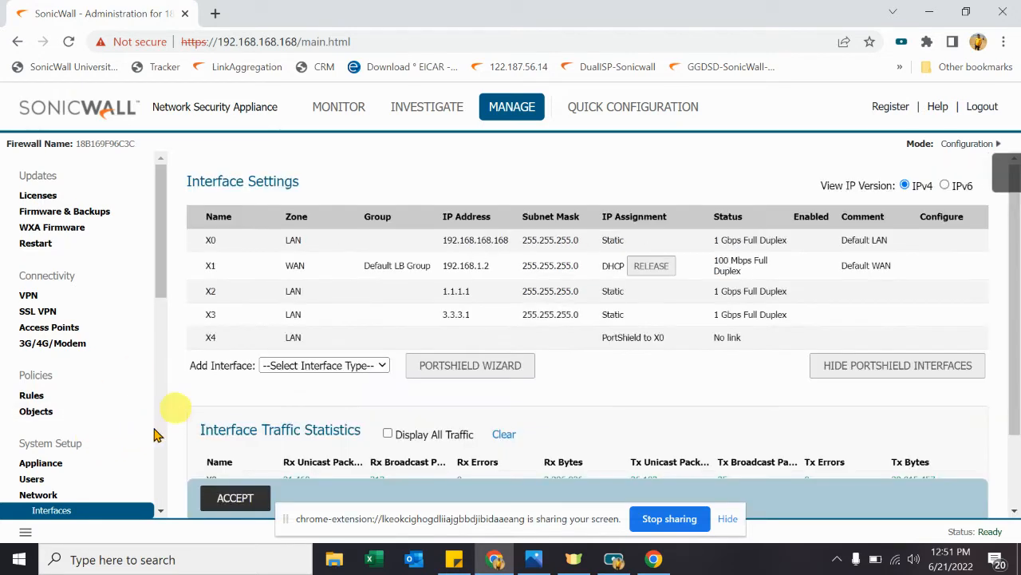
pyautogui.moveTo(363, 355)
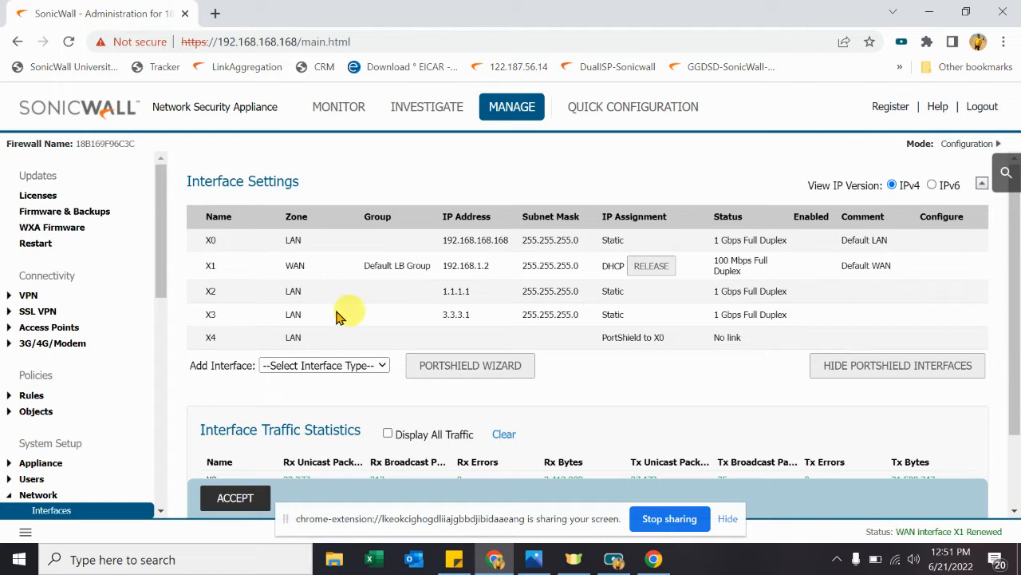
pyautogui.moveTo(294, 291)
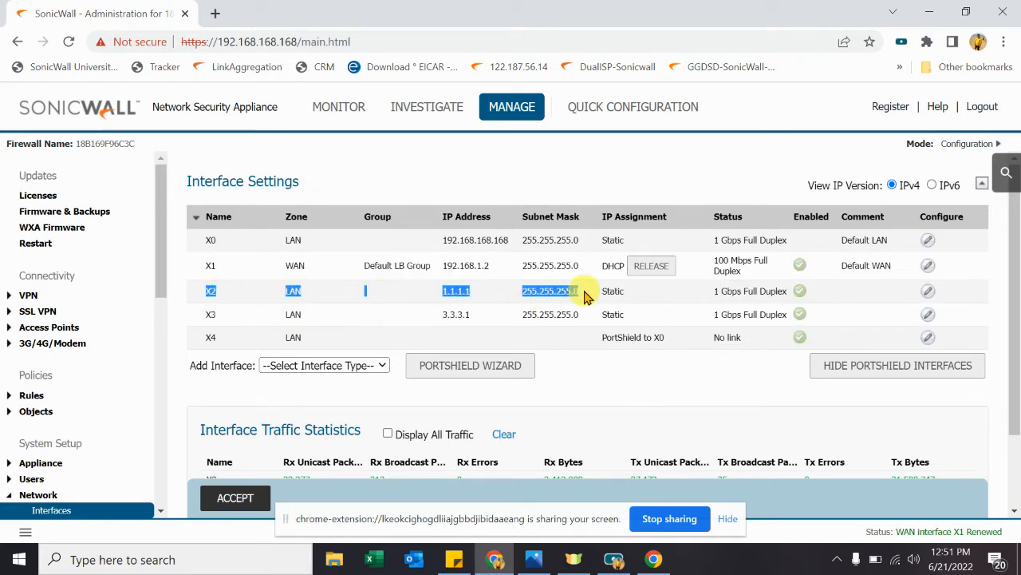
pyautogui.moveTo(479, 296)
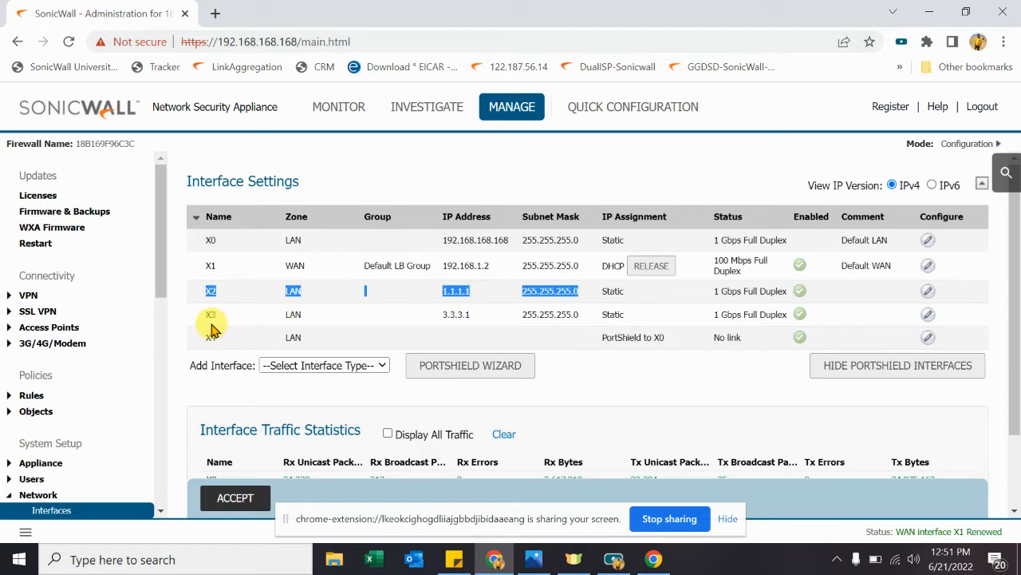
pyautogui.moveTo(459, 314)
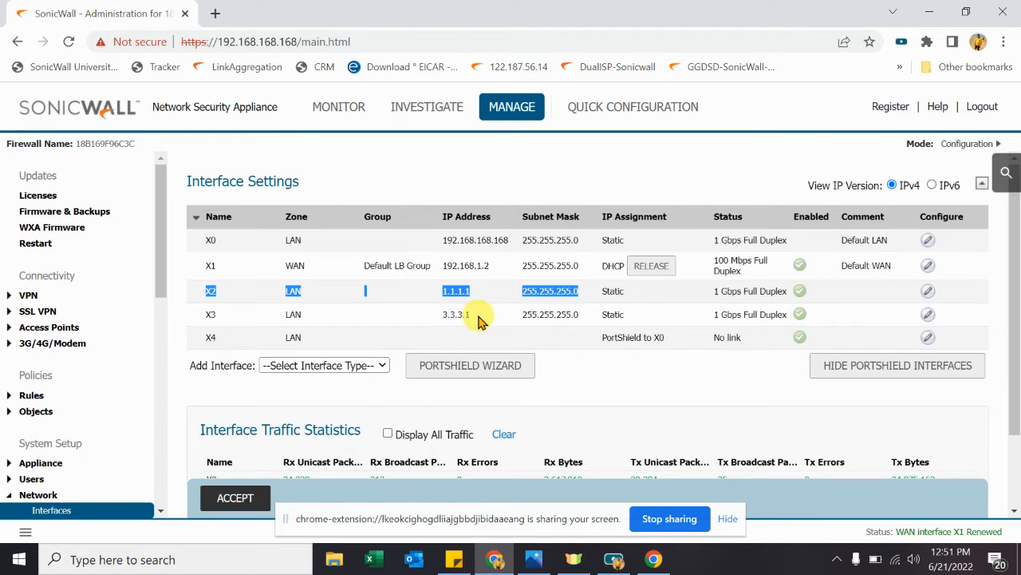
pyautogui.tripleClick(456, 291)
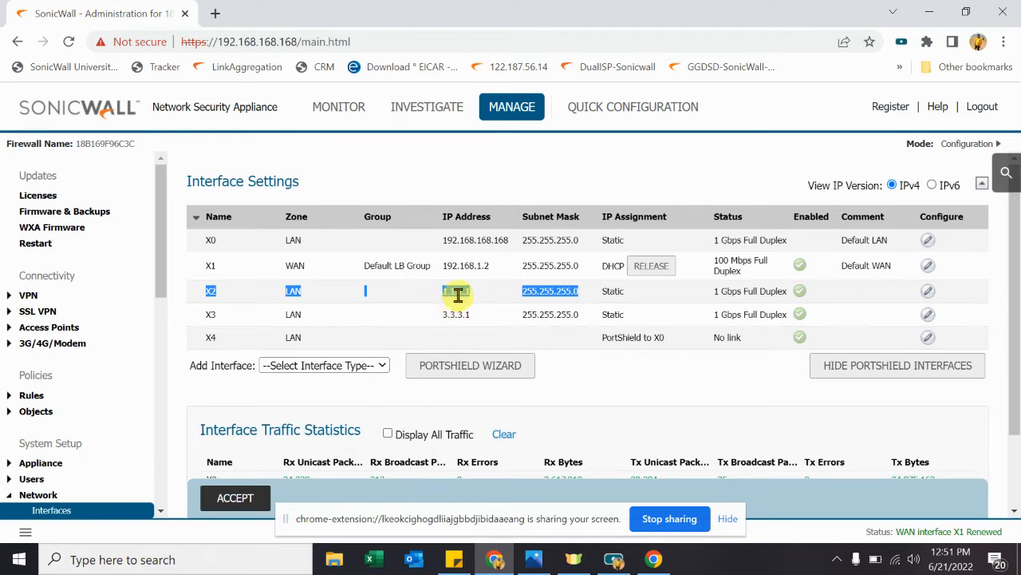
pyautogui.write('1.1.1.1')
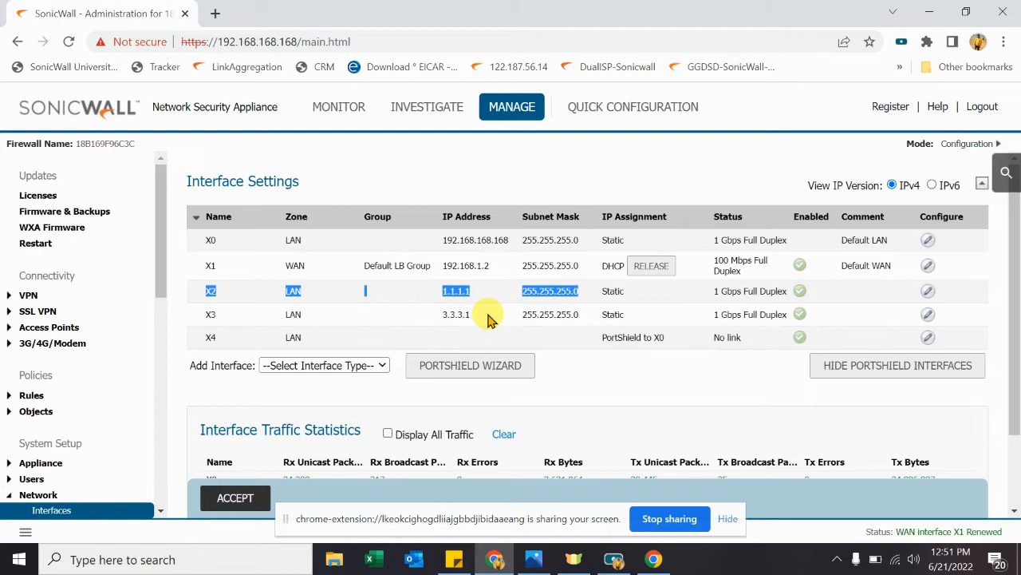
pyautogui.moveTo(475, 322)
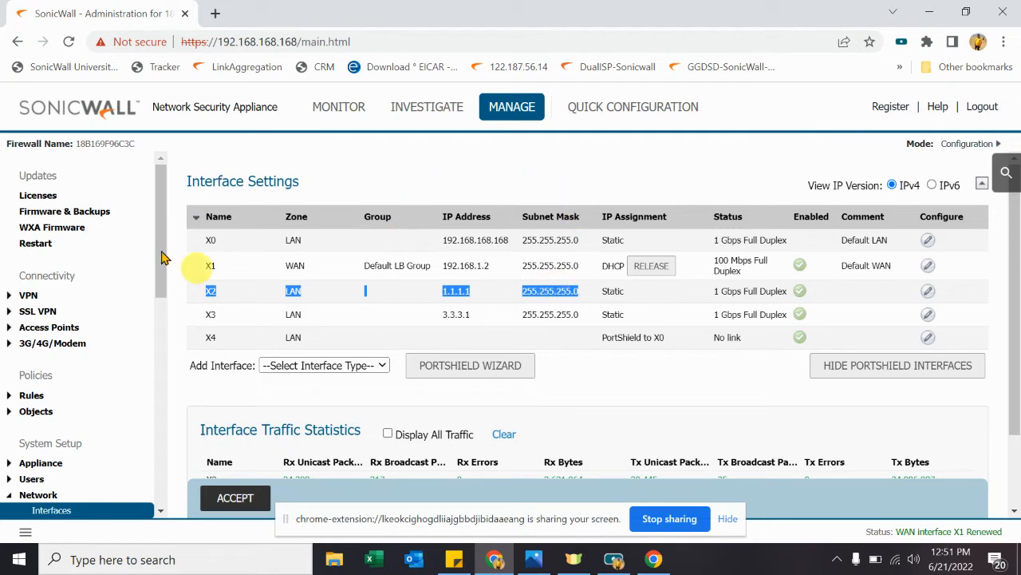
pyautogui.moveTo(126, 367)
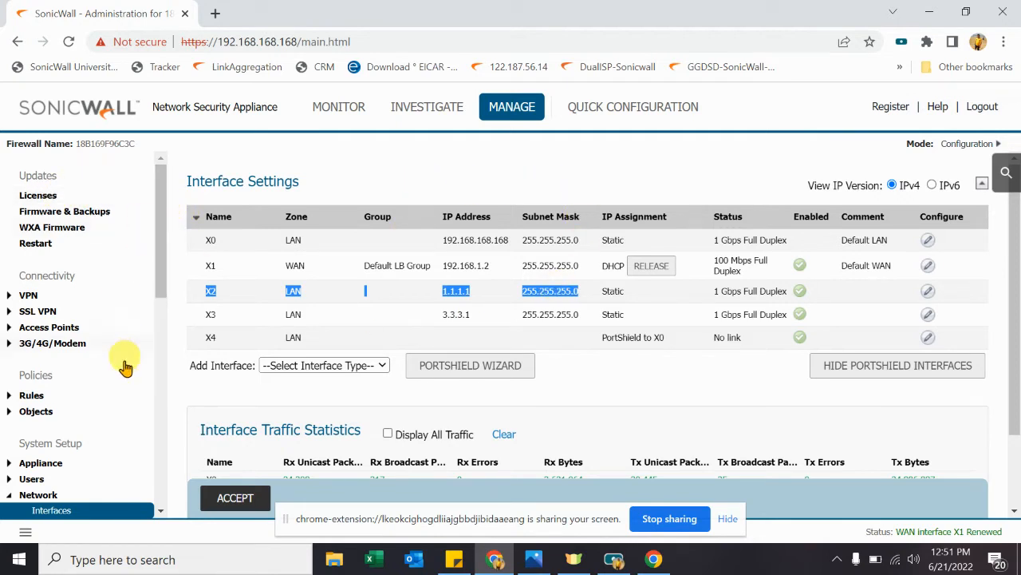
pyautogui.moveTo(95, 447)
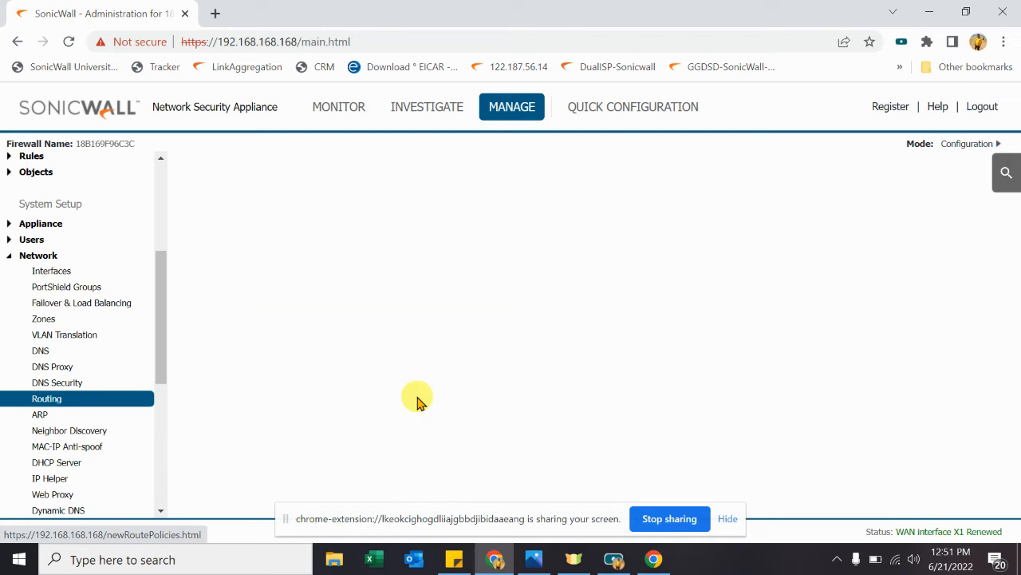
# - Show Route Policies to 2.2.2.2, scrolled right to reveal X2 metric 8 and X3 metric 9
pyautogui.click(47, 398)
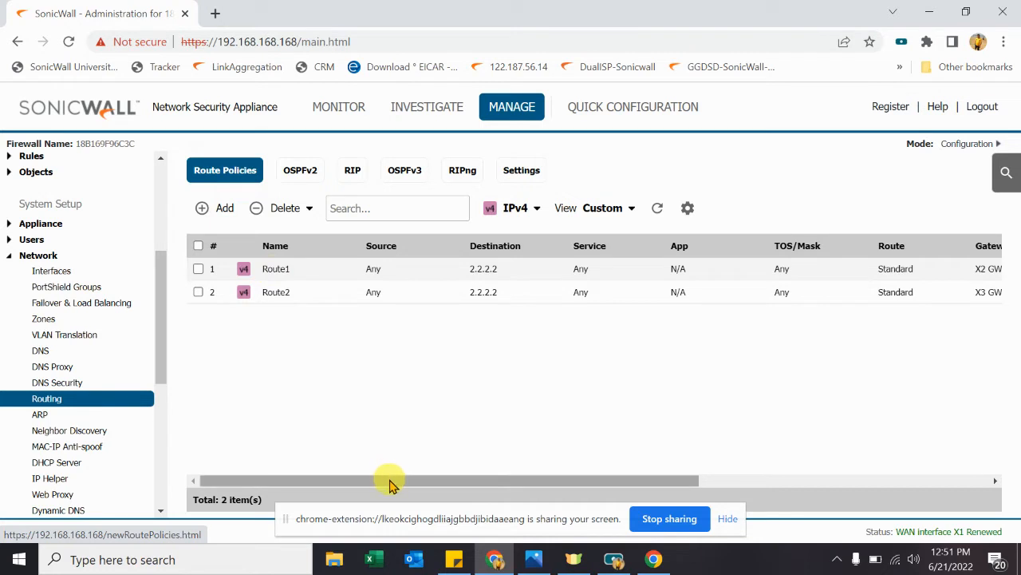
pyautogui.moveTo(433, 483)
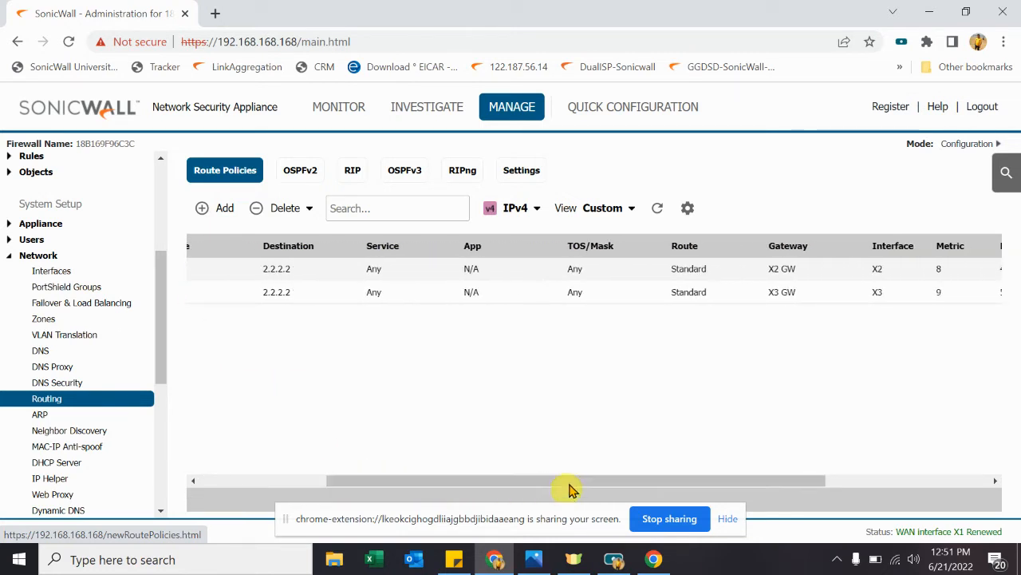
pyautogui.moveTo(878, 269)
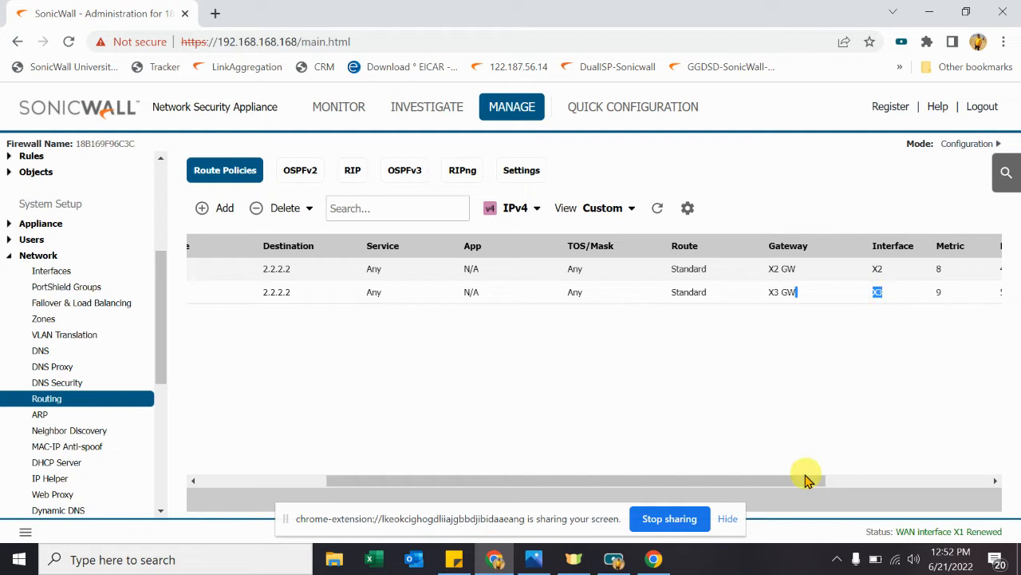
pyautogui.hscroll(3)
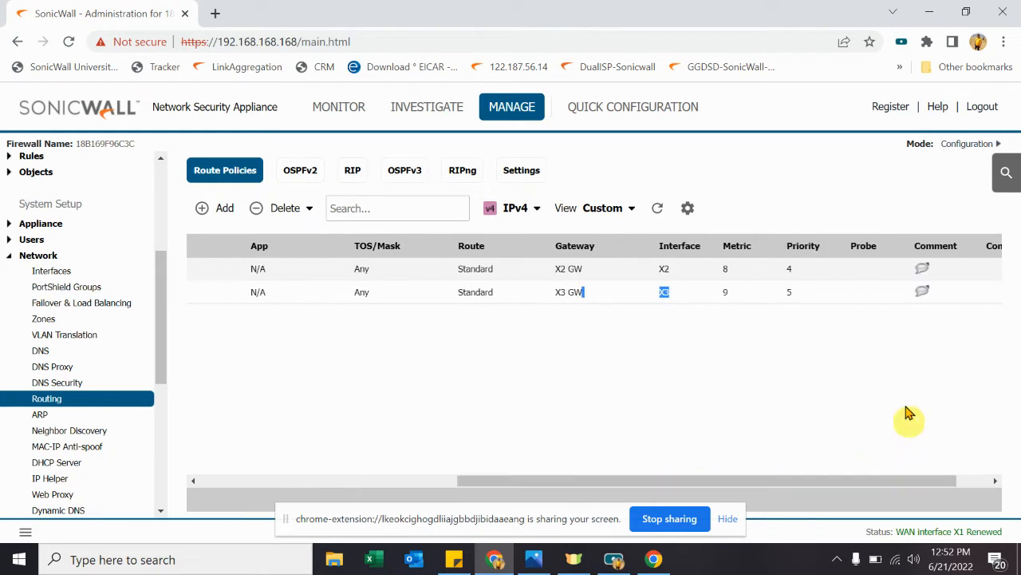
pyautogui.moveTo(725, 268)
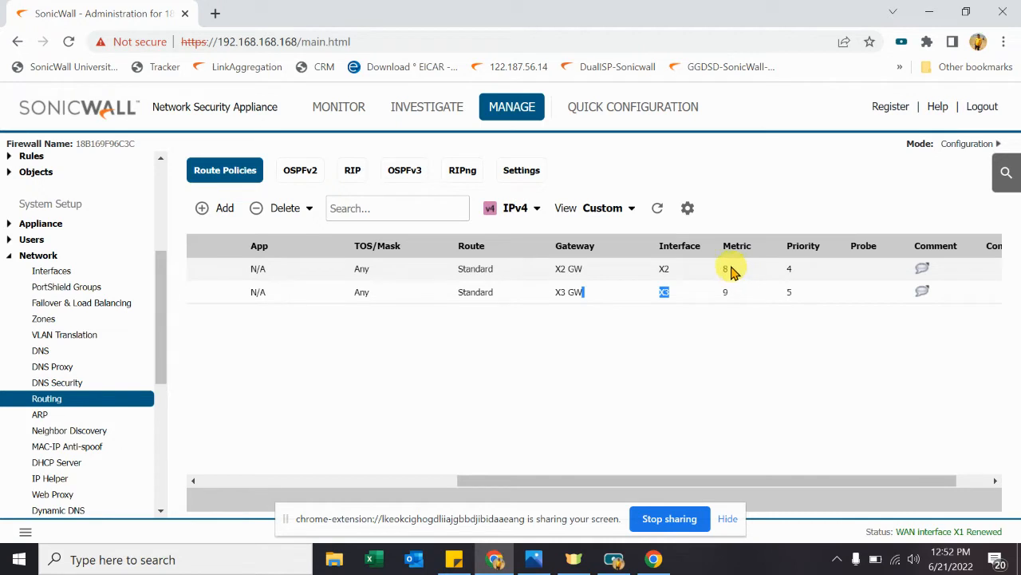
pyautogui.moveTo(838, 475)
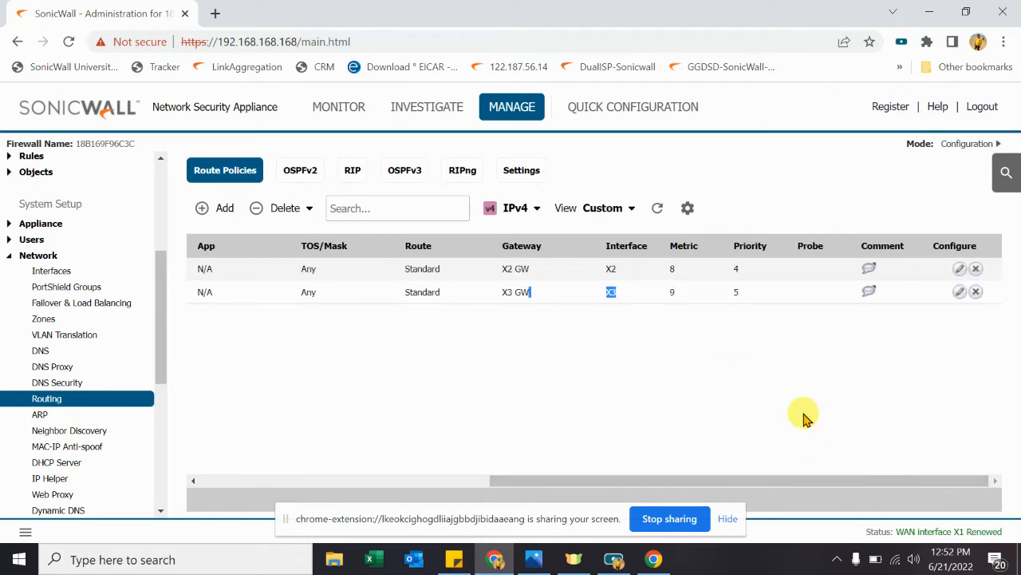
pyautogui.moveTo(883, 339)
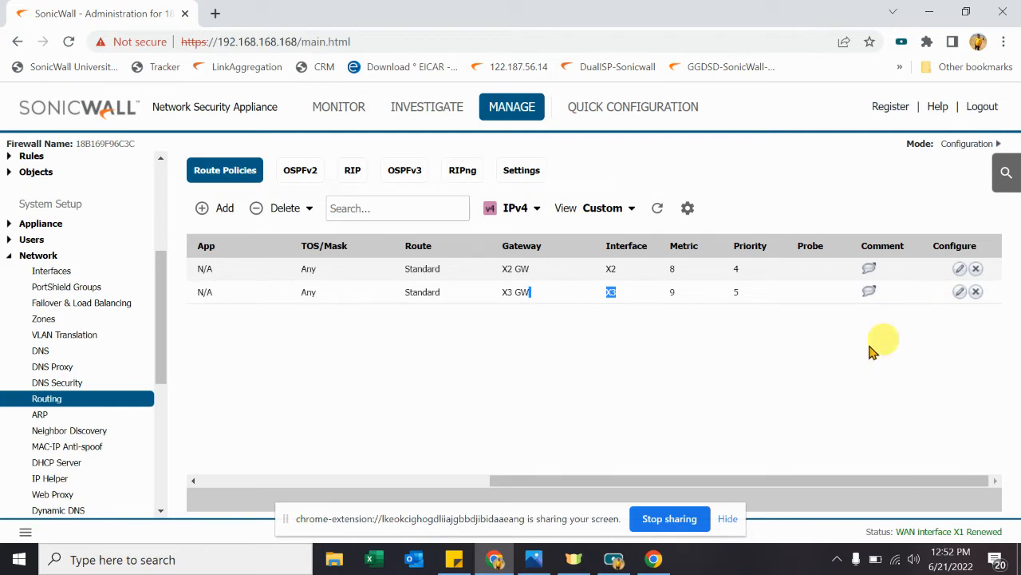
# - Change Route1's X2 GW metric to 10 and save the policy
pyautogui.click(959, 268)
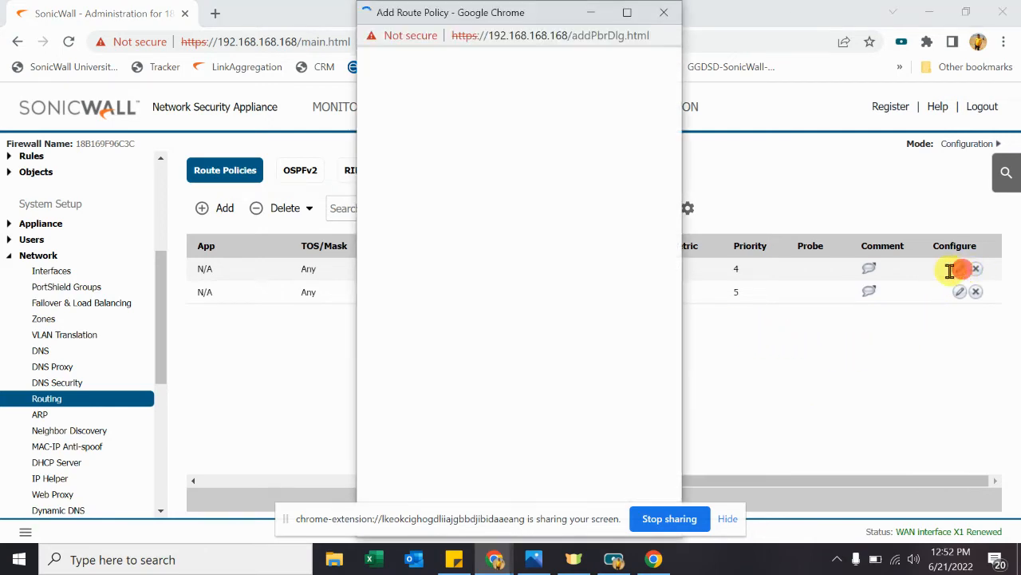
pyautogui.click(663, 12)
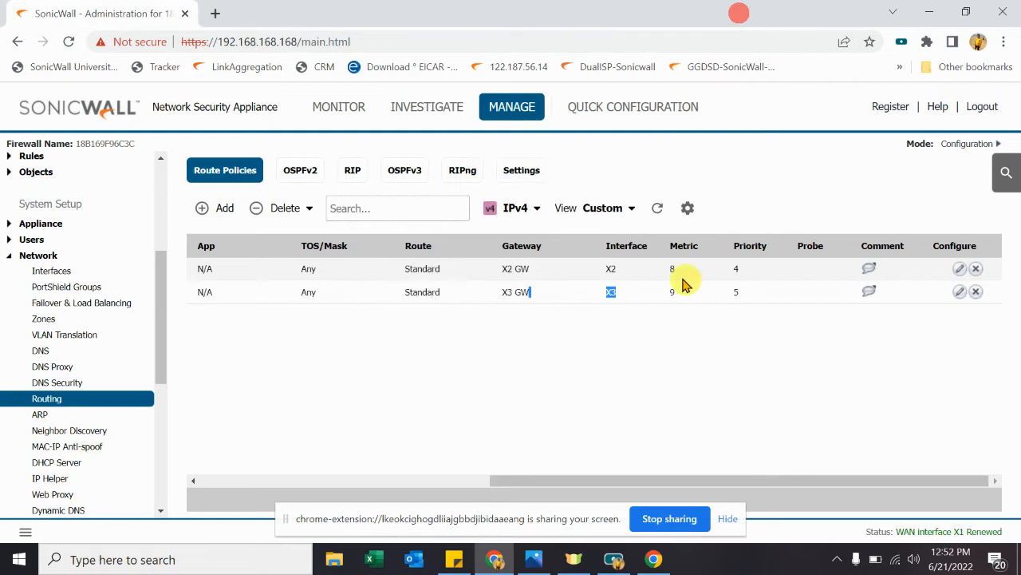
pyautogui.moveTo(743, 275)
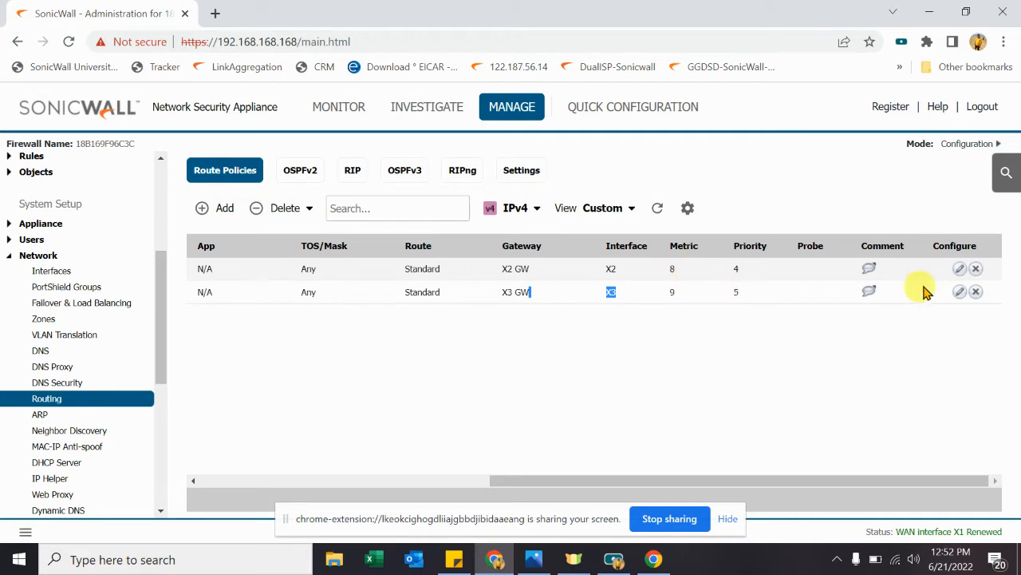
pyautogui.click(960, 269)
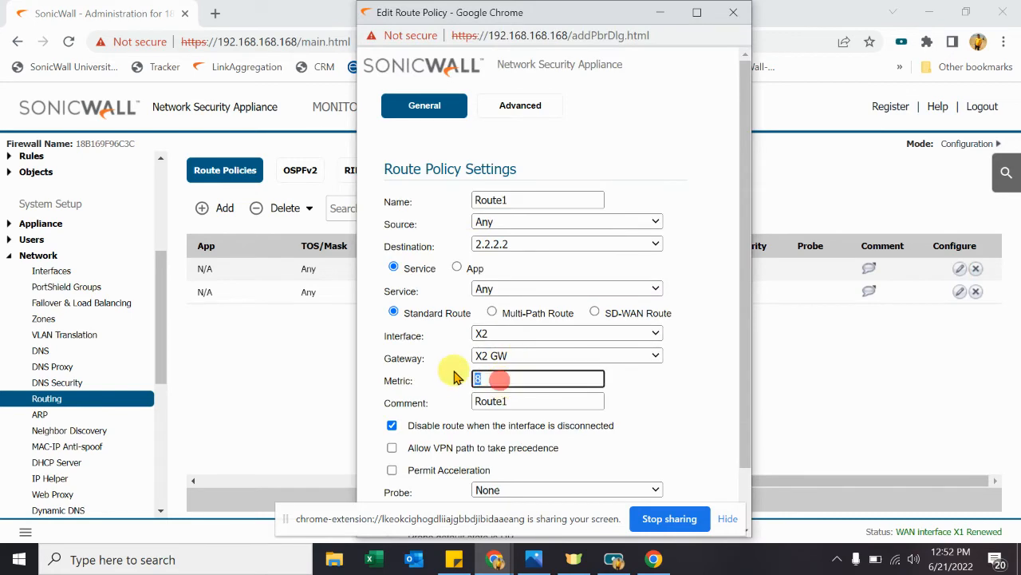
pyautogui.write('10')
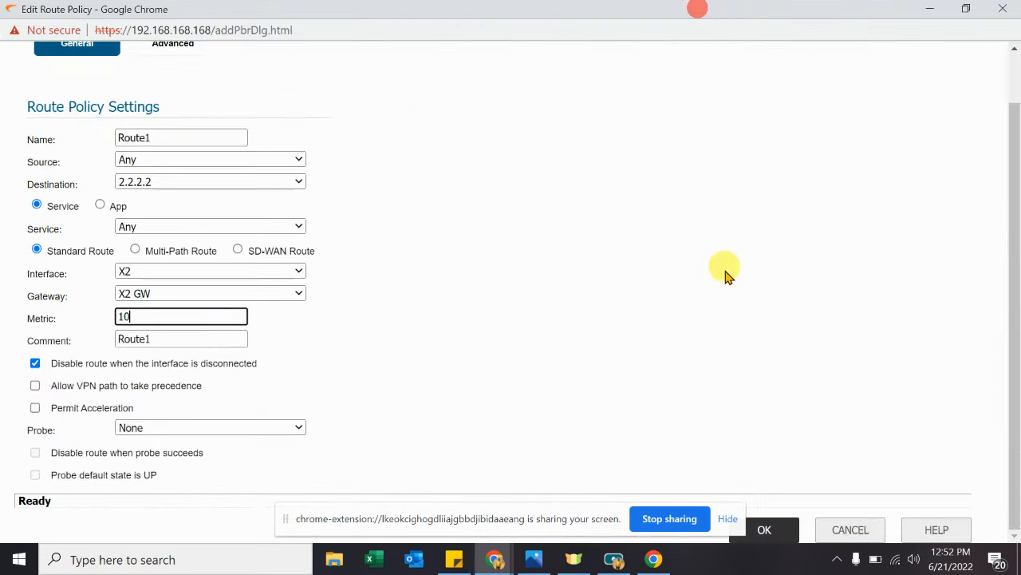
pyautogui.click(764, 529)
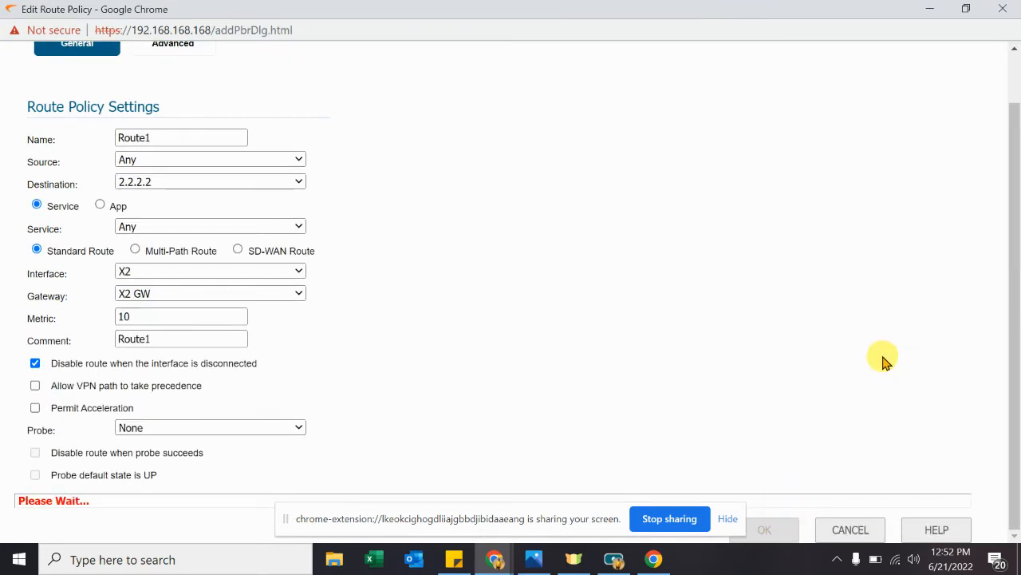
pyautogui.click(763, 529)
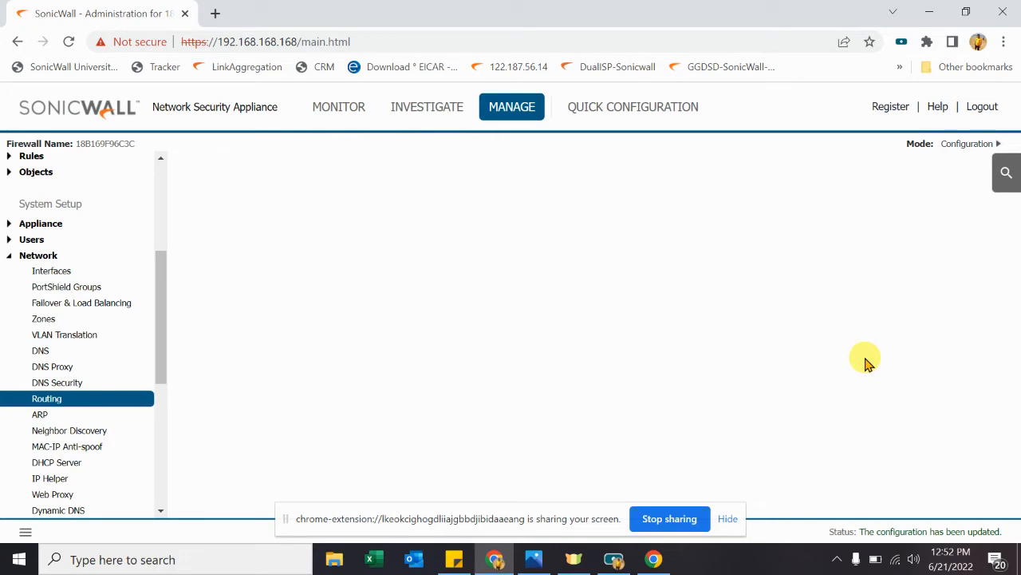
pyautogui.click(46, 399)
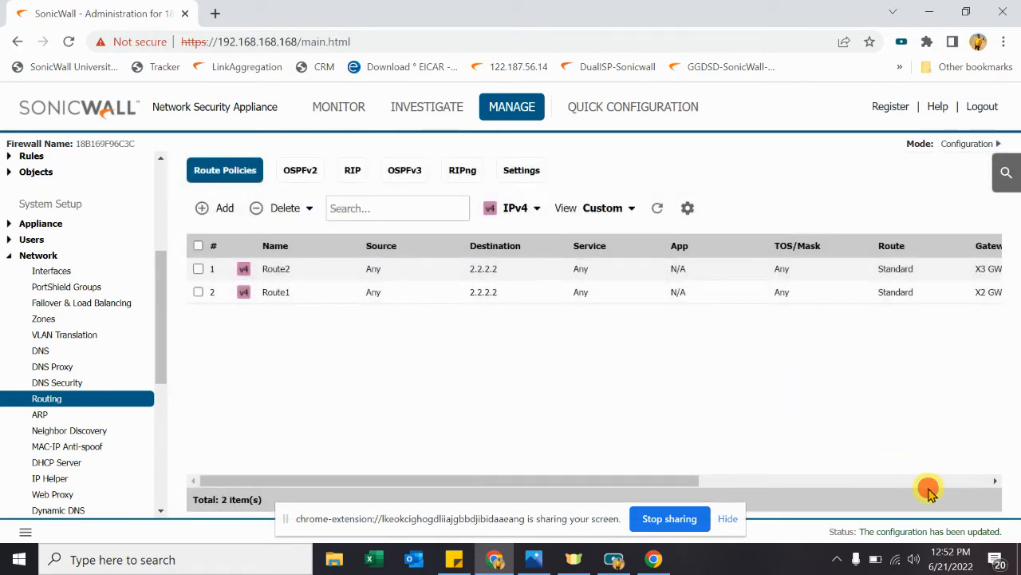
pyautogui.hscroll(3)
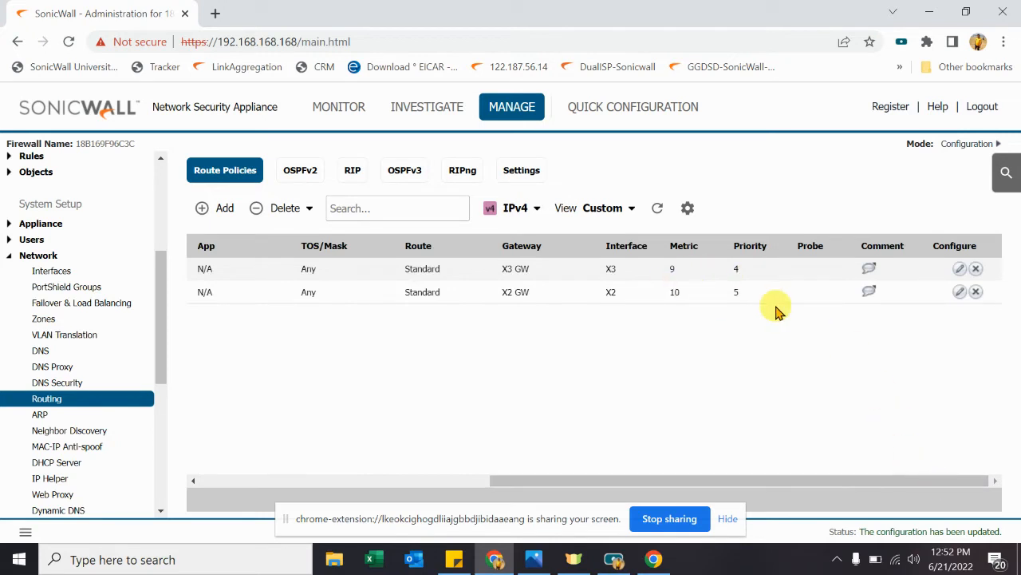
pyautogui.moveTo(693, 310)
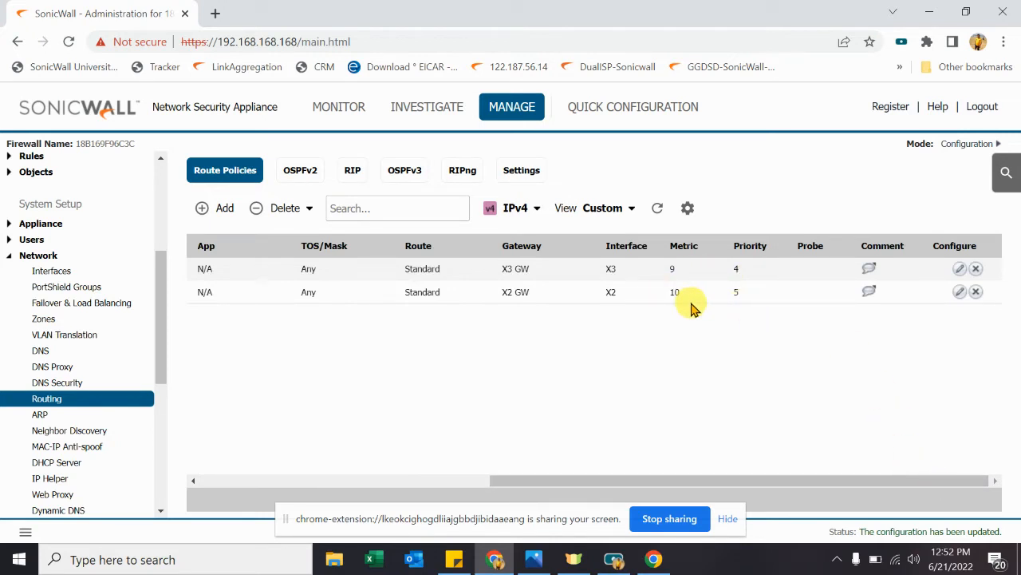
pyautogui.moveTo(782, 399)
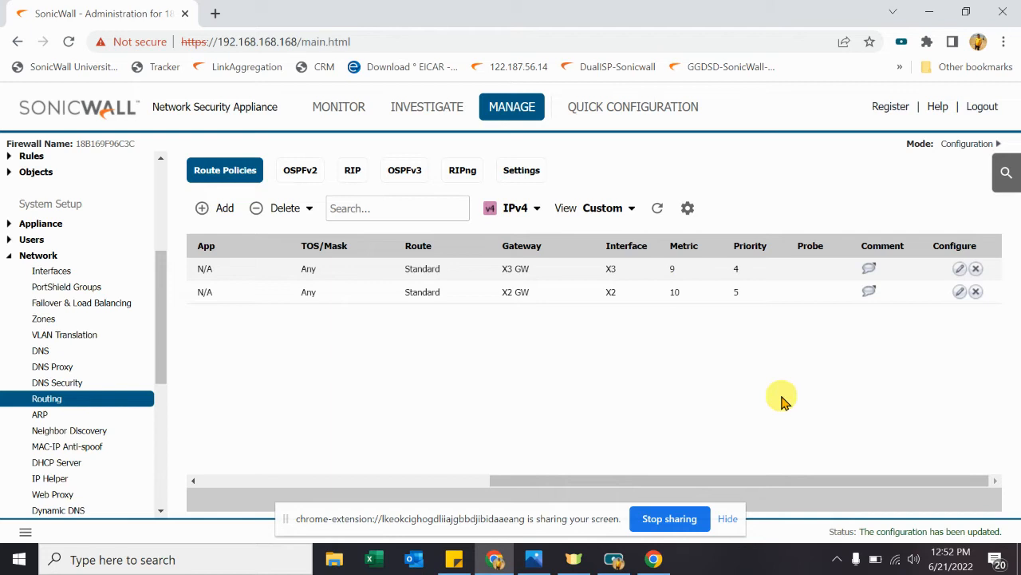
pyautogui.moveTo(803, 484)
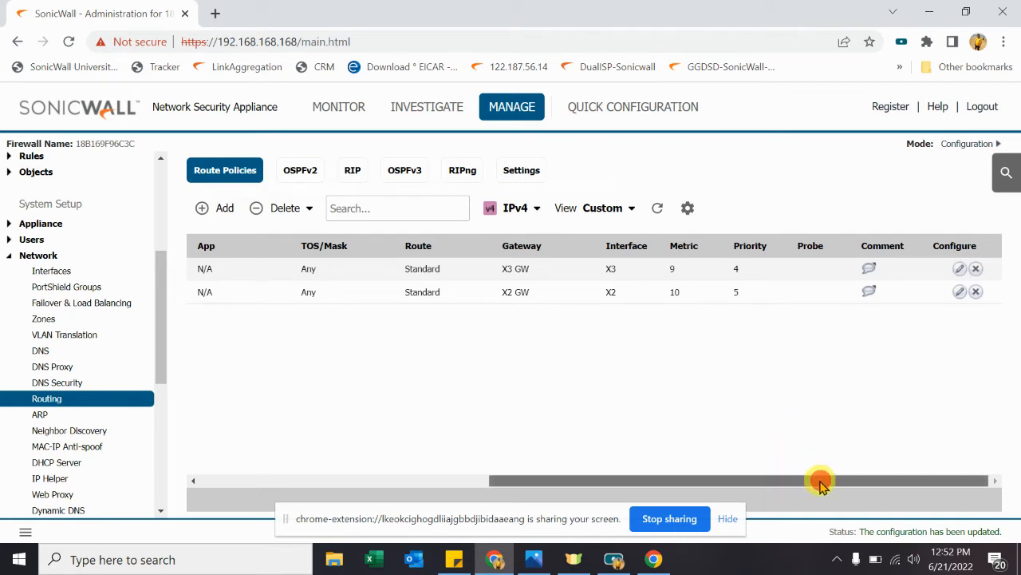
pyautogui.moveTo(878, 479)
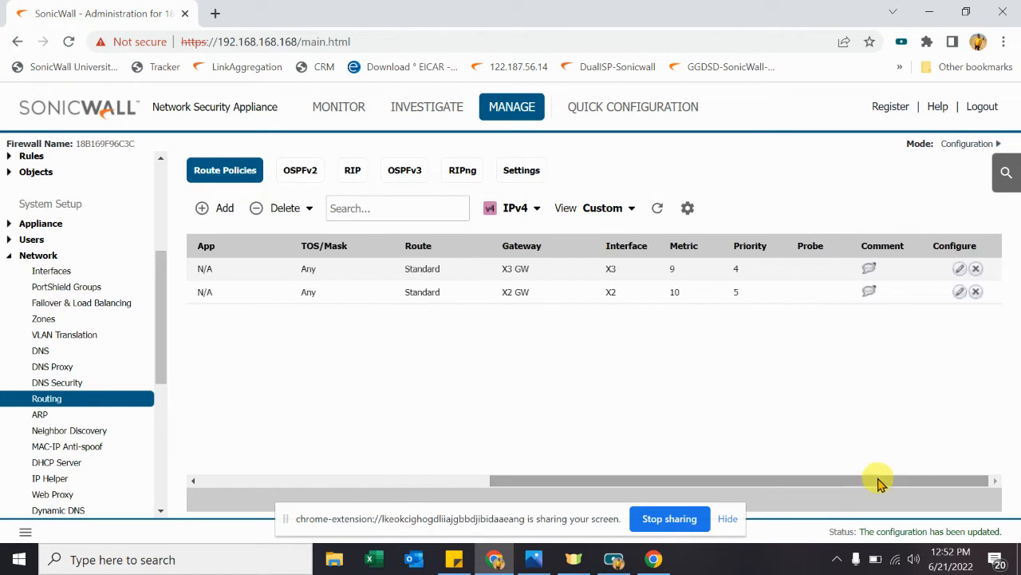
pyautogui.moveTo(690, 292)
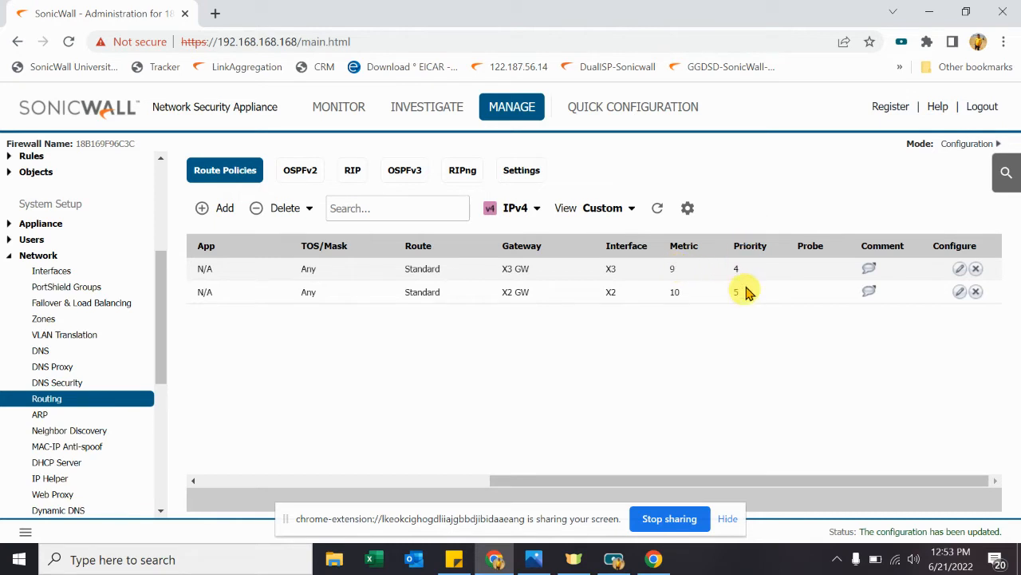
pyautogui.moveTo(741, 297)
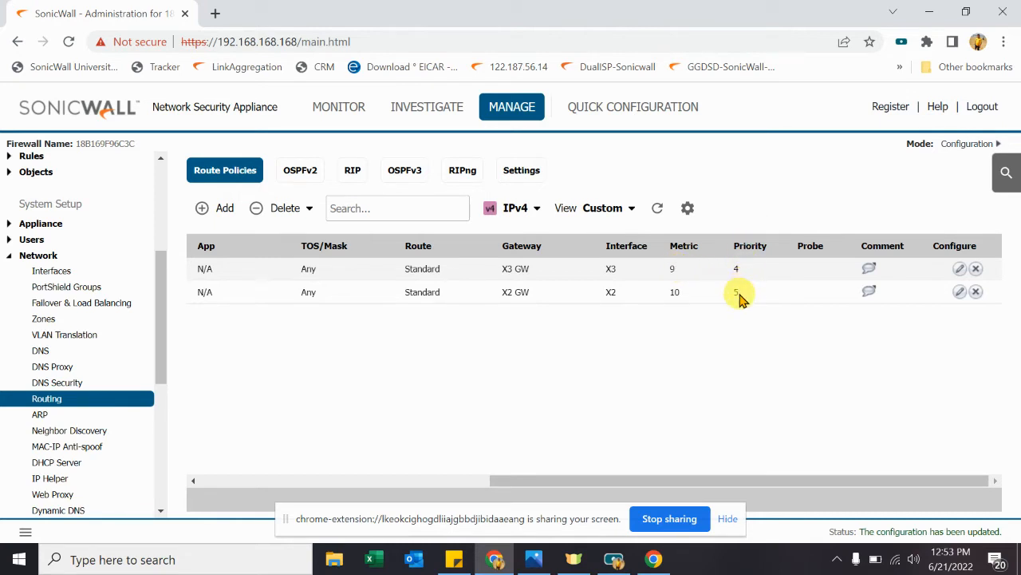
pyautogui.moveTo(647, 421)
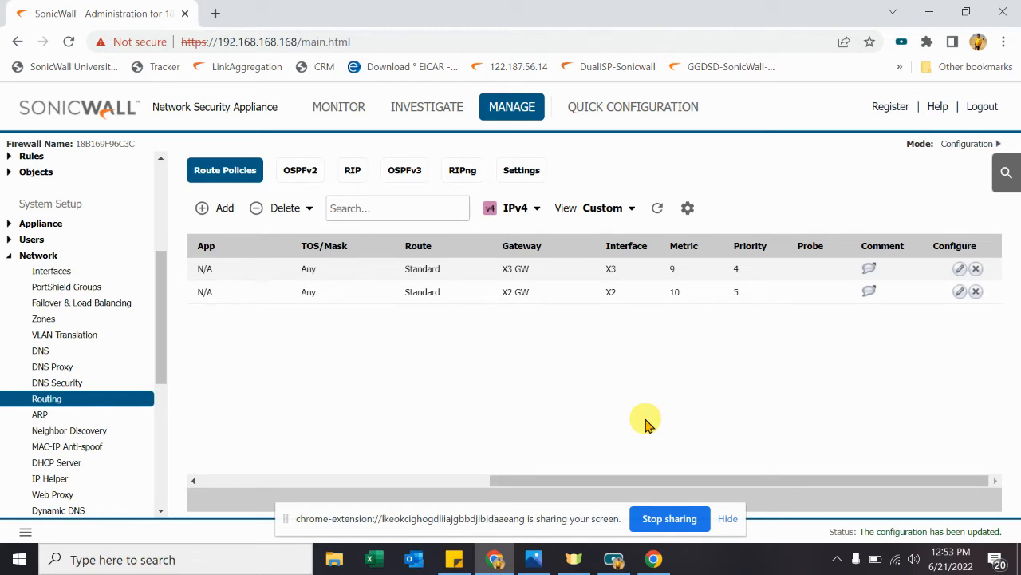
pyautogui.moveTo(892, 406)
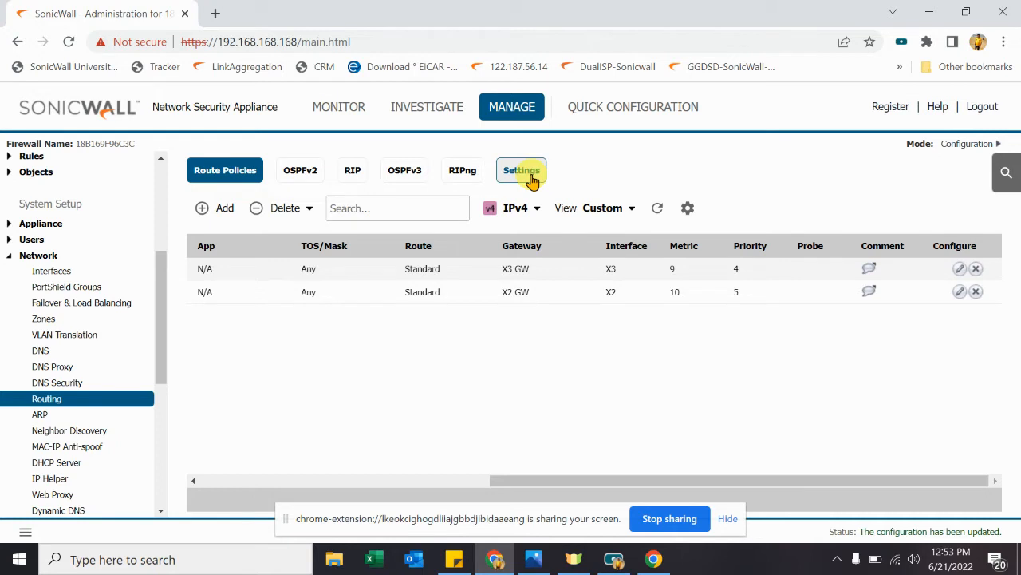
# - Enable 'Prioritize routes by metric' in Routing Settings and save
pyautogui.click(521, 170)
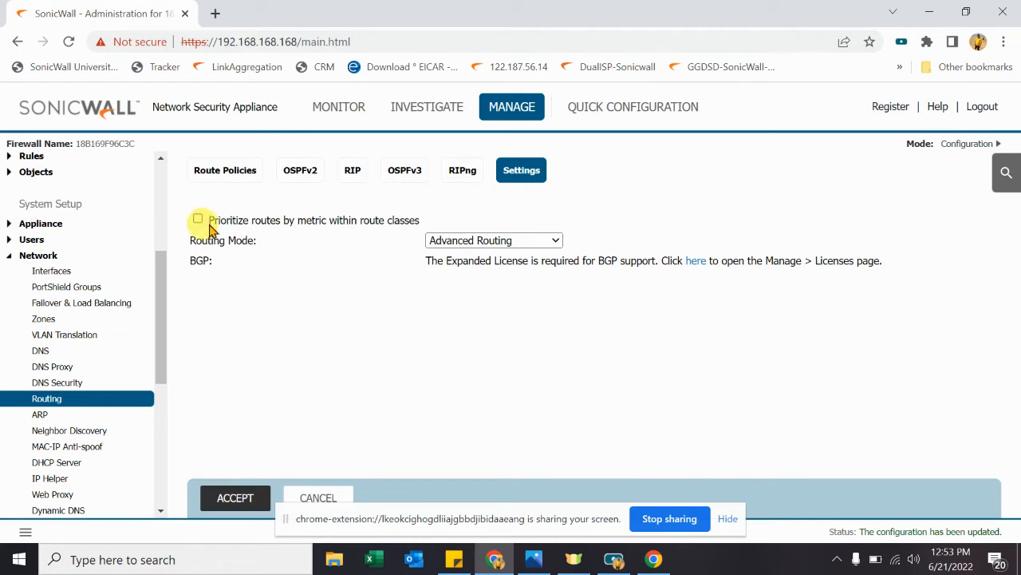
pyautogui.moveTo(267, 229)
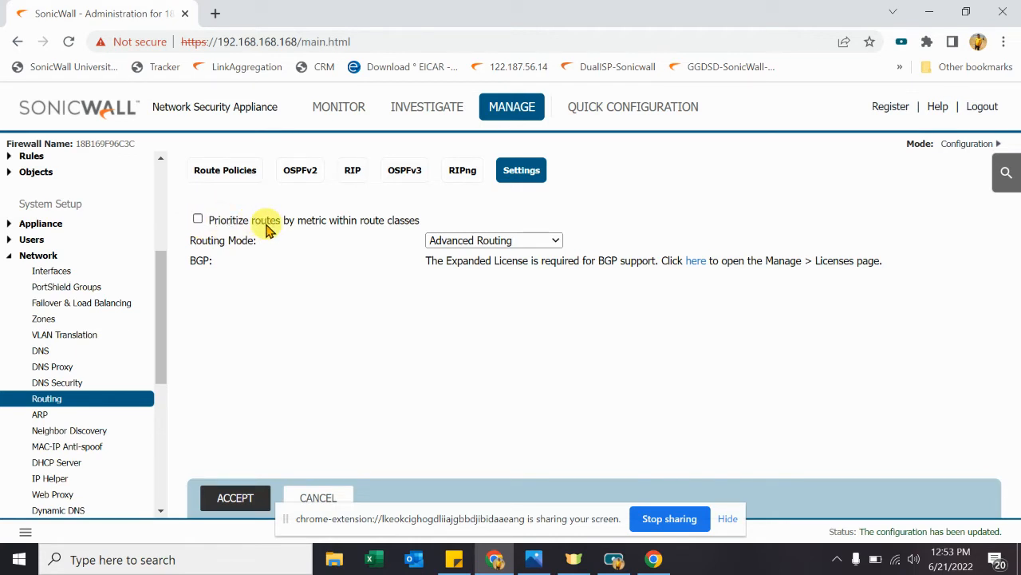
pyautogui.click(197, 219)
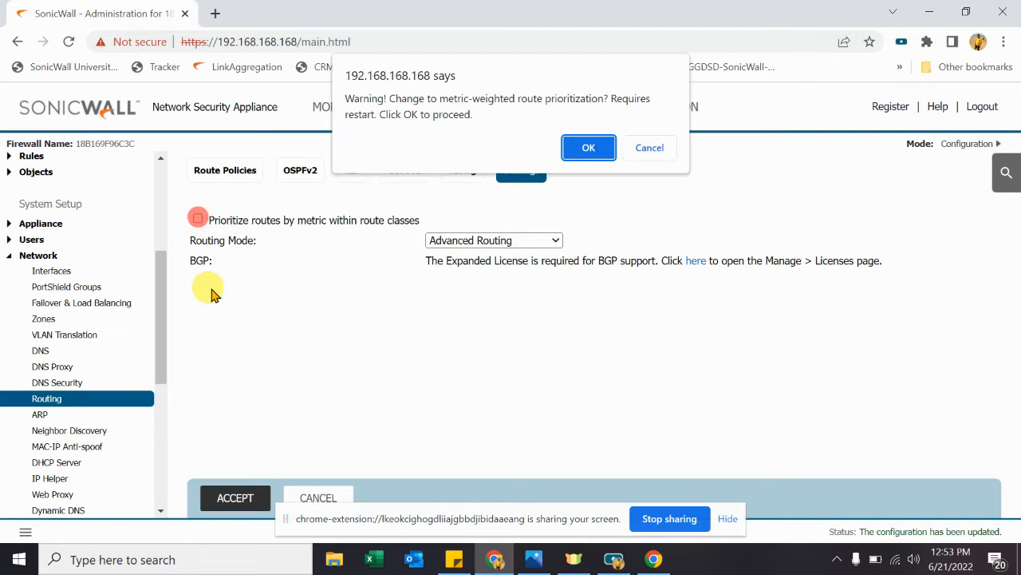
pyautogui.click(588, 147)
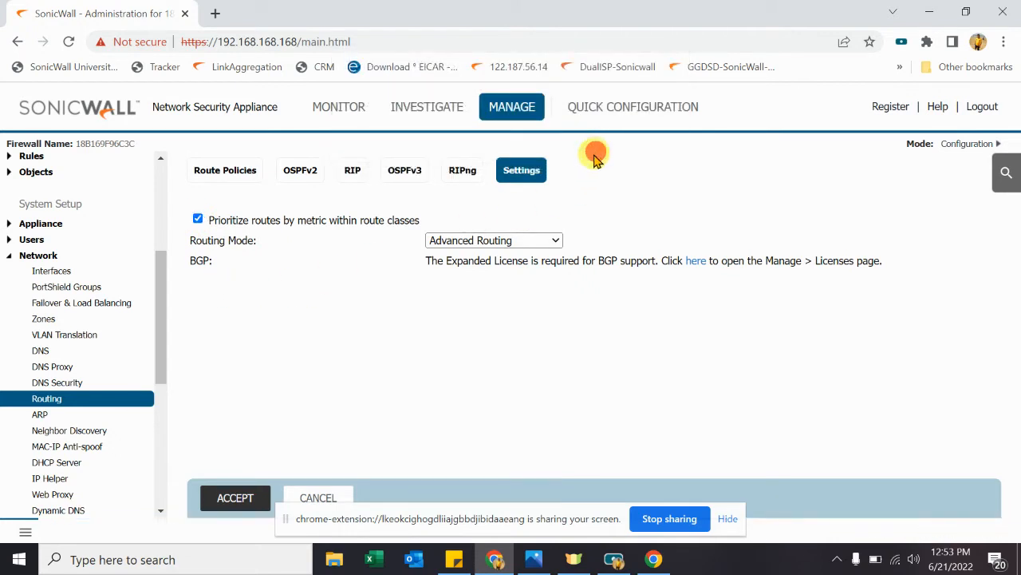
pyautogui.click(234, 497)
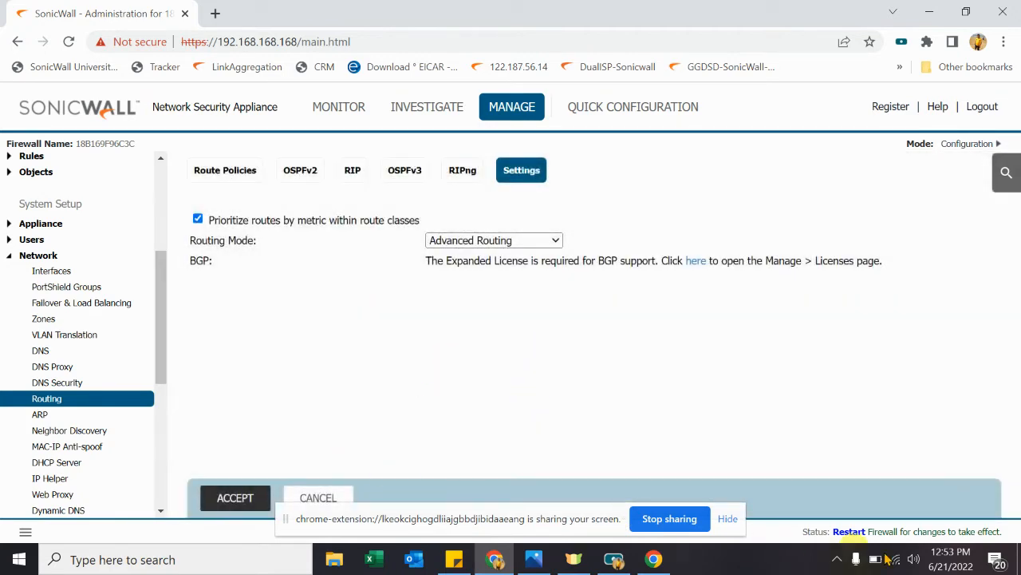
pyautogui.moveTo(849, 530)
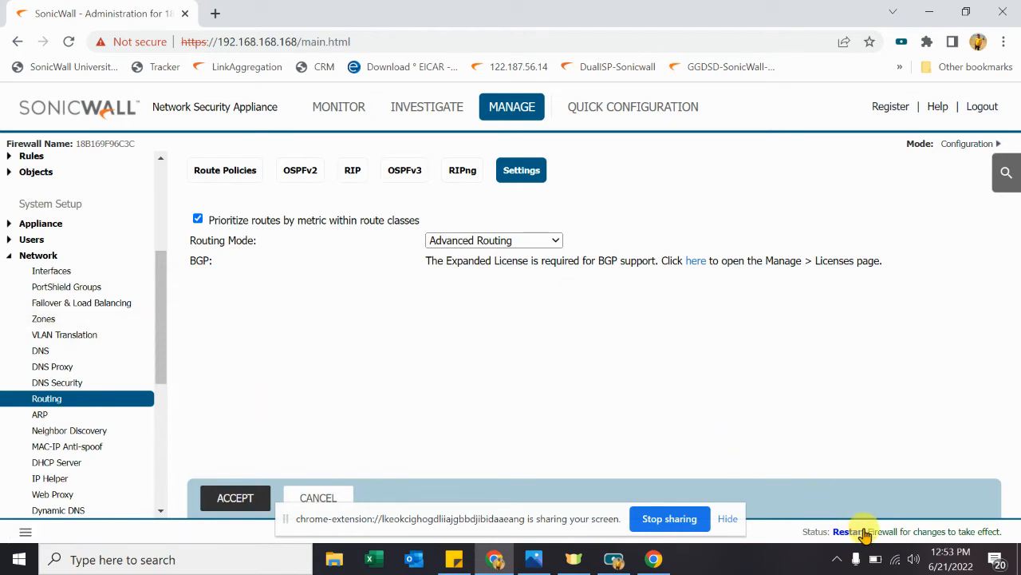
pyautogui.moveTo(848, 531)
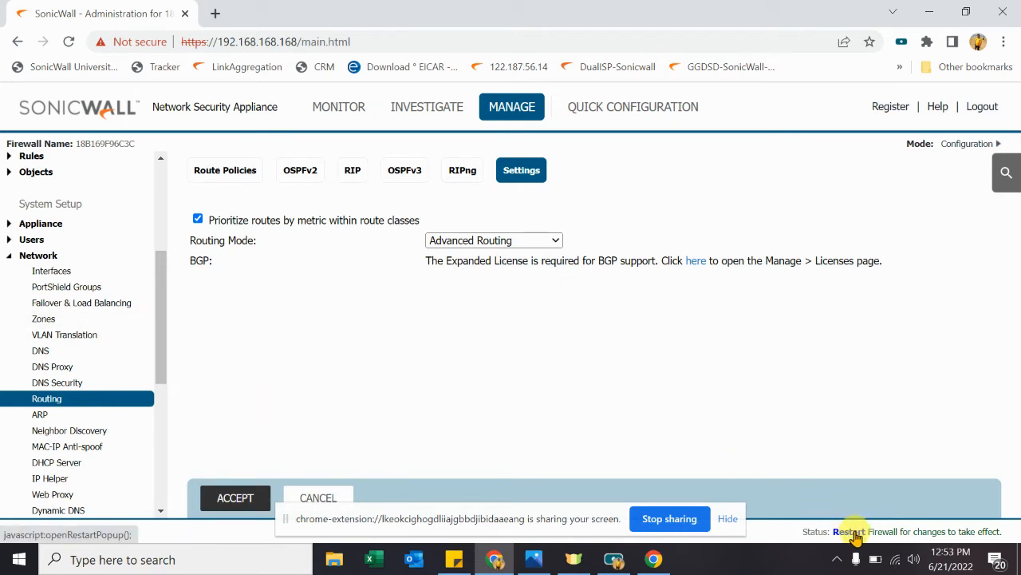
# - Restart the SonicWall appliance to apply the routing changes
pyautogui.click(850, 530)
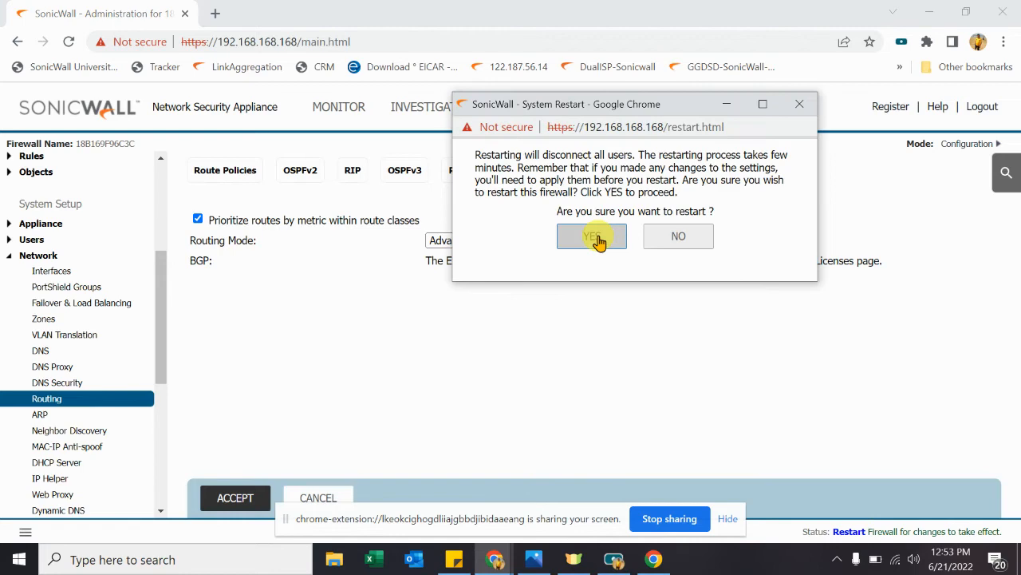
pyautogui.click(592, 236)
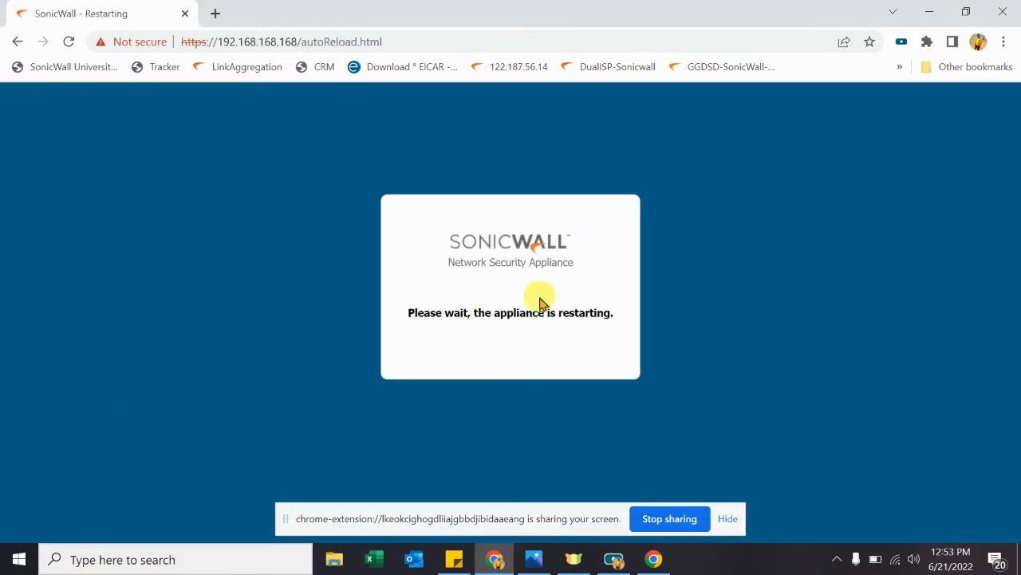
pyautogui.rightClick(19, 558)
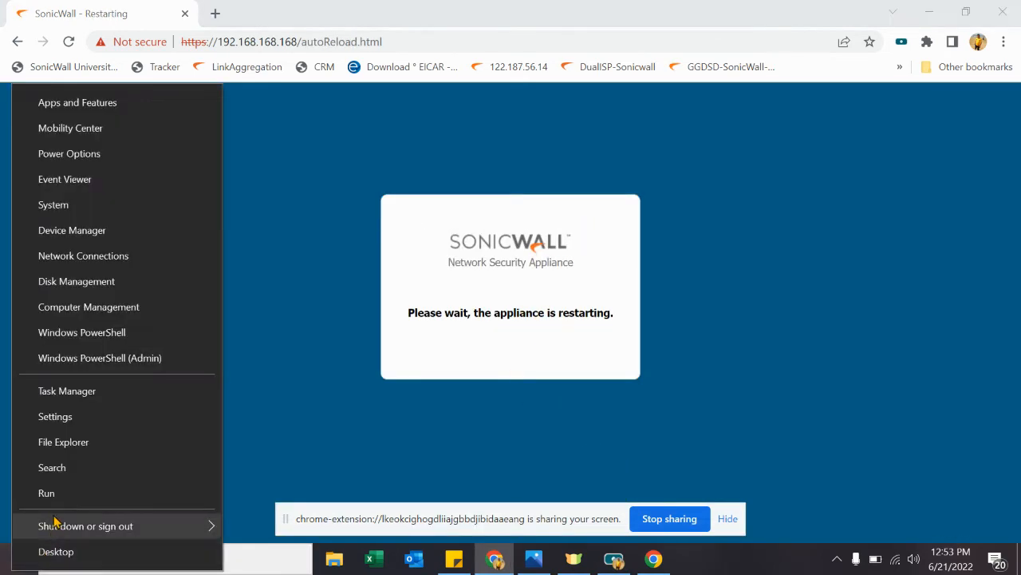
# - Launch Command Prompt and start a continuous ping to the firewall at 192.168.168.168
pyautogui.click(47, 492)
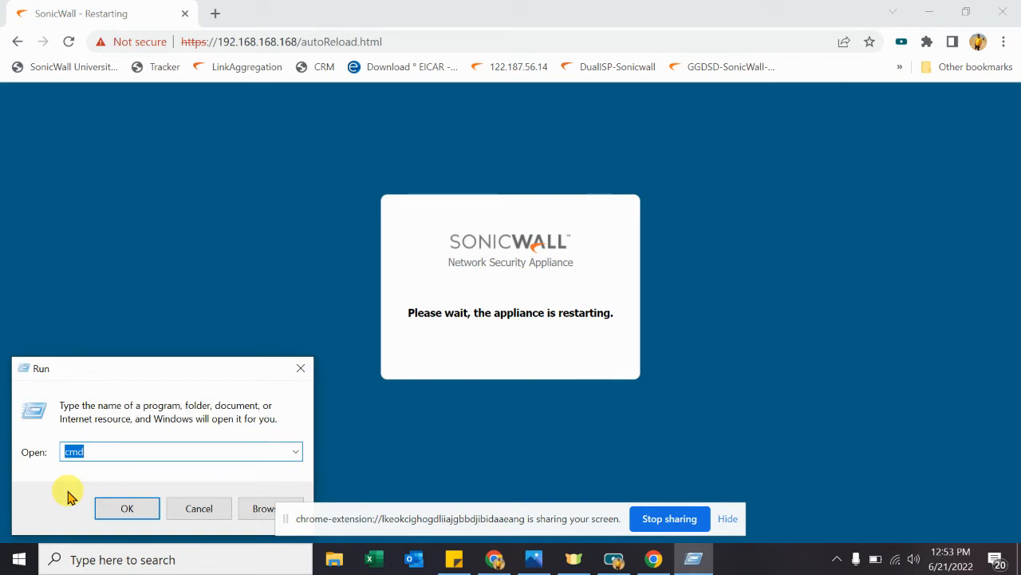
pyautogui.click(127, 508)
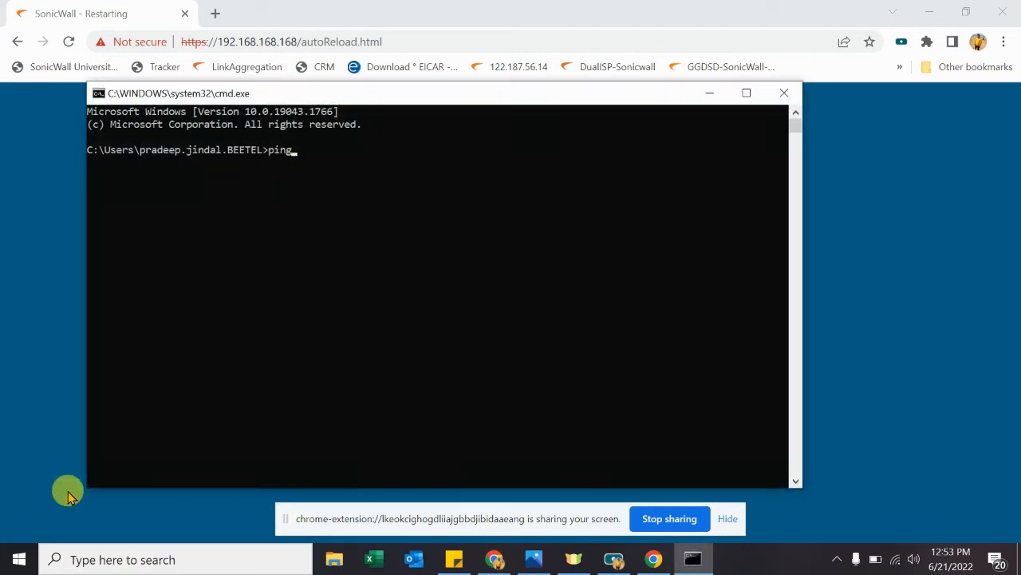
pyautogui.write('192.168.168.168 -t')
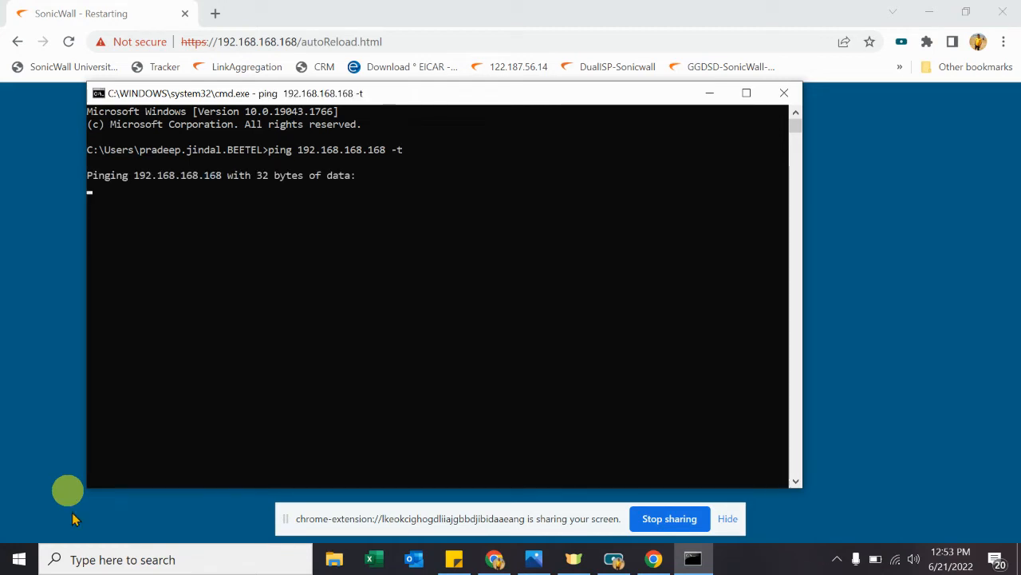
pyautogui.moveTo(63, 546)
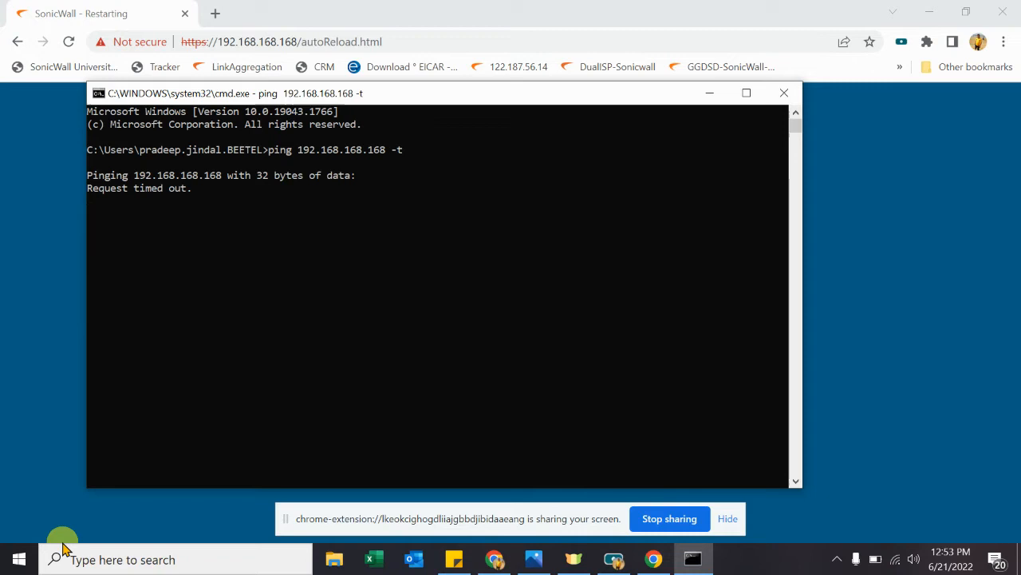
pyautogui.moveTo(70, 541)
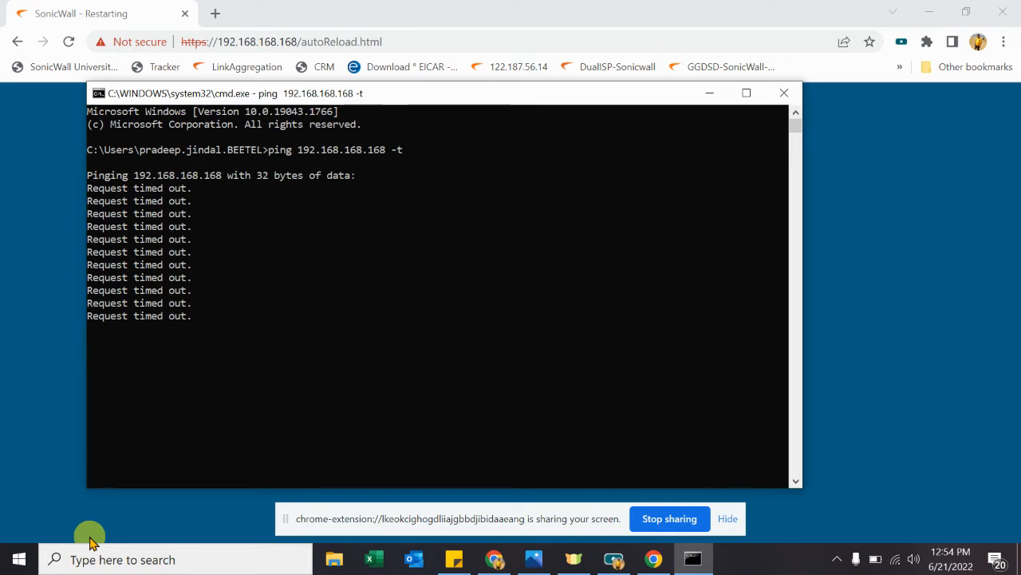
pyautogui.moveTo(492, 137)
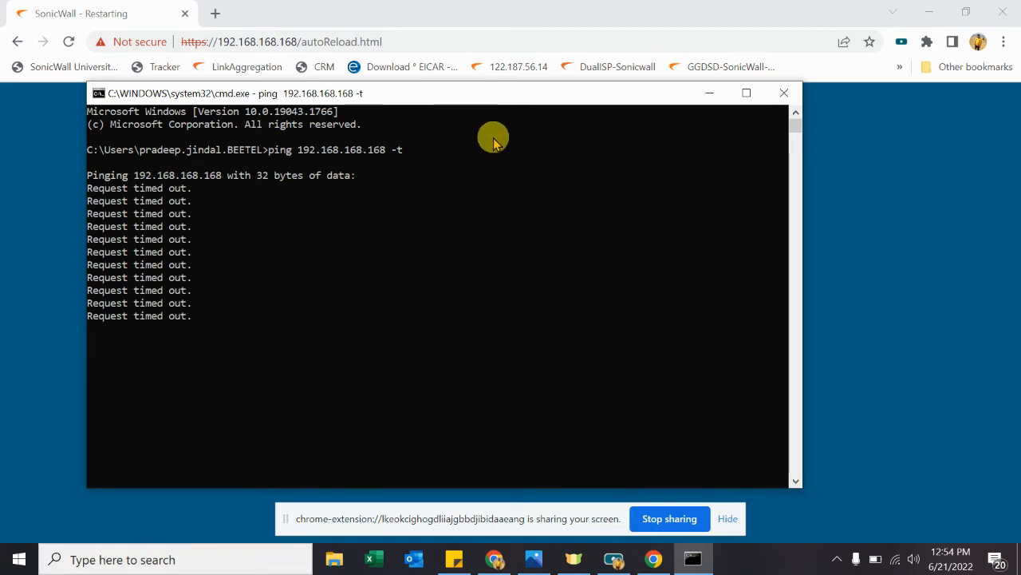
pyautogui.moveTo(479, 146)
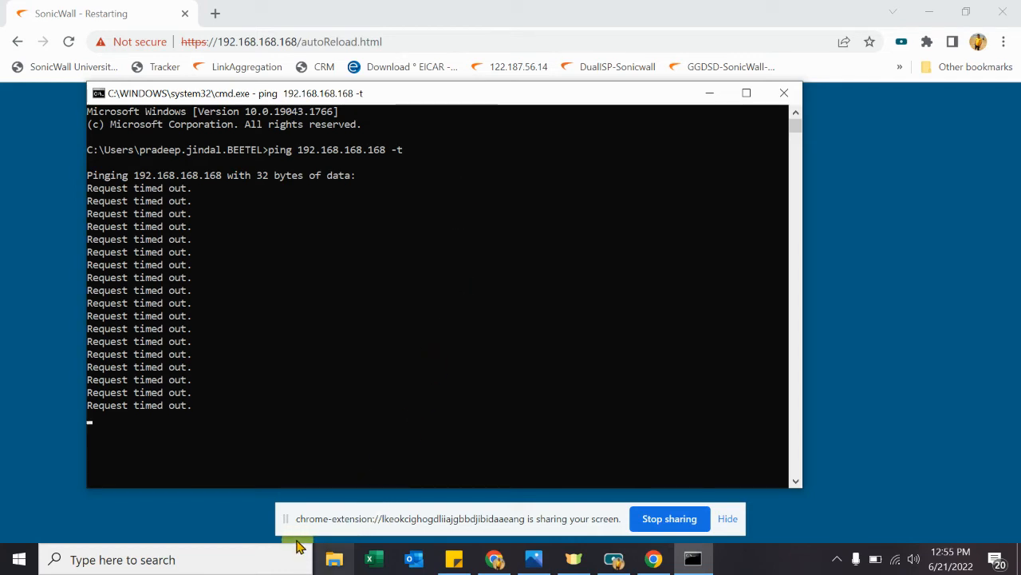
pyautogui.moveTo(292, 525)
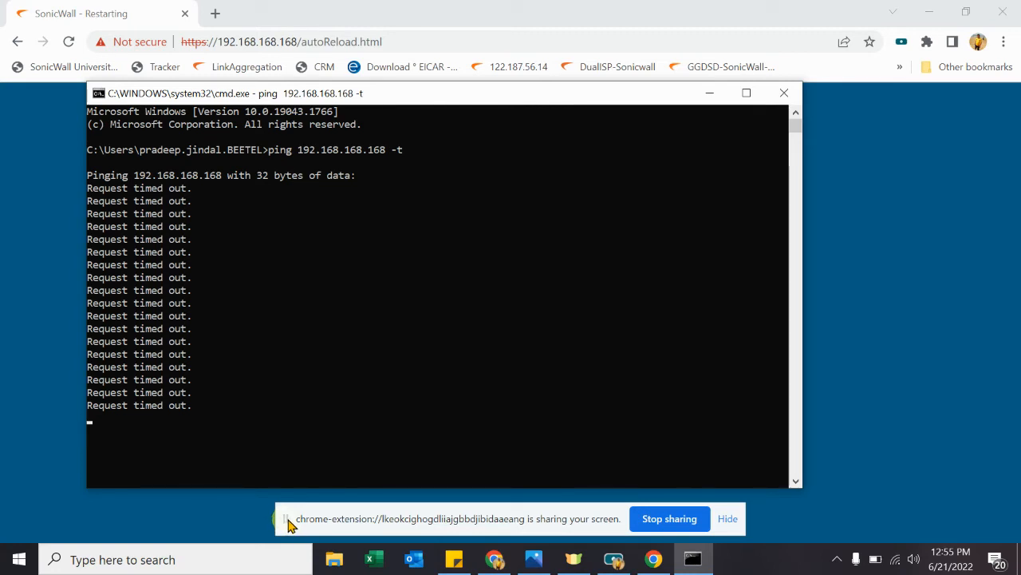
pyautogui.moveTo(406, 220)
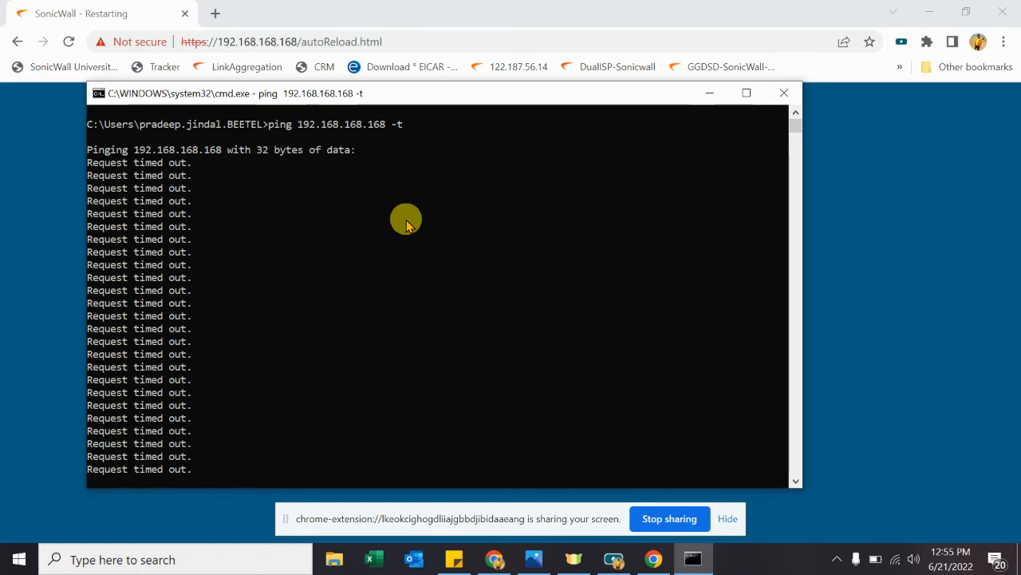
pyautogui.moveTo(291, 523)
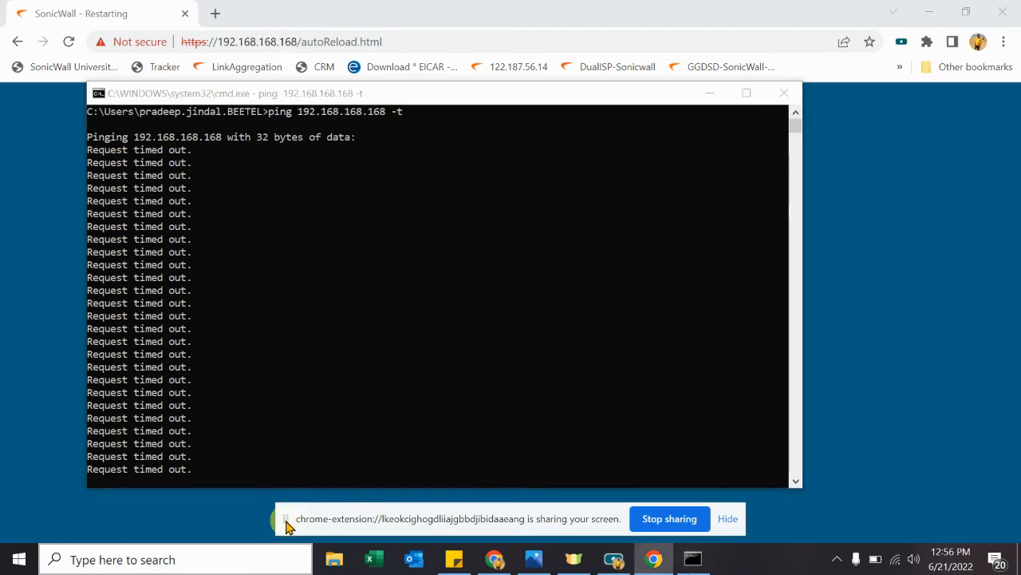
pyautogui.moveTo(813, 493)
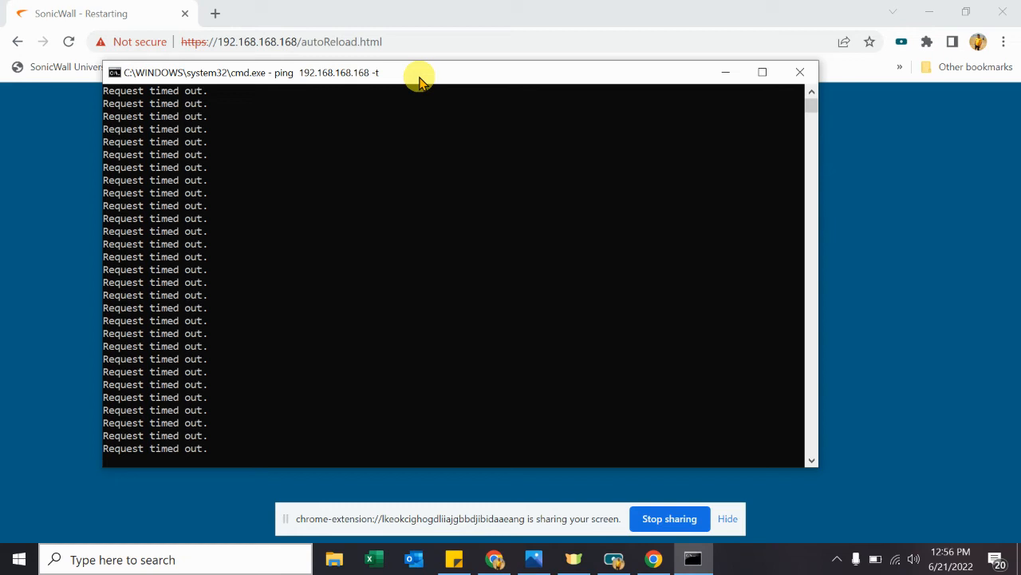
pyautogui.moveTo(290, 523)
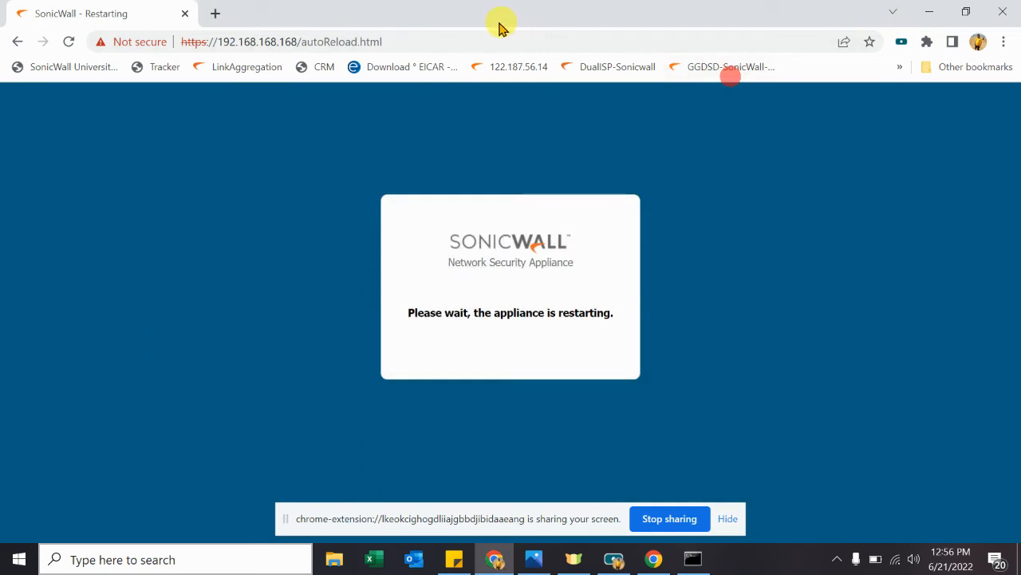
# - Switch back to Chrome and sign in to the restarted SonicWall as admin
pyautogui.click(280, 41)
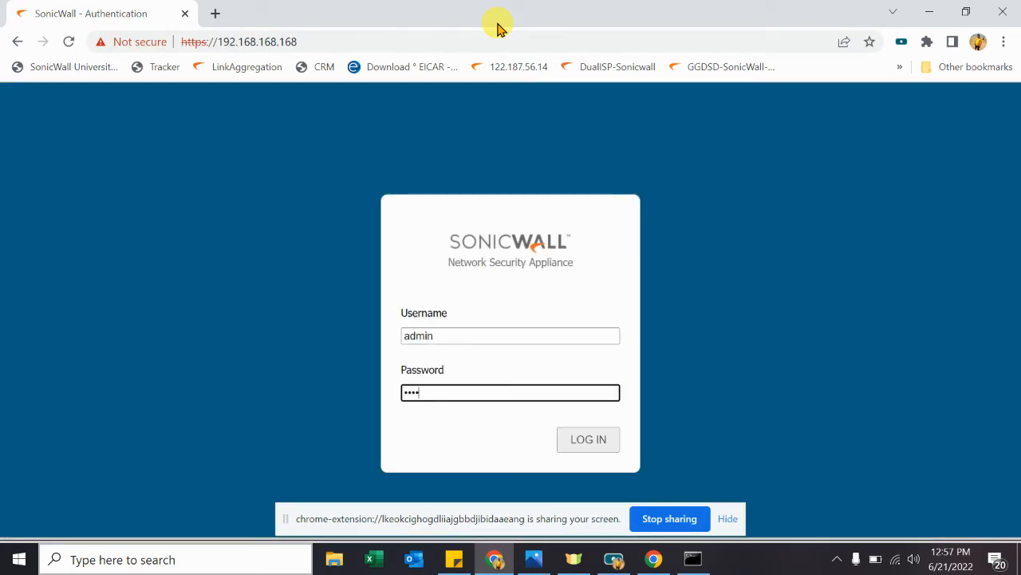
pyautogui.click(589, 439)
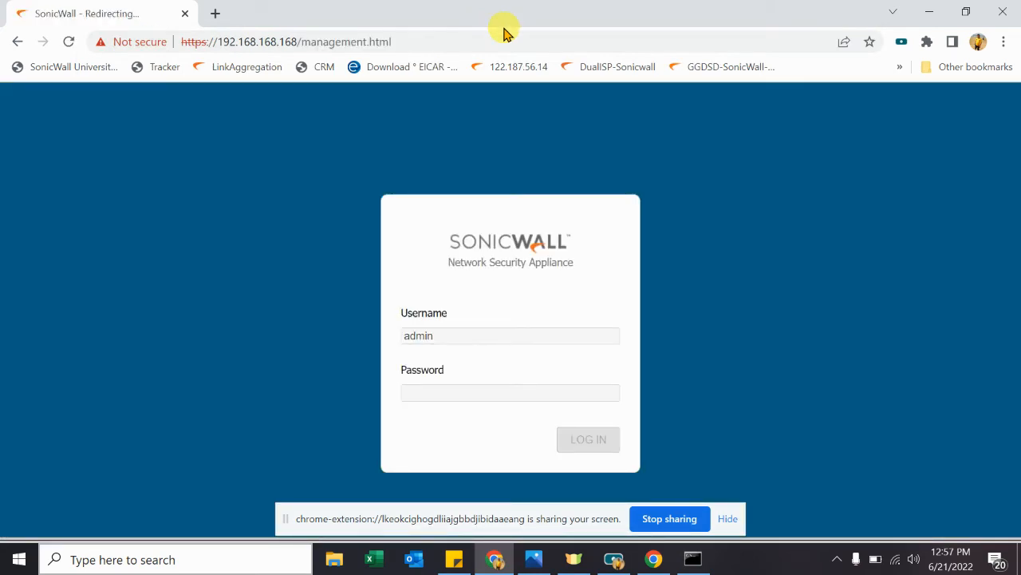
pyautogui.click(588, 439)
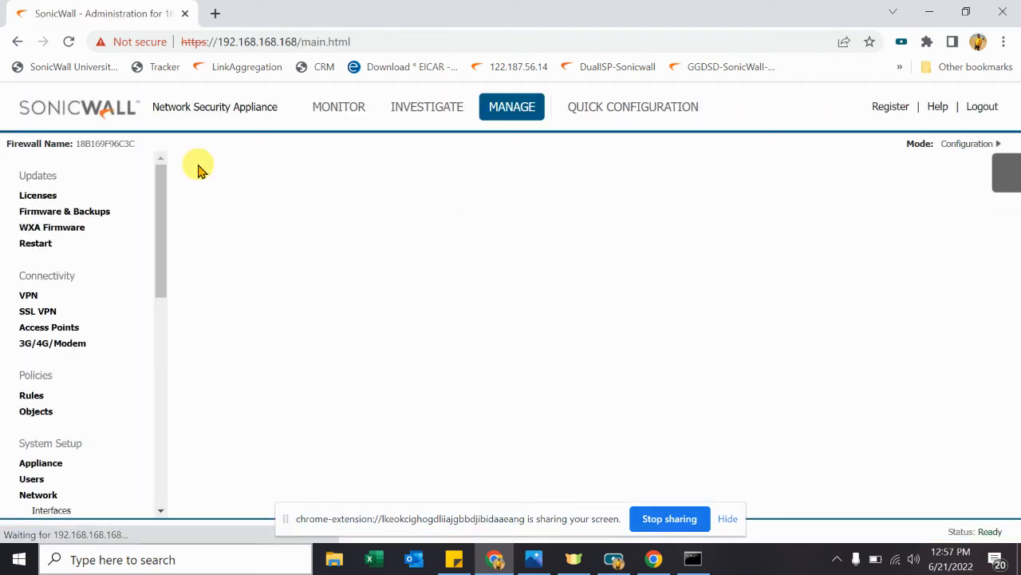
pyautogui.moveTo(189, 176)
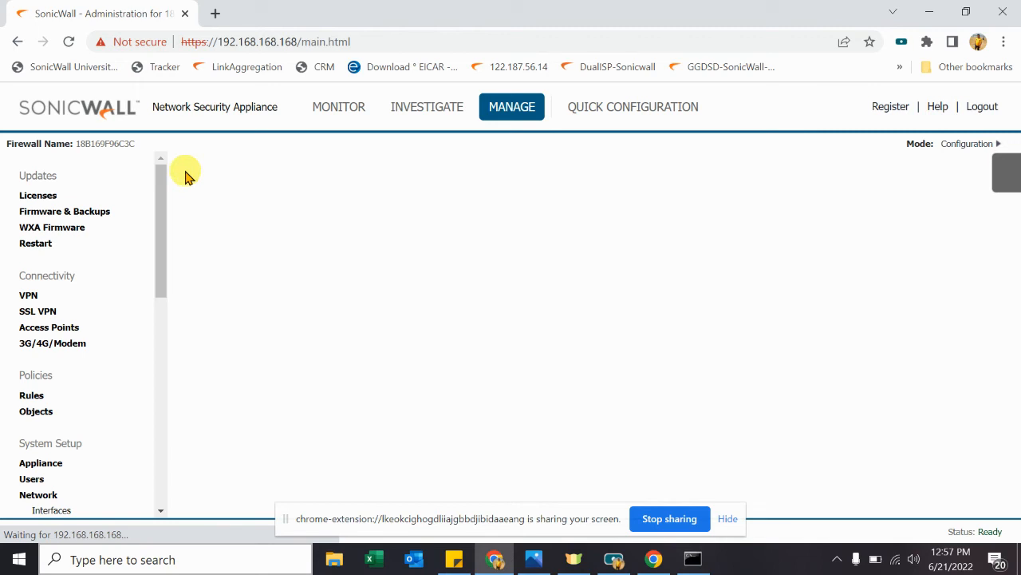
# - Run Find Network Path for 2.2.2.2 in System Diagnostics, showing exit on X3 via 3.3.3.2
pyautogui.click(426, 106)
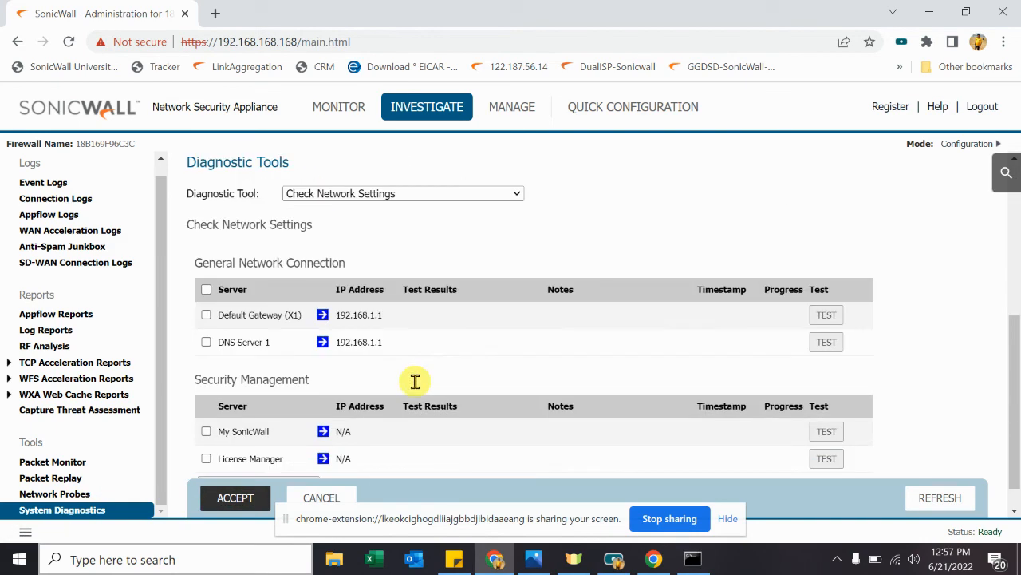
pyautogui.click(403, 193)
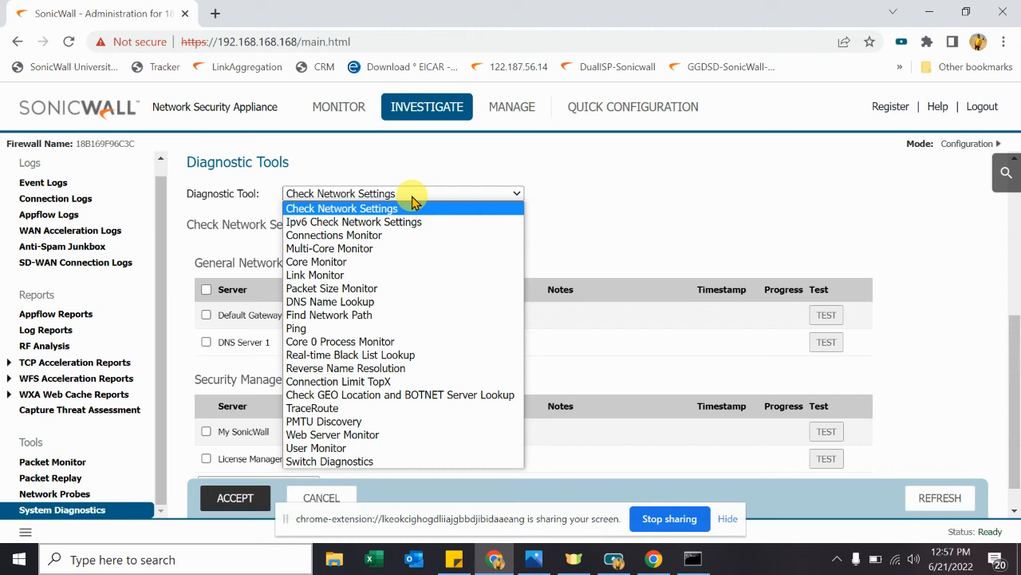
pyautogui.click(328, 315)
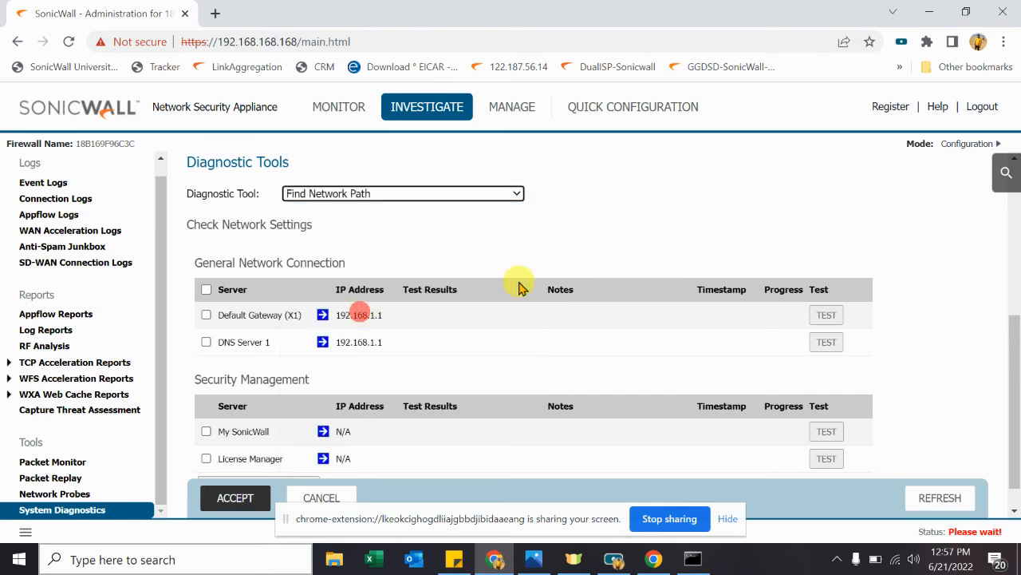
pyautogui.scroll(3)
pyautogui.write('2')
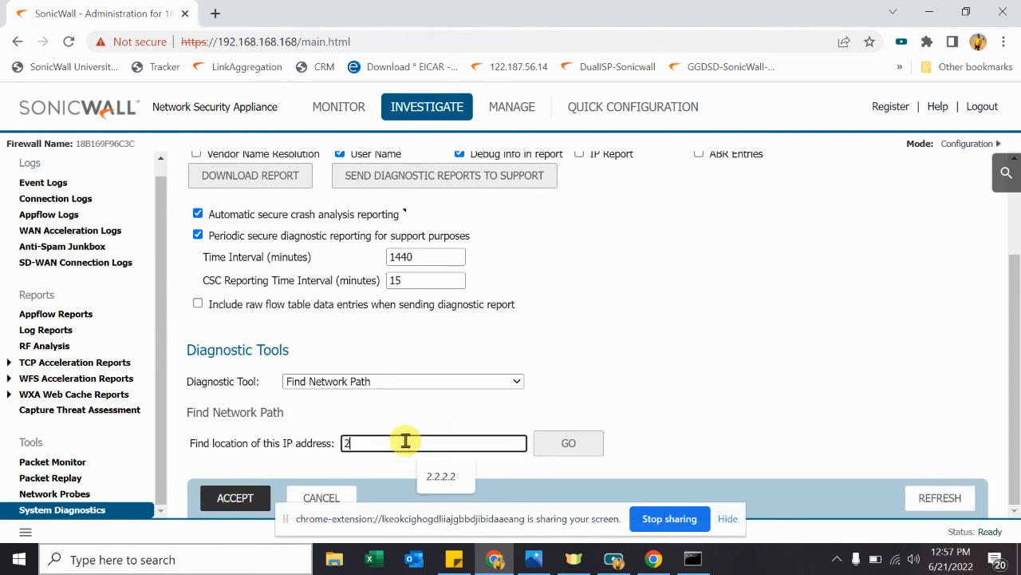
pyautogui.click(441, 475)
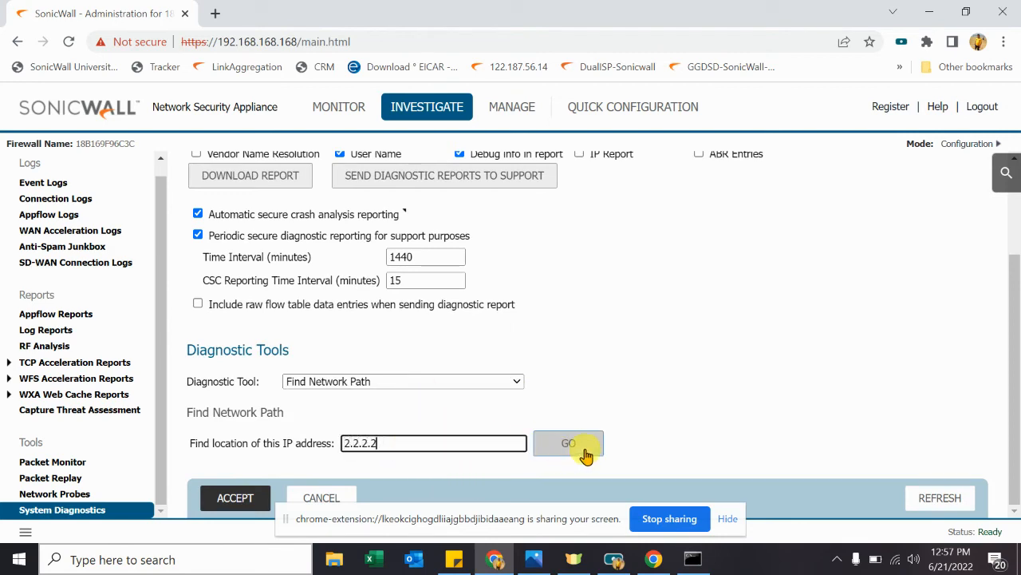
pyautogui.click(568, 443)
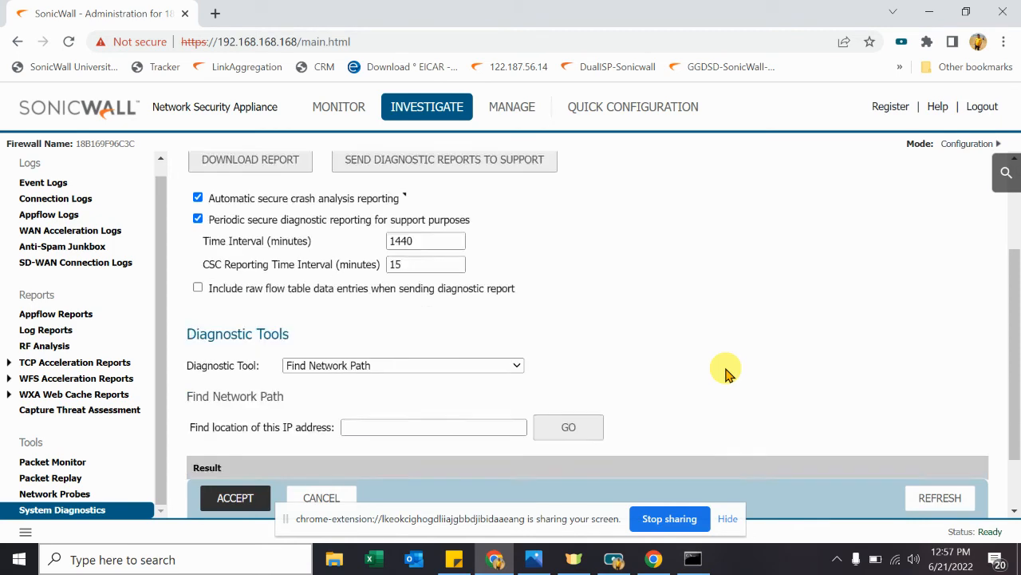
pyautogui.scroll(-3)
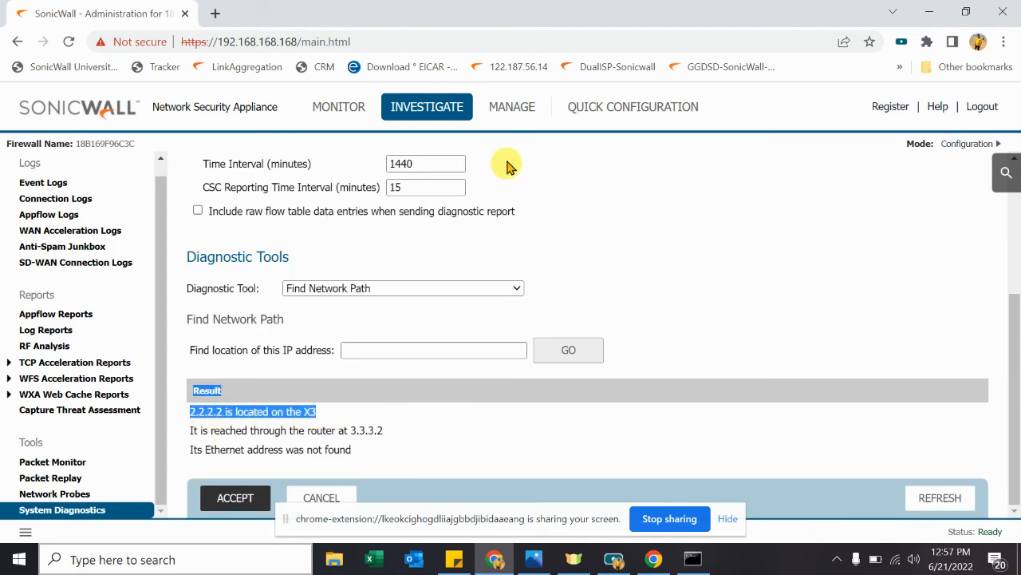
pyautogui.moveTo(512, 106)
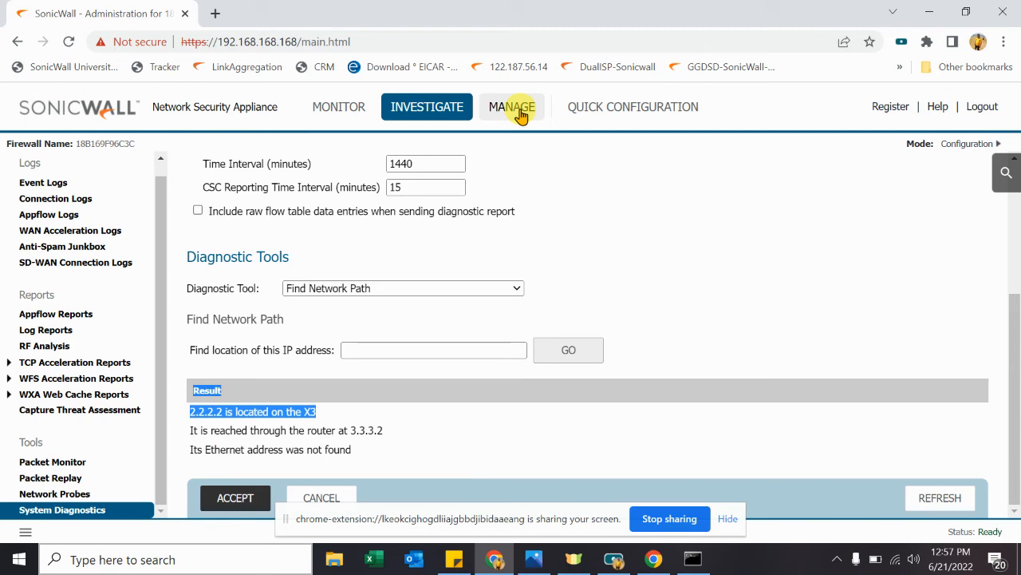
# - Edit Route2 in Route Policies, changing its X3 GW metric to 11
pyautogui.click(511, 106)
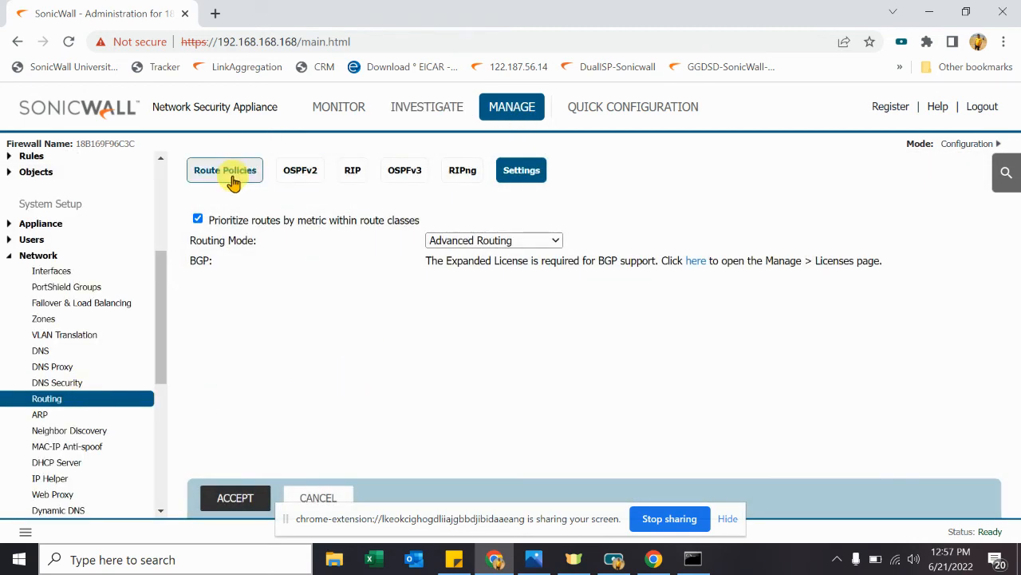
pyautogui.click(225, 170)
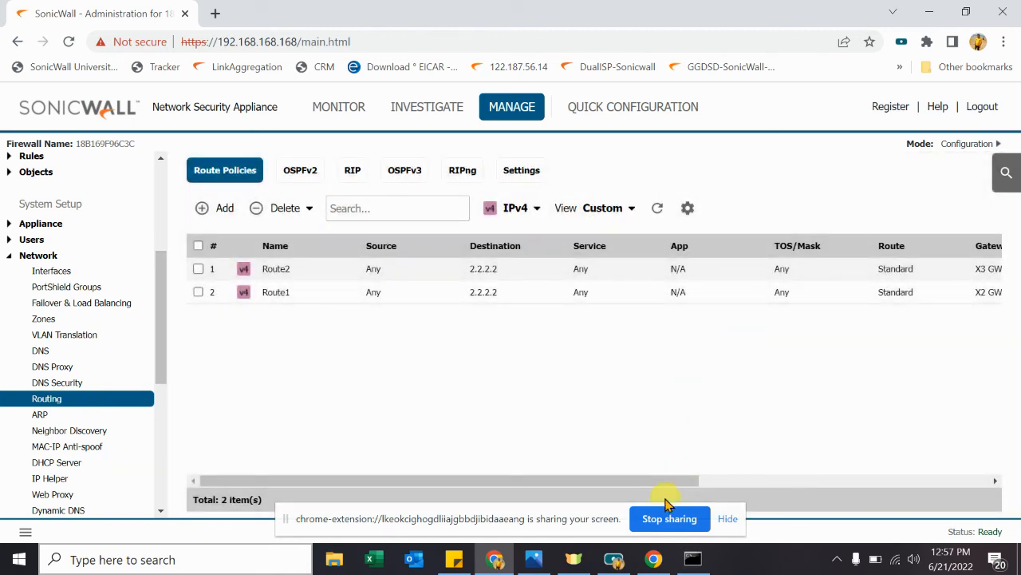
pyautogui.moveTo(666, 480); pyautogui.dragTo(891, 480)
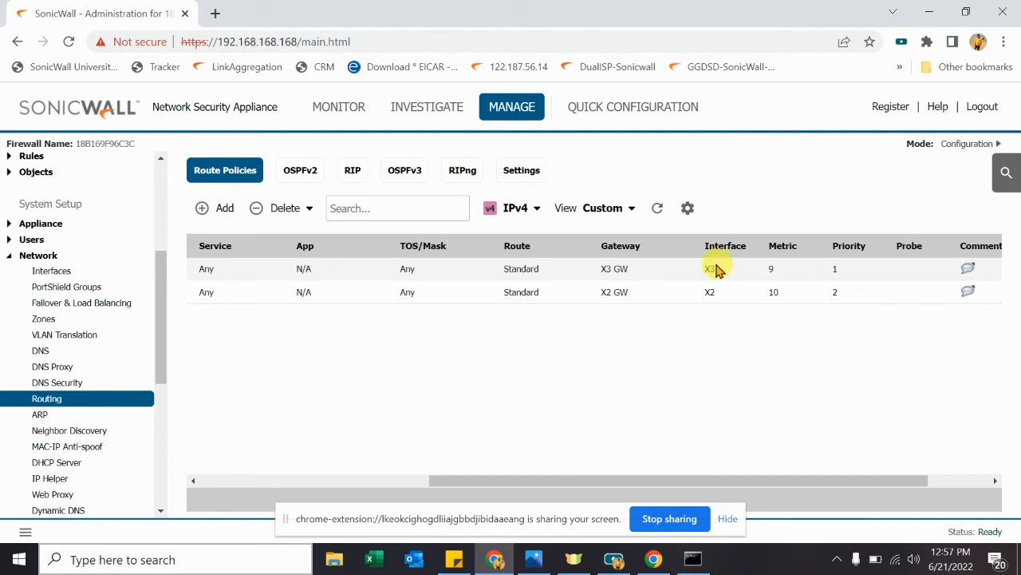
pyautogui.moveTo(764, 266)
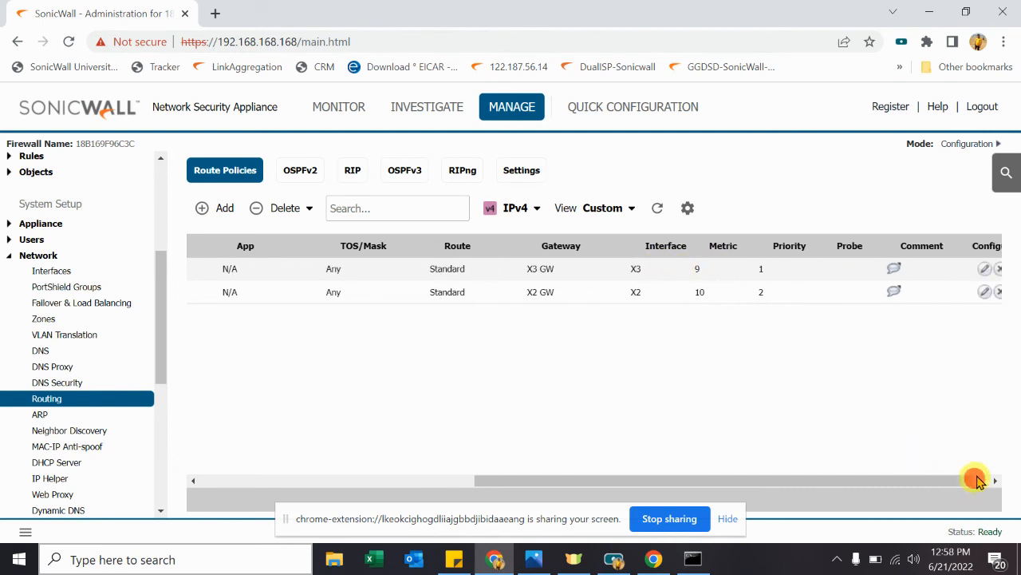
pyautogui.click(215, 207)
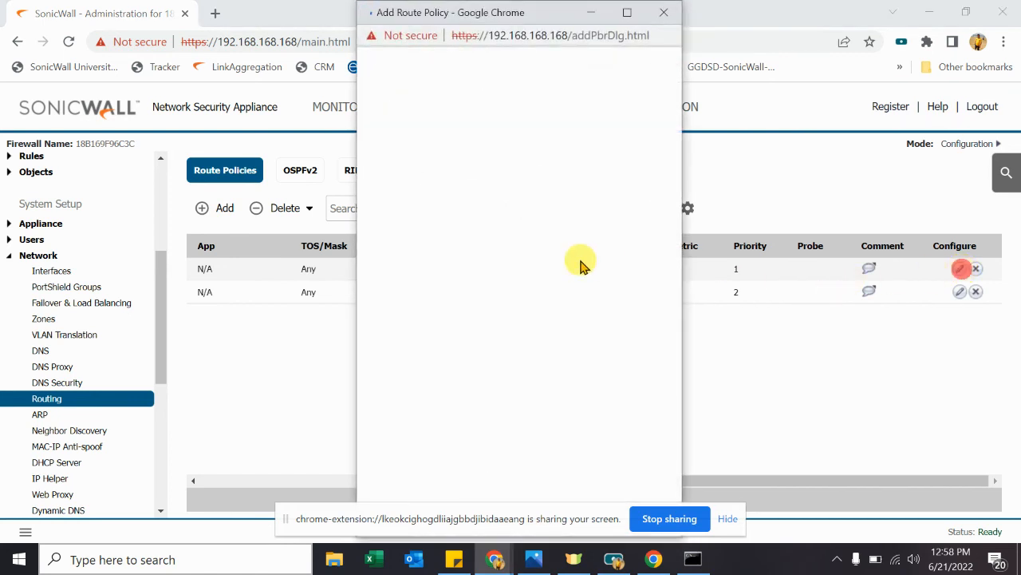
pyautogui.click(961, 268)
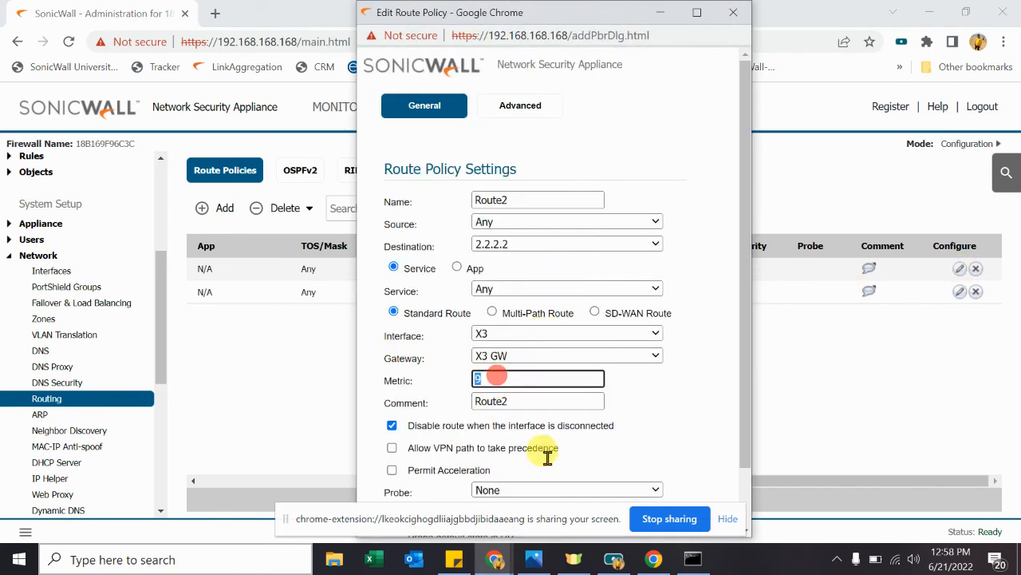
pyautogui.write('11')
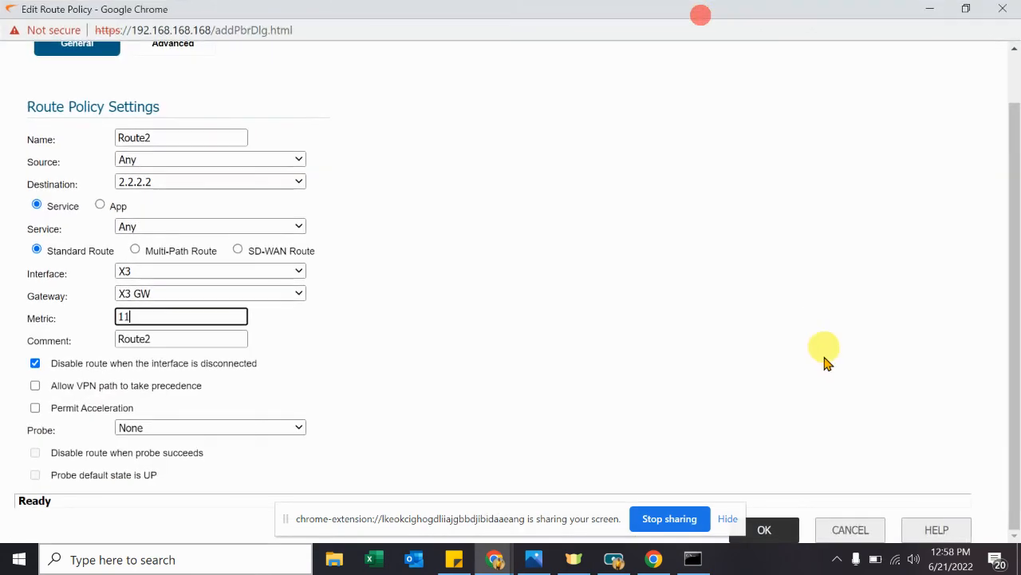
pyautogui.click(764, 529)
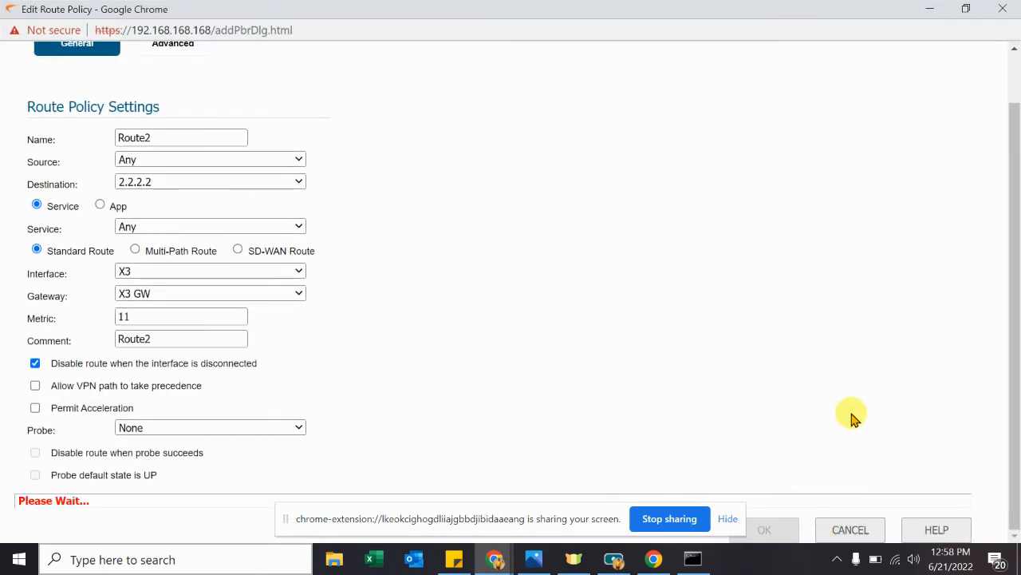
pyautogui.click(763, 530)
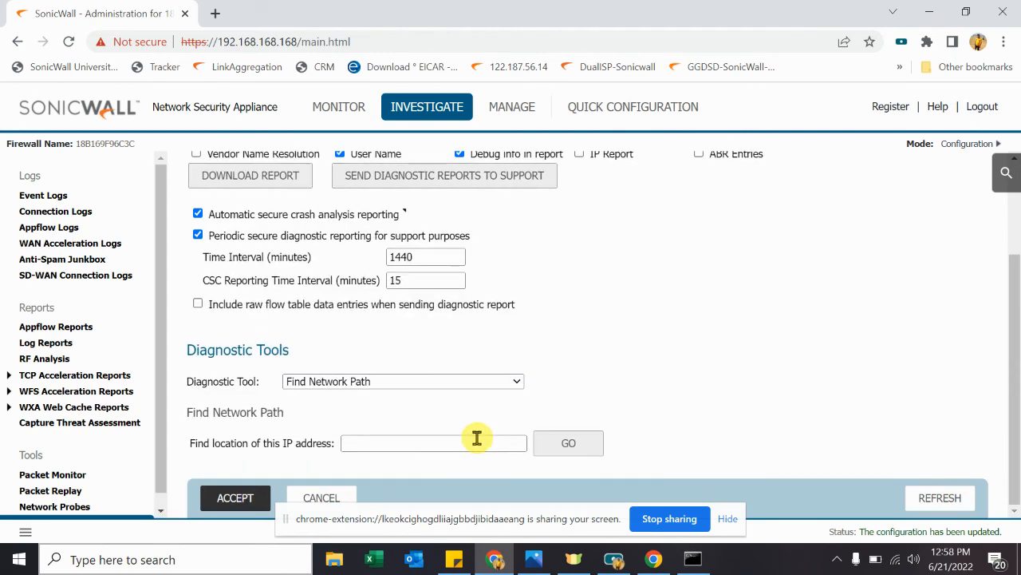
# - Rerun Find Network Path for 2.2.2.2, now exiting X2 via router 1.1.1.2
pyautogui.click(434, 443)
pyautogui.write('2.2.2.2')
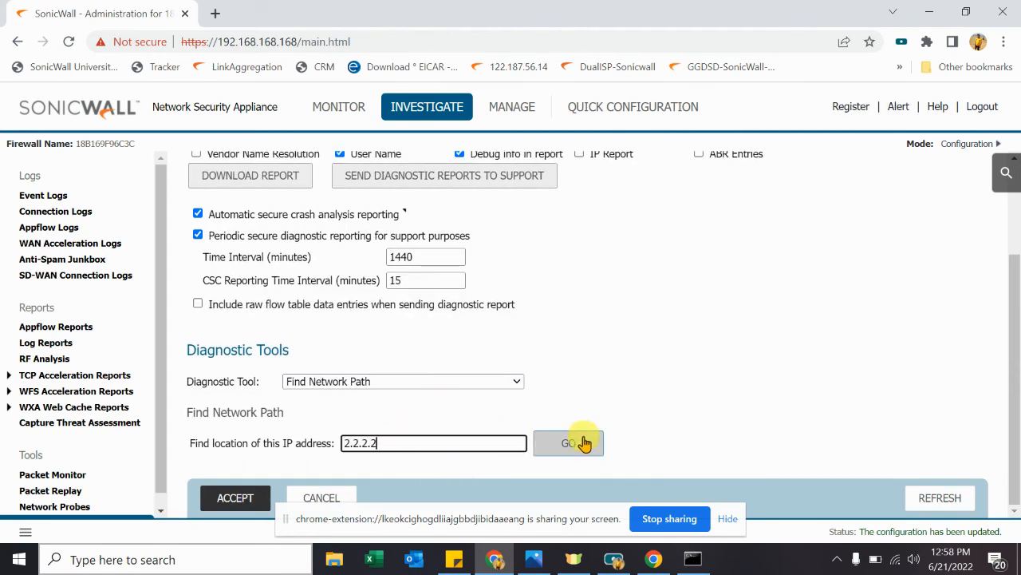
pyautogui.click(569, 443)
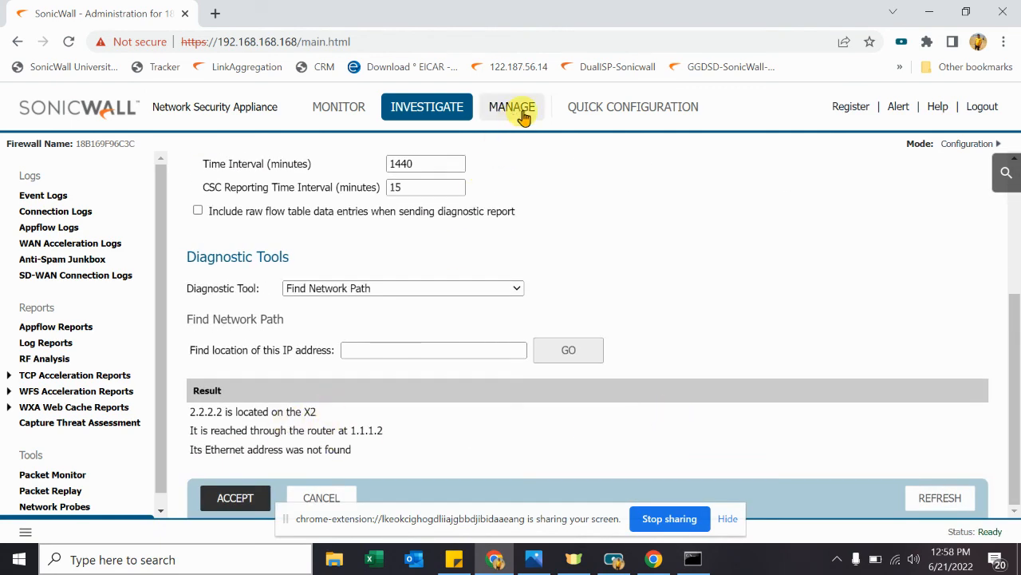
# - Return to Route Policies and confirm X2 GW metric 10 priority 1, X3 GW metric 11 priority 2
pyautogui.click(512, 106)
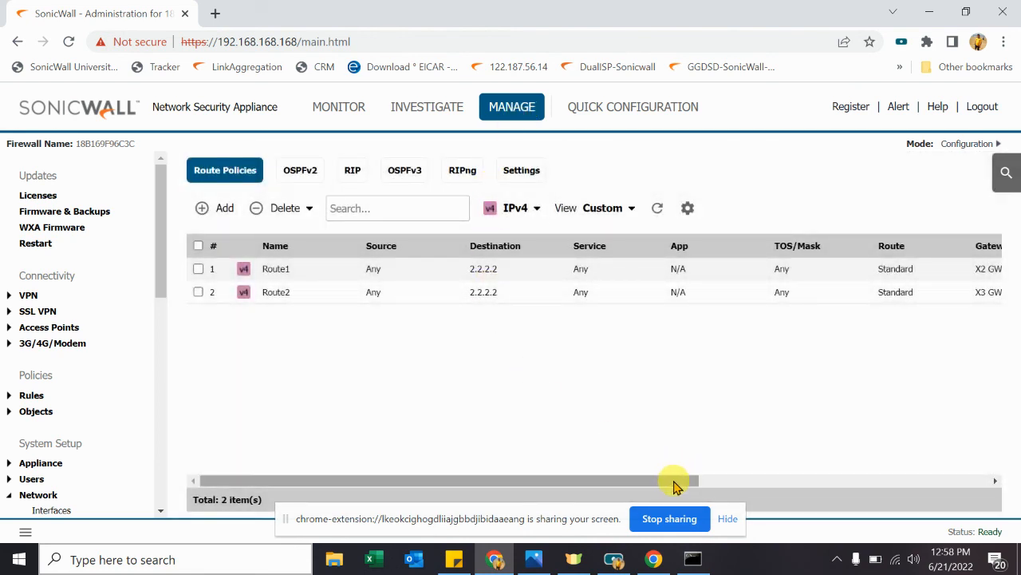
pyautogui.hscroll(3)
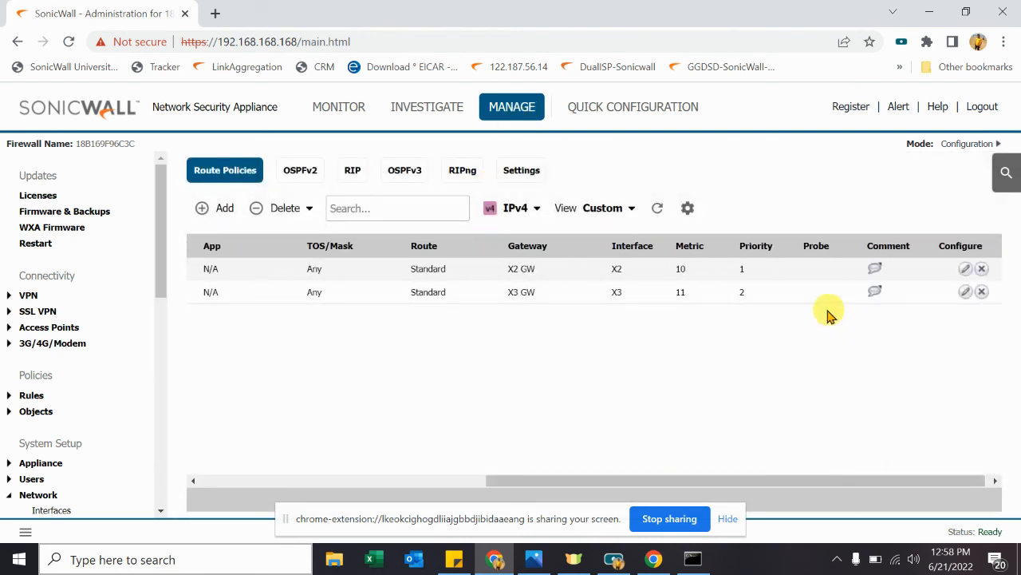
pyautogui.moveTo(746, 273)
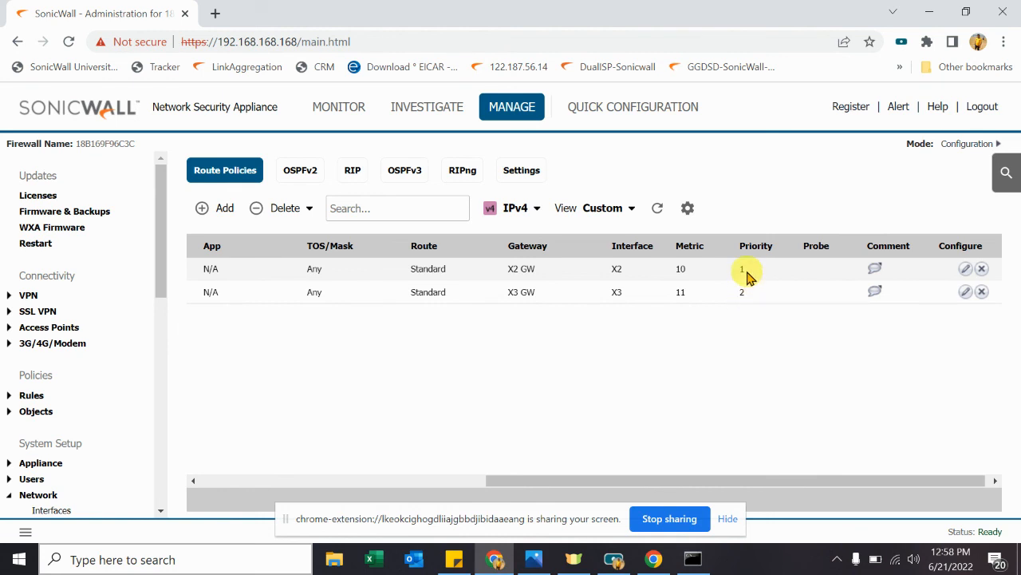
pyautogui.moveTo(746, 264)
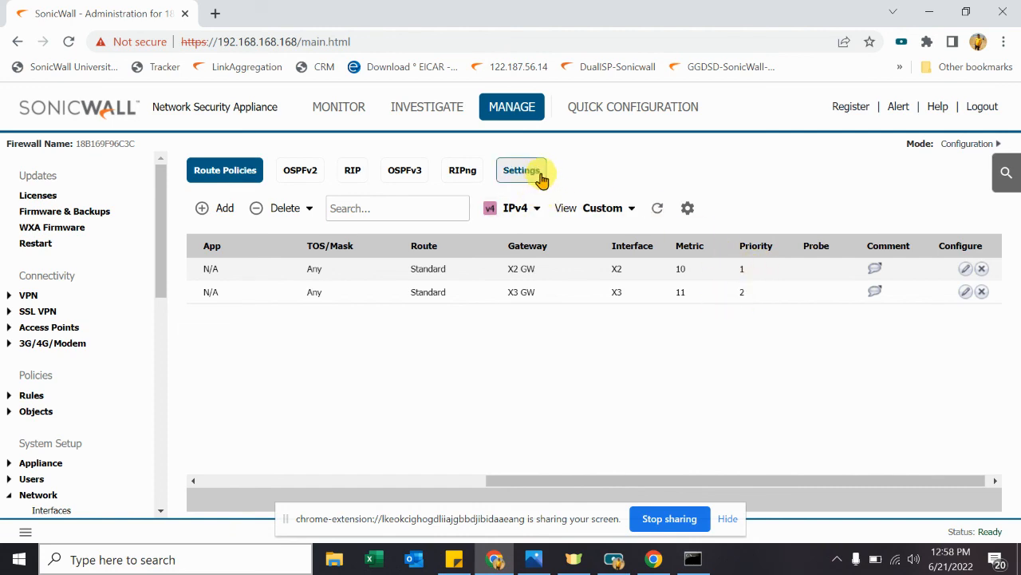
pyautogui.click(521, 170)
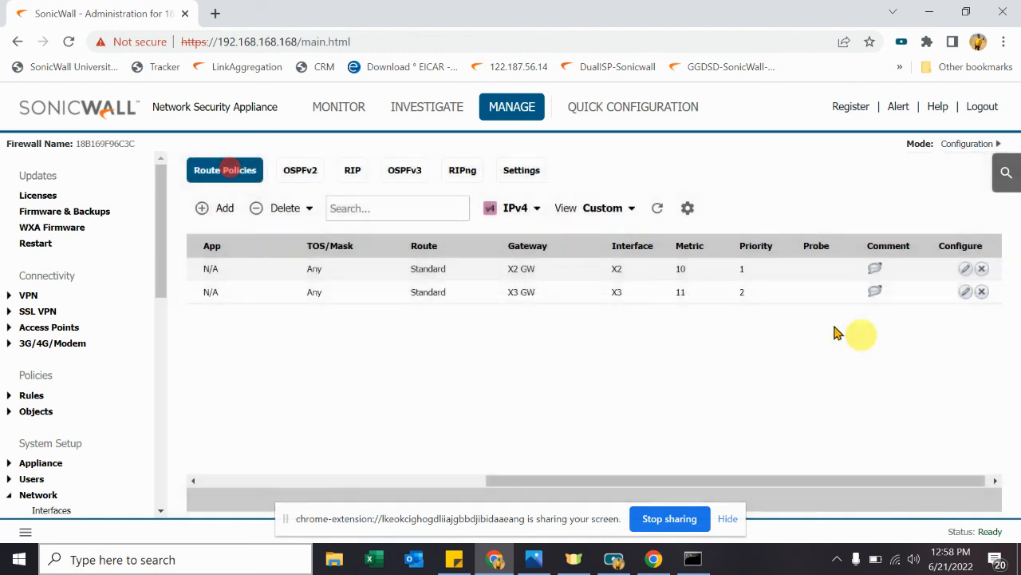
pyautogui.moveTo(681, 268)
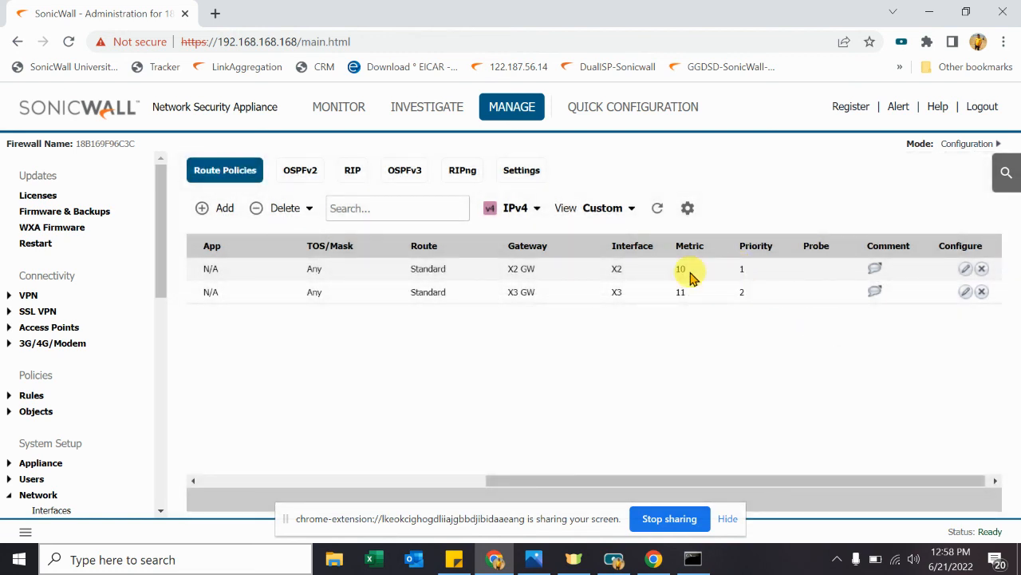
pyautogui.moveTo(616, 269)
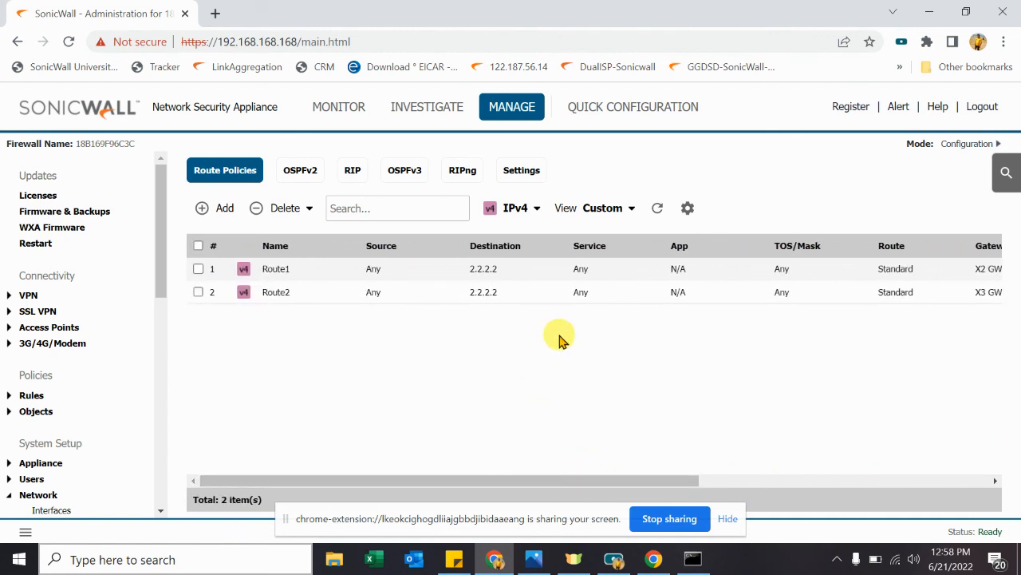
pyautogui.moveTo(850, 471)
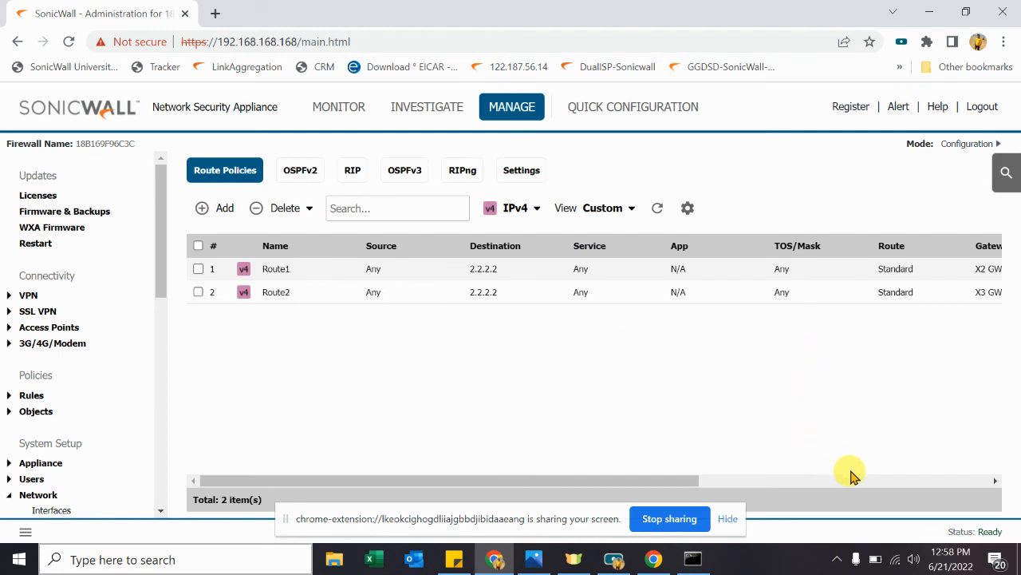
pyautogui.moveTo(822, 471)
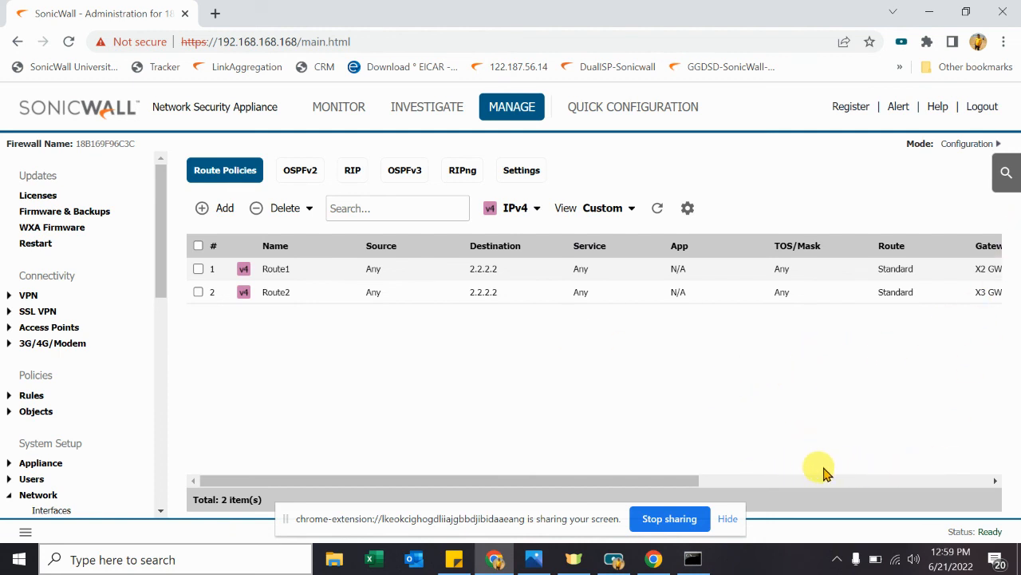
pyautogui.moveTo(893, 490)
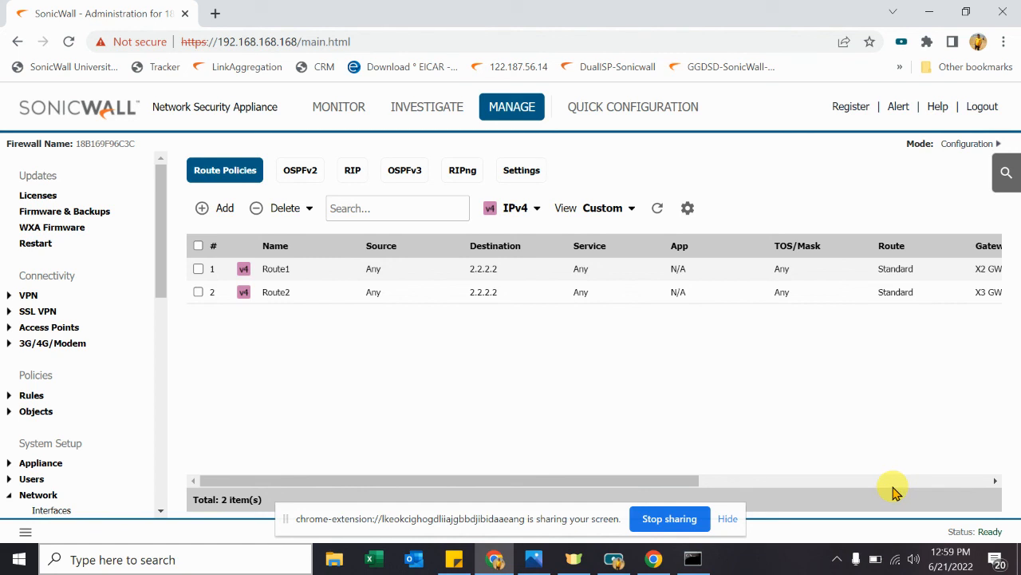